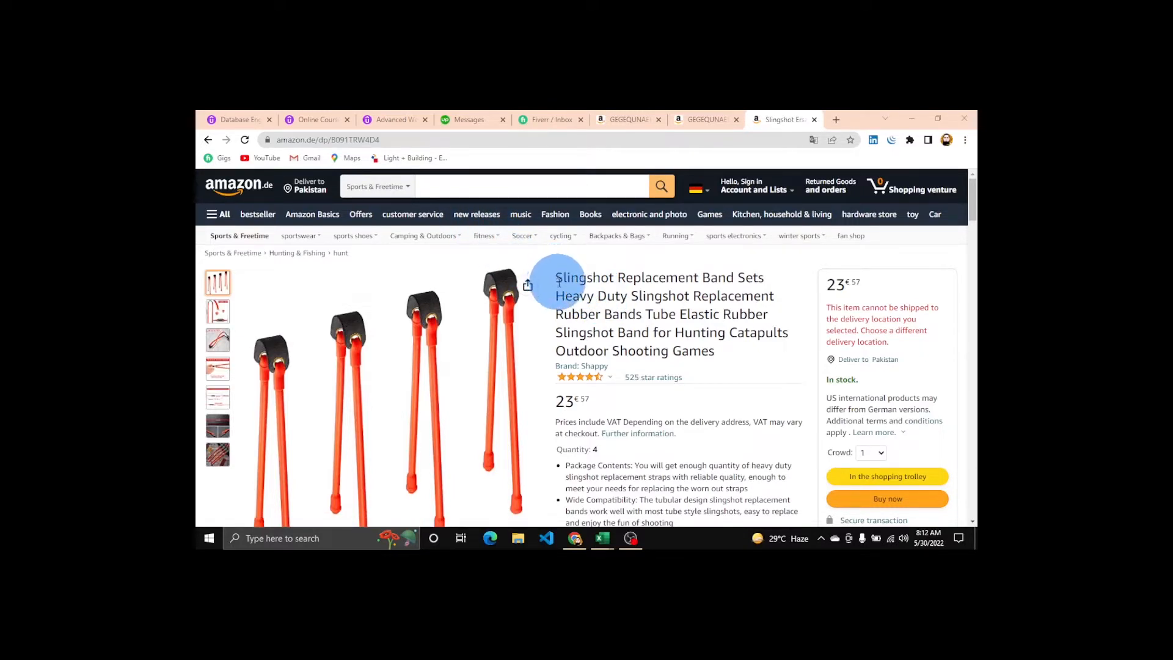
Bring up the Master_updated_1.2 workbook and review the FR sheet's product IDs and empty columns.
scroll("down", 3)
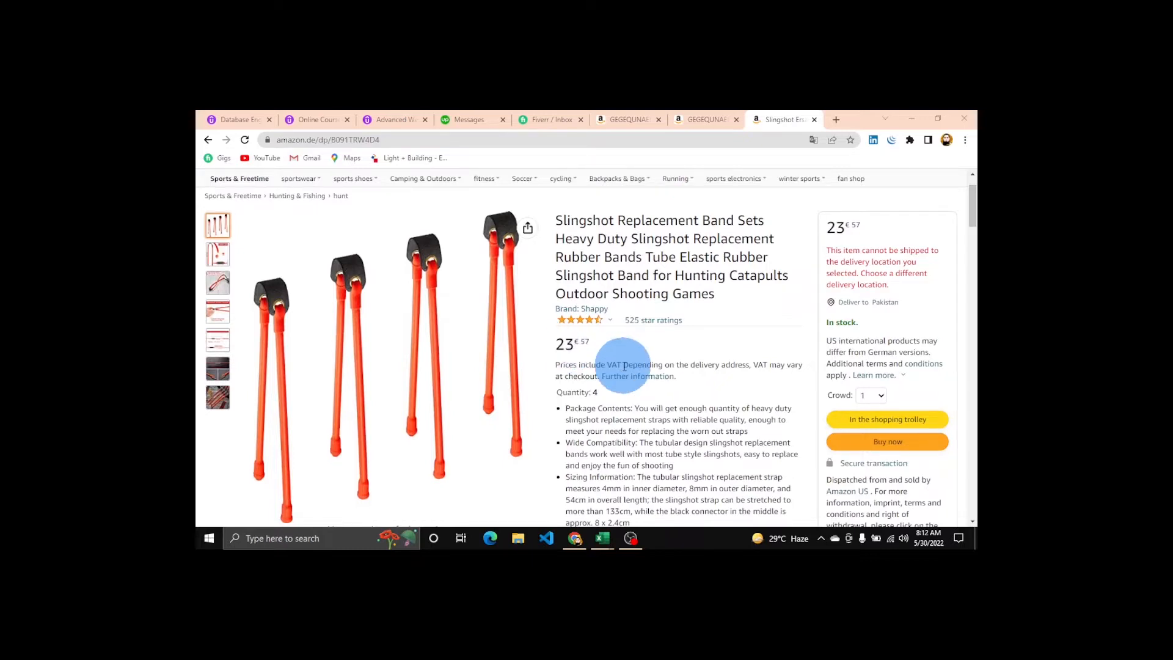
scroll("down", 3)
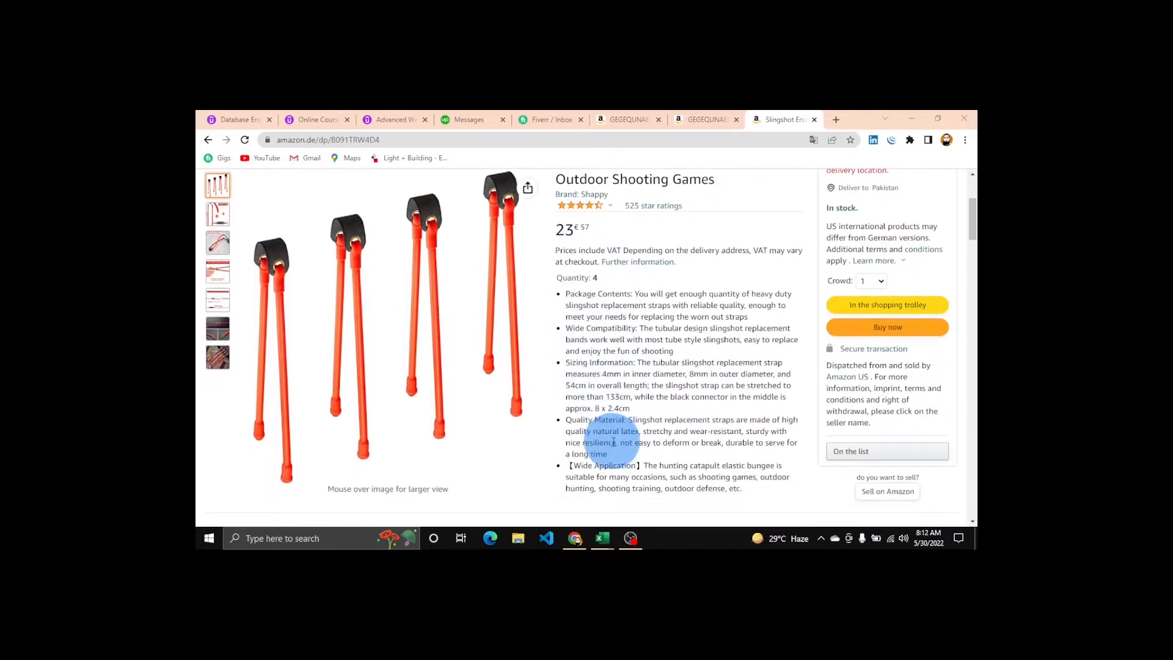
scroll("up", 3)
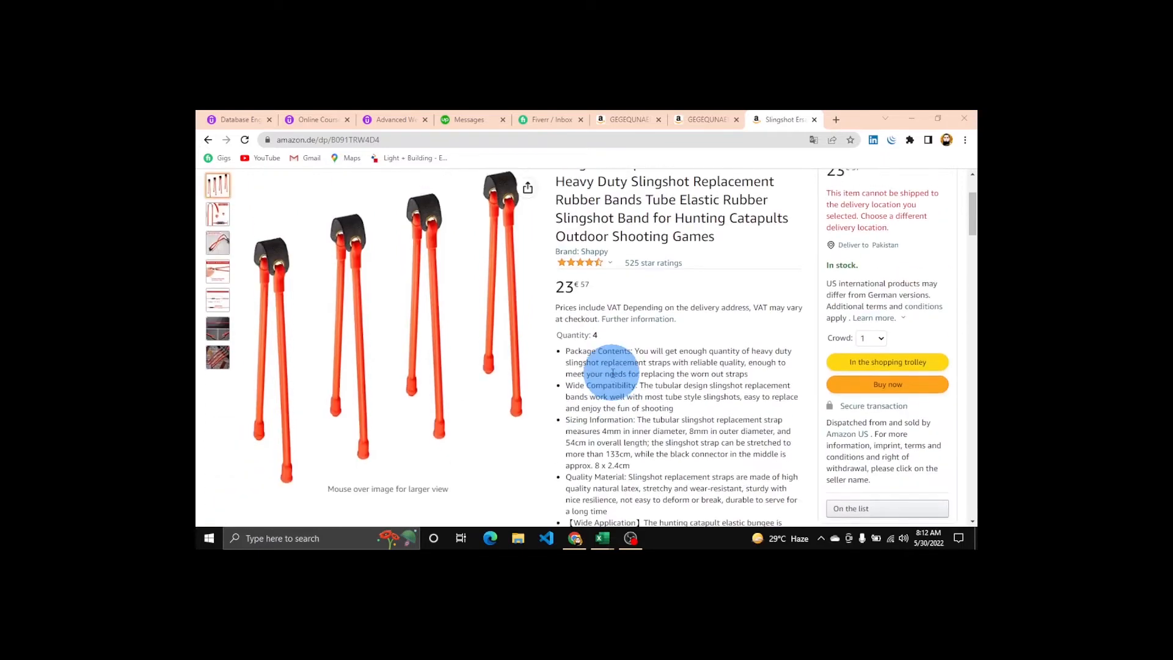
scroll("up", 3)
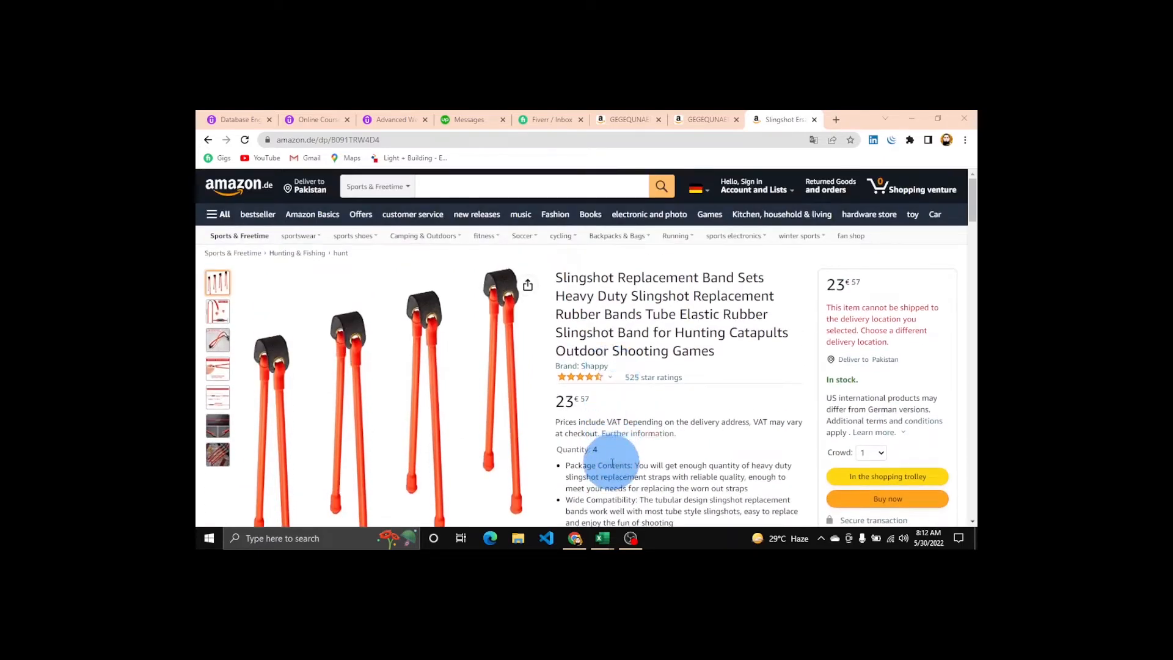
mouse_move(601, 537)
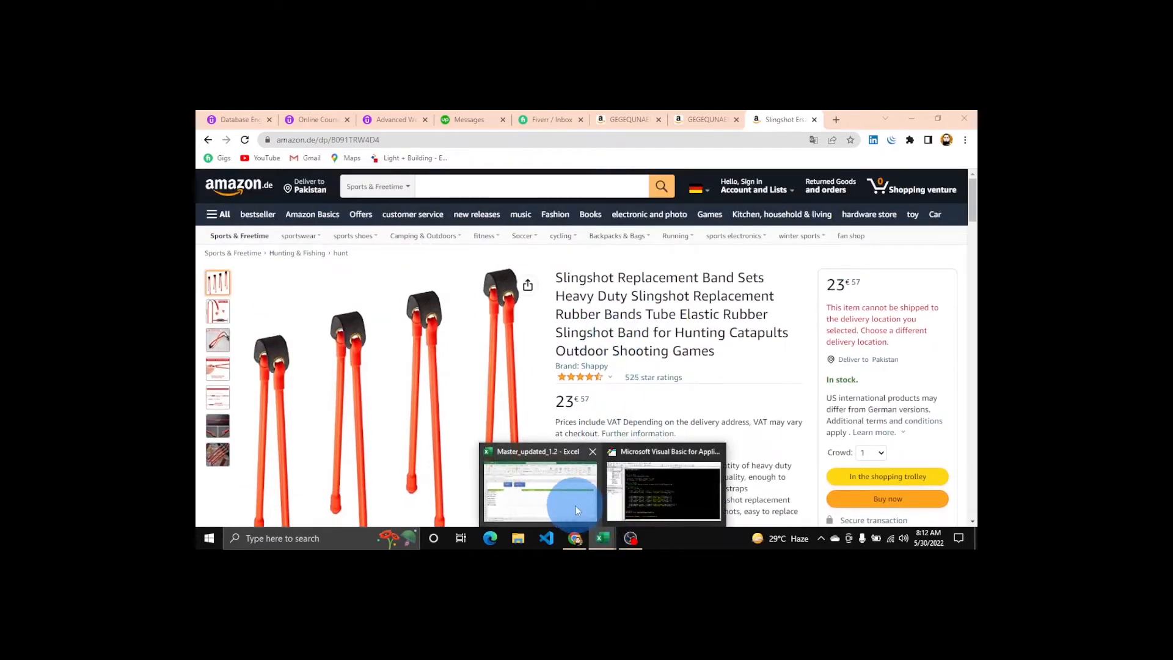
left_click(539, 486)
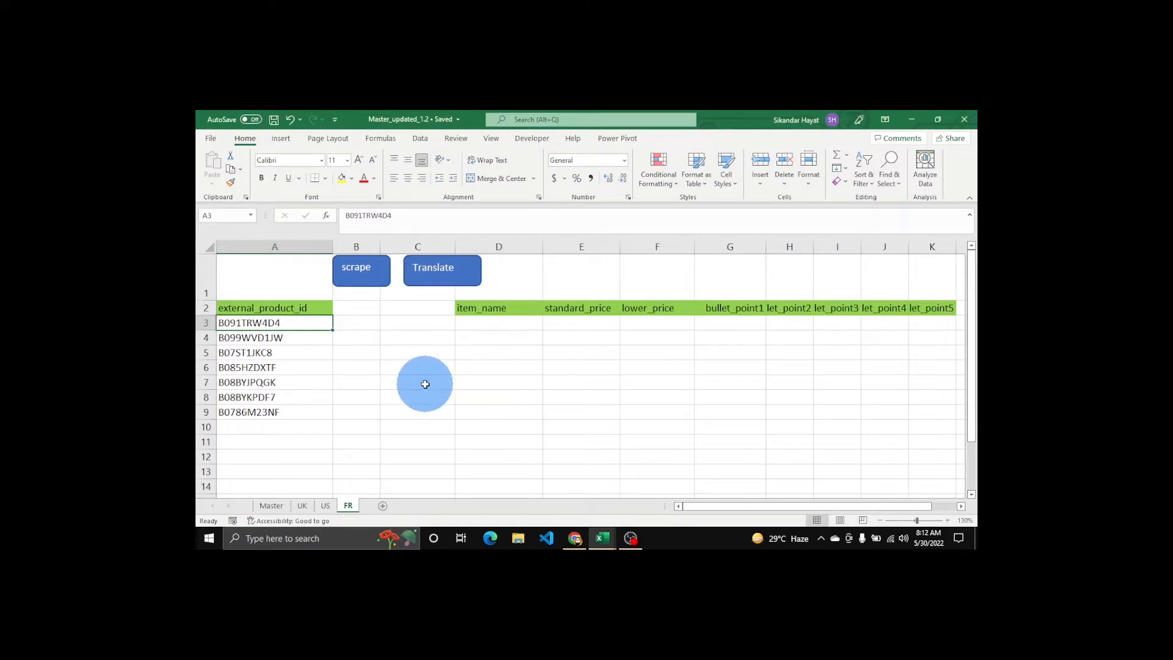
mouse_move(414, 379)
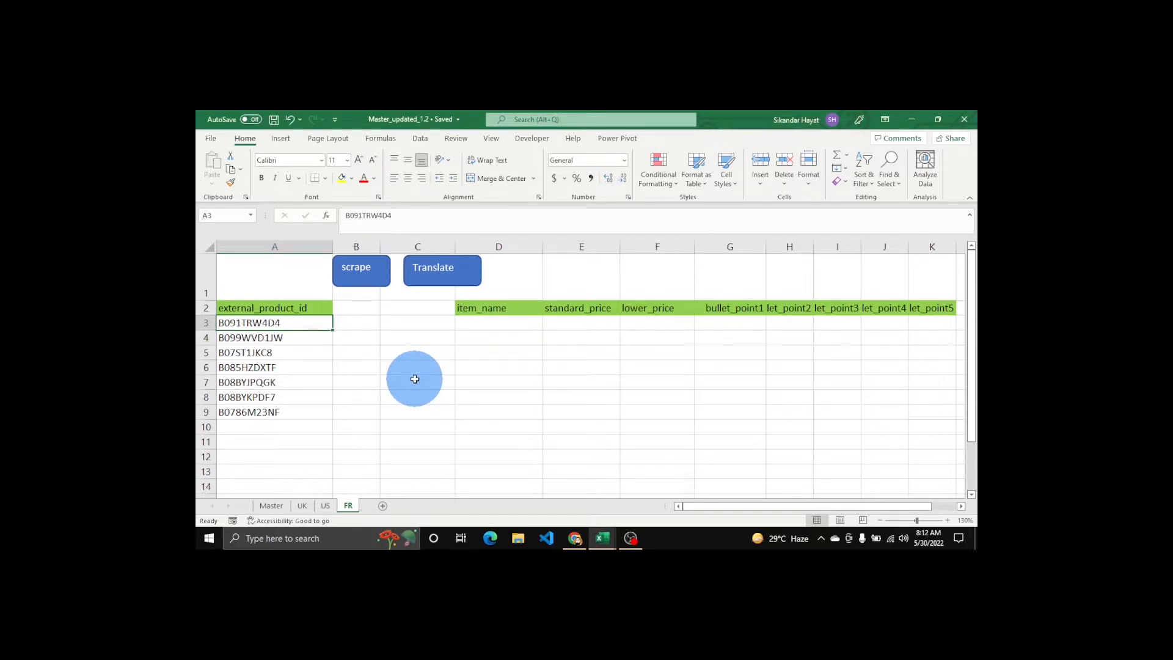
mouse_move(398, 374)
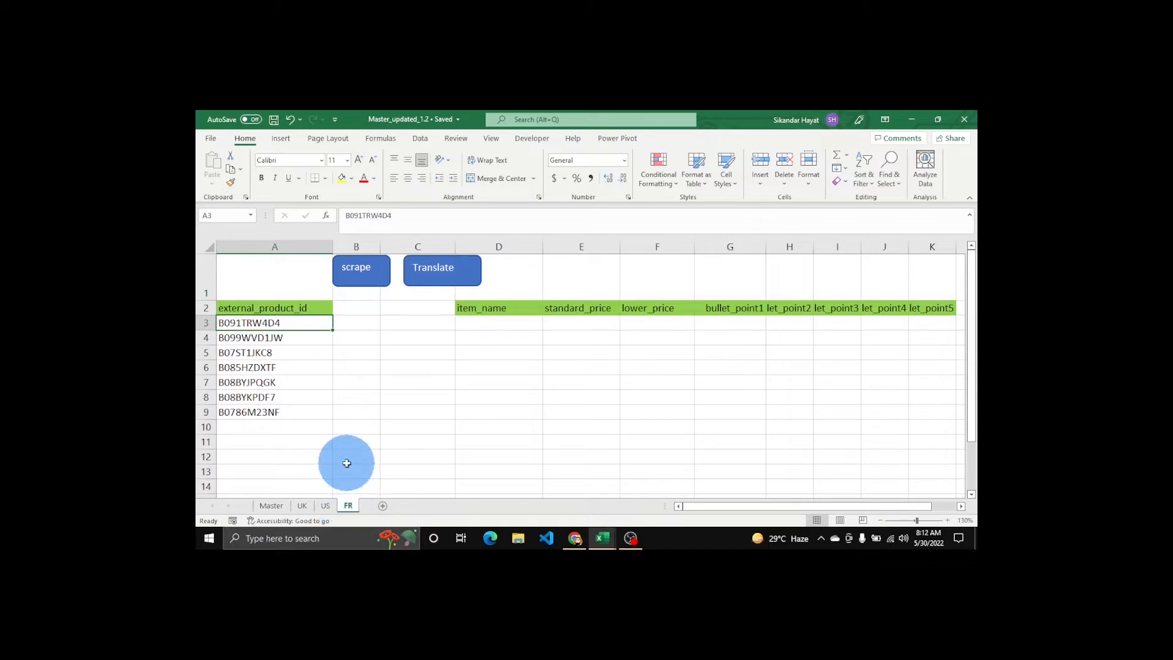
mouse_move(352, 431)
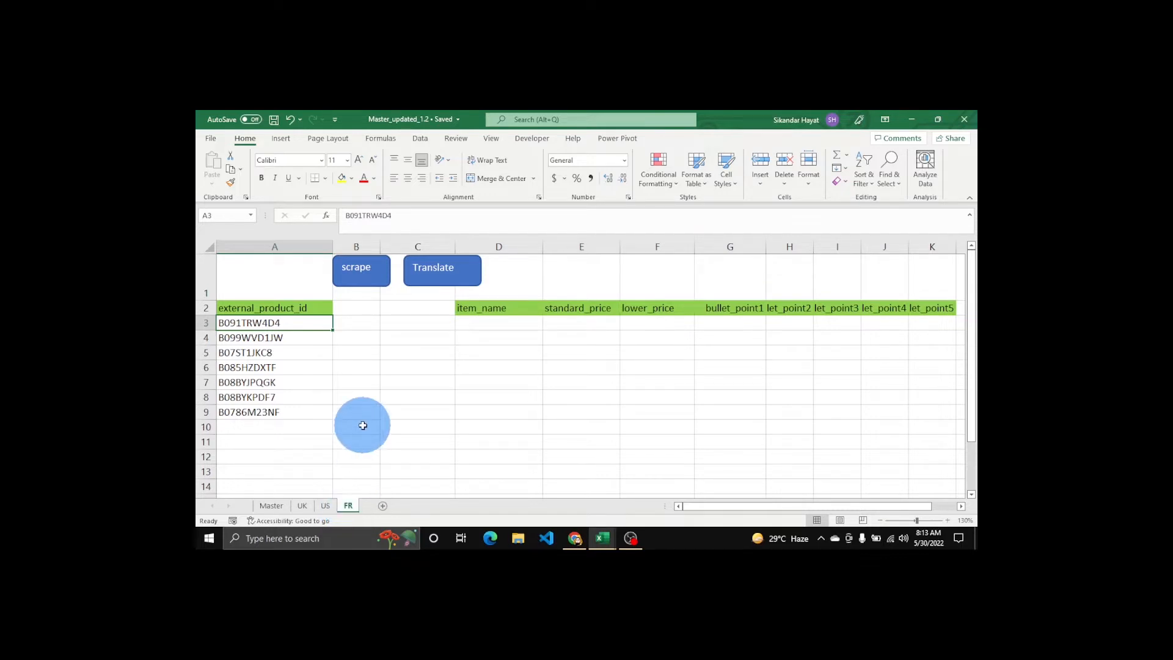
mouse_move(574, 537)
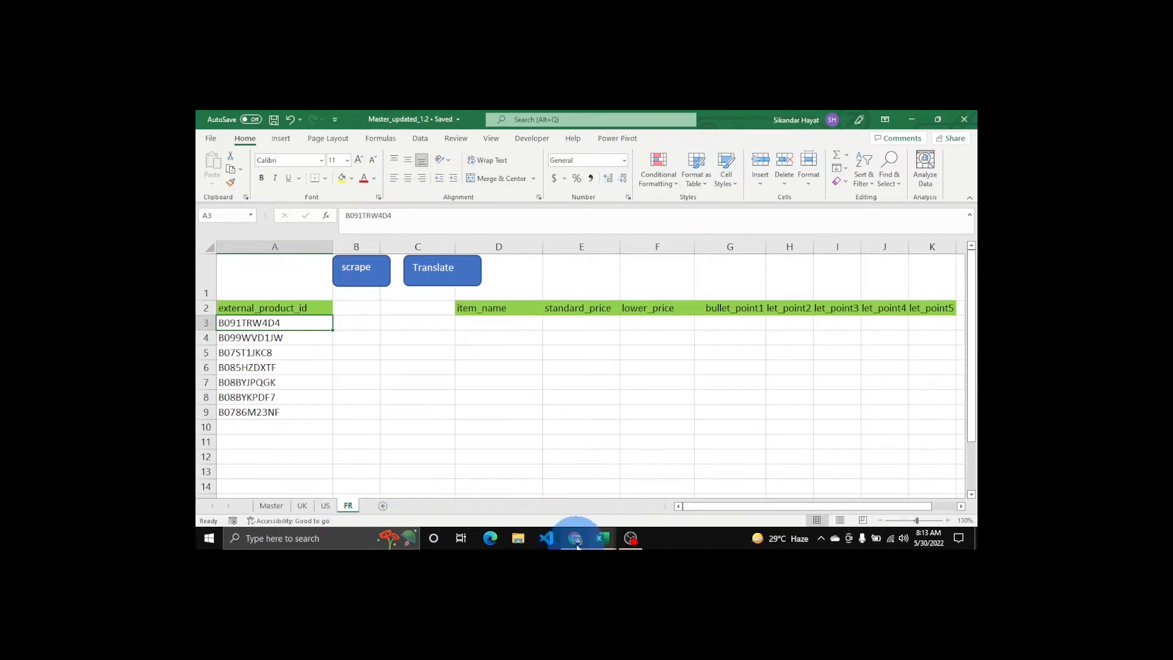
left_click(574, 538)
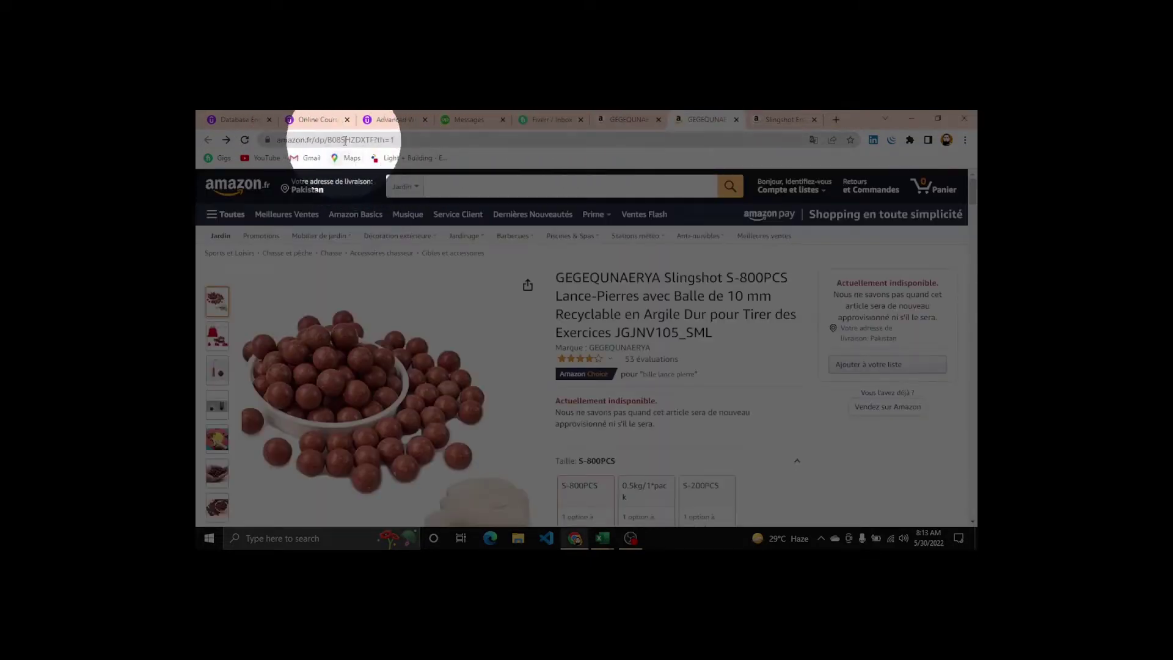
left_click(782, 119)
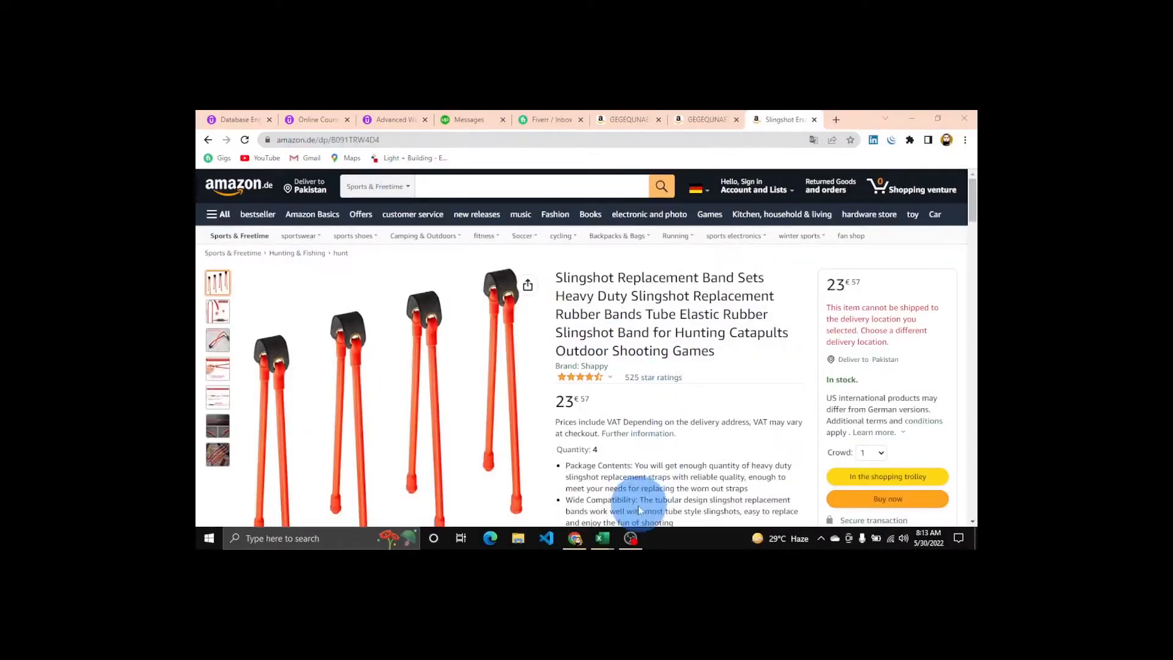
left_click(601, 537)
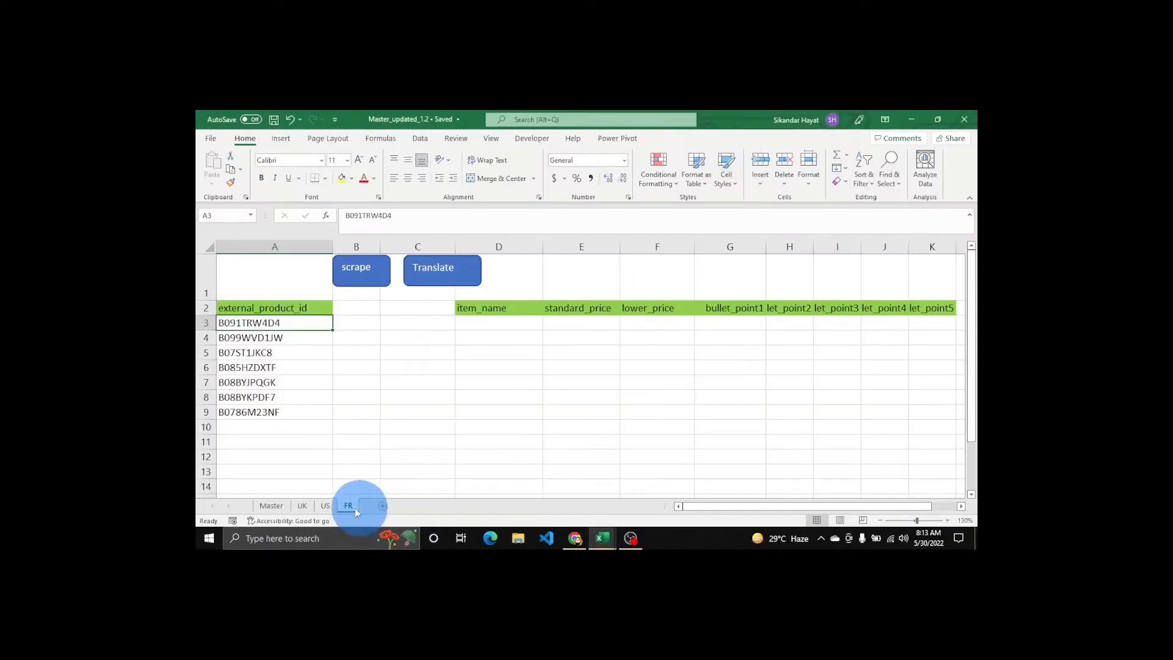
mouse_move(349, 505)
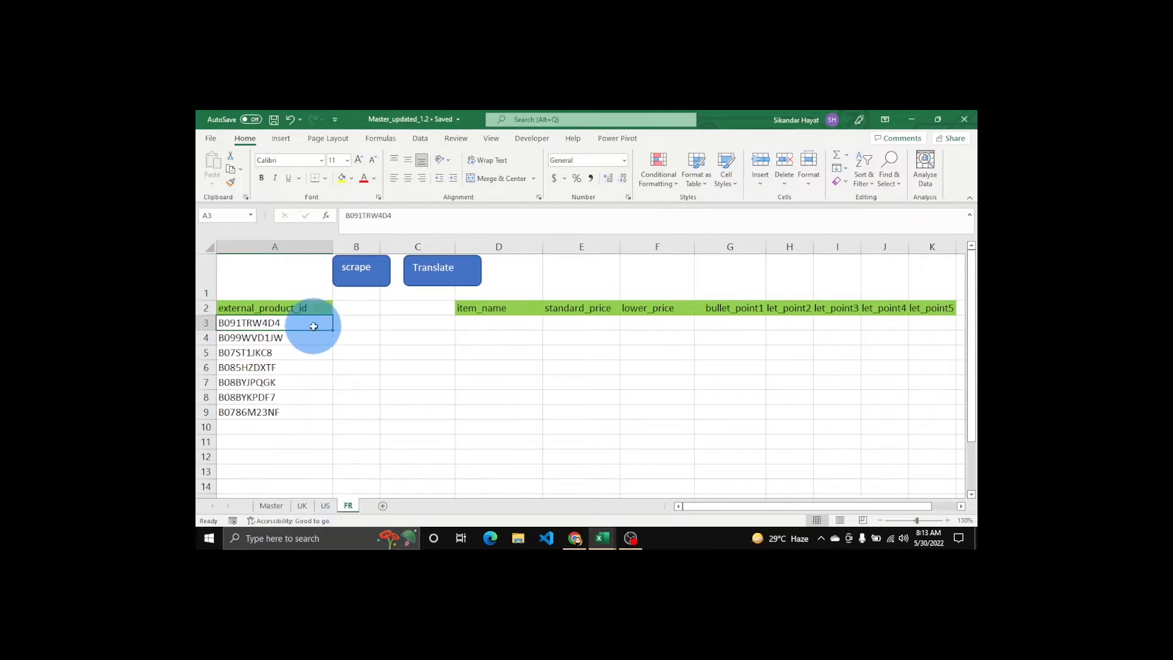
mouse_move(312, 333)
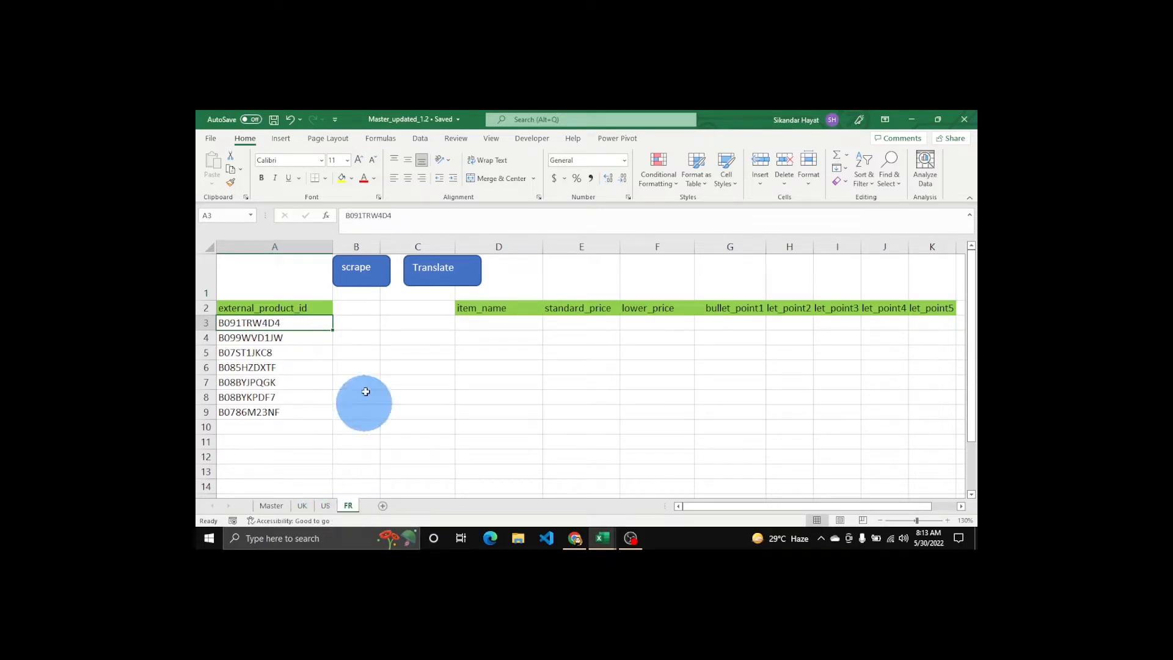
mouse_move(375, 328)
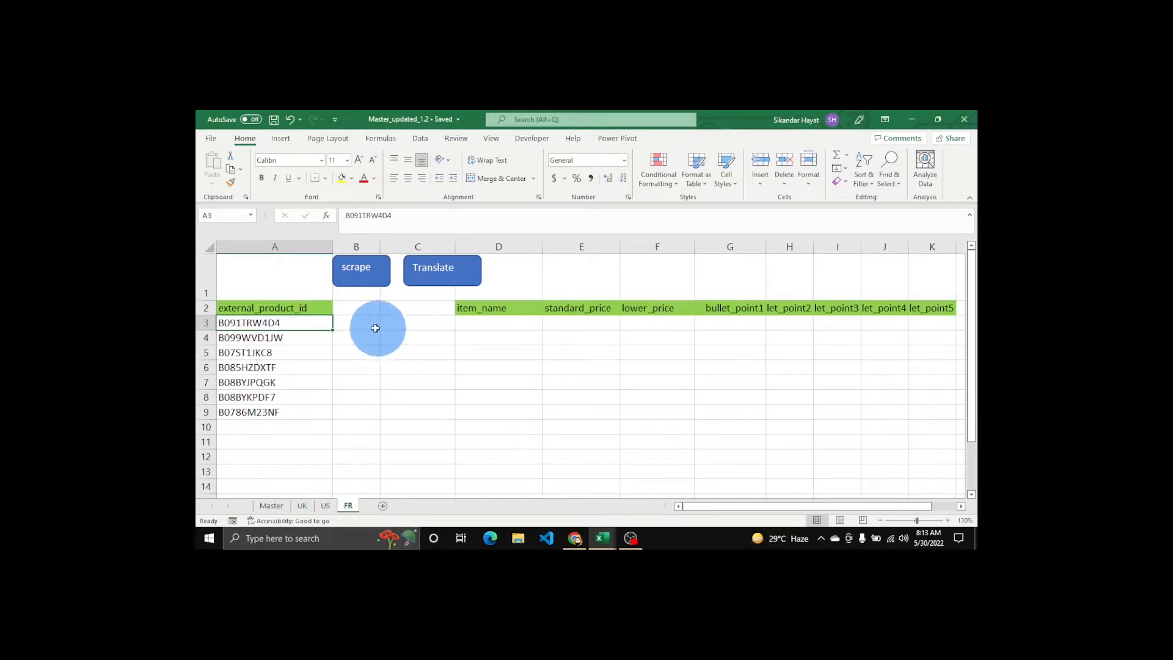
mouse_move(581, 308)
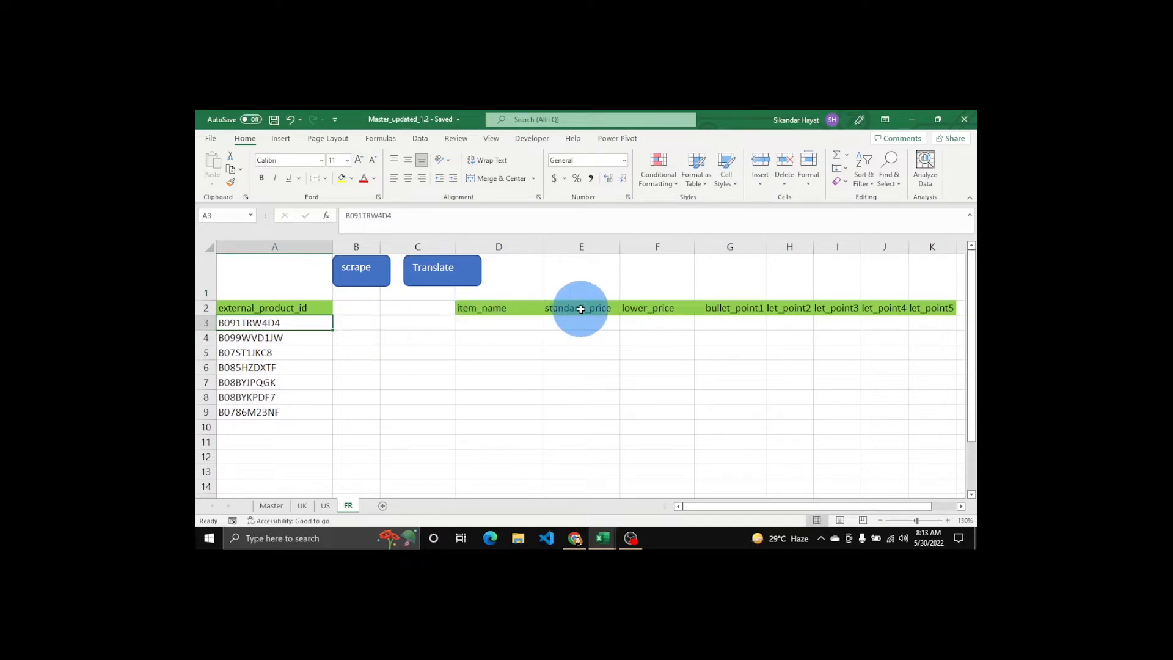
mouse_move(804, 308)
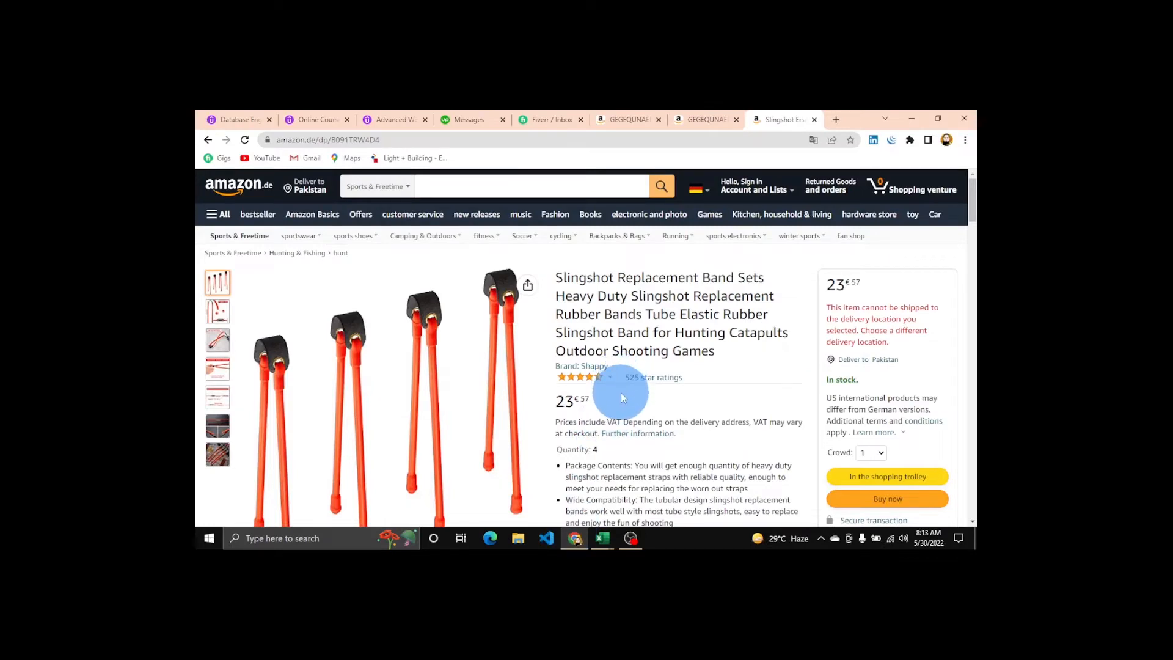
scroll("down", 3)
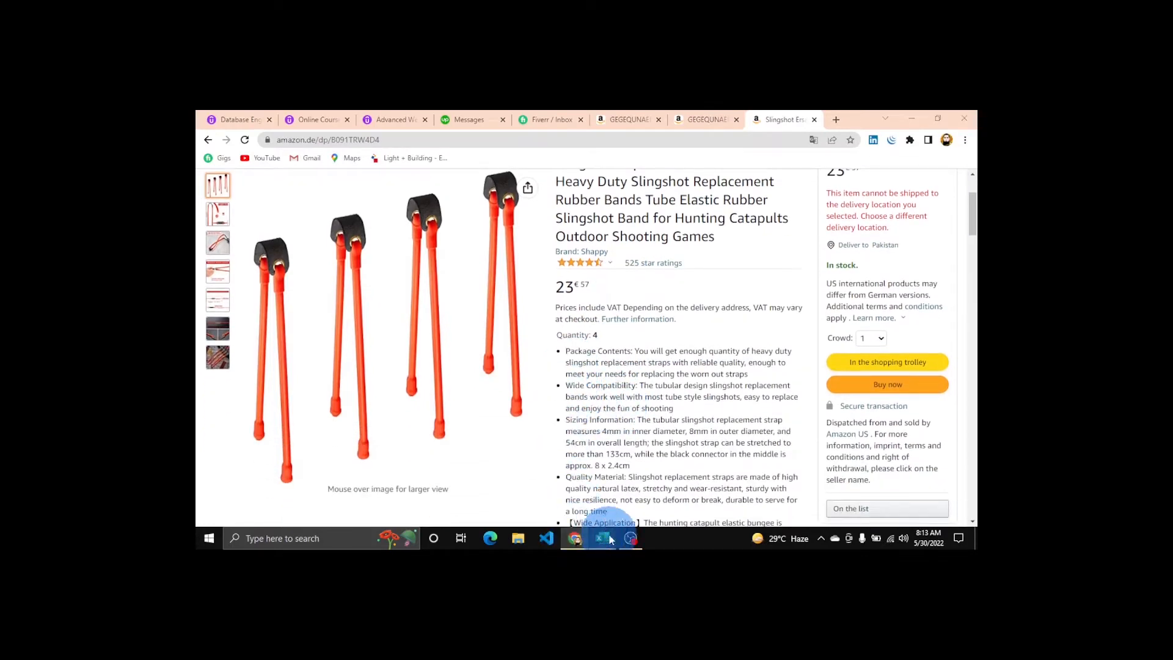
left_click(603, 538)
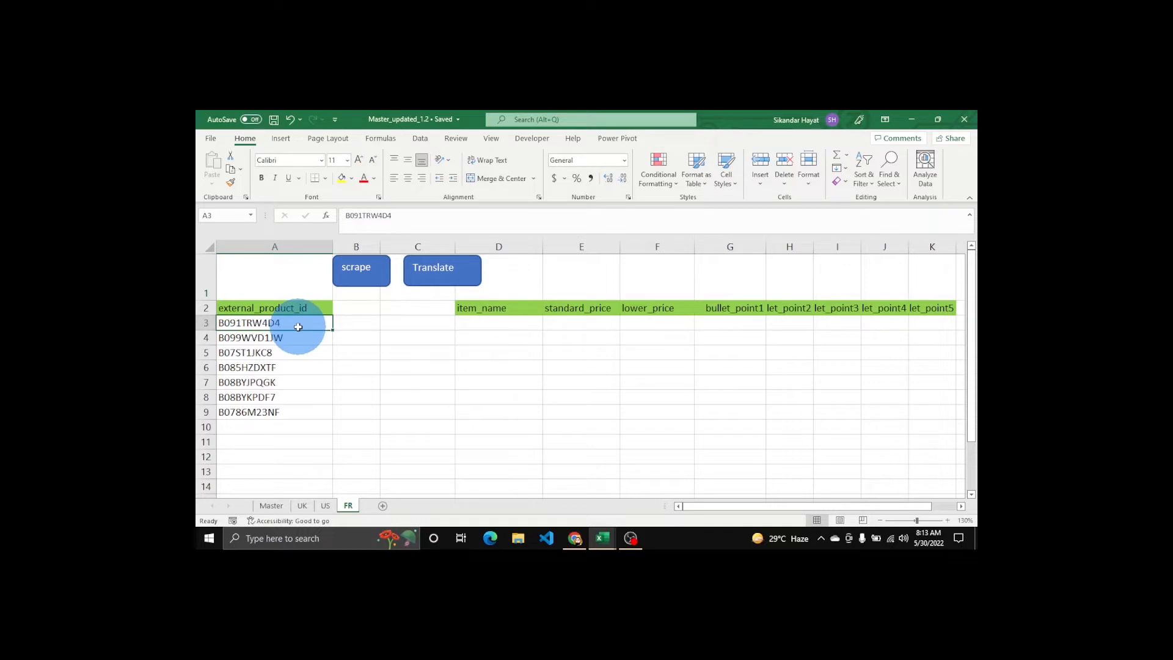
Select the first product ID B091TRW4D4 in A3 as the cell to scrape.
left_click(274, 367)
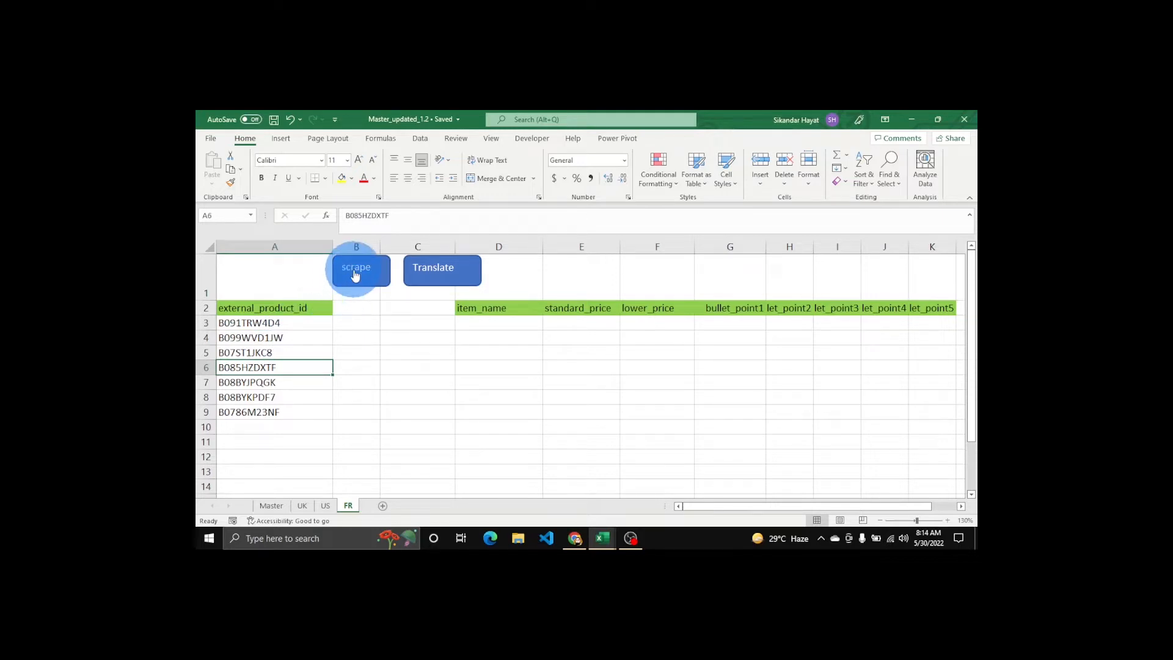
mouse_move(448, 307)
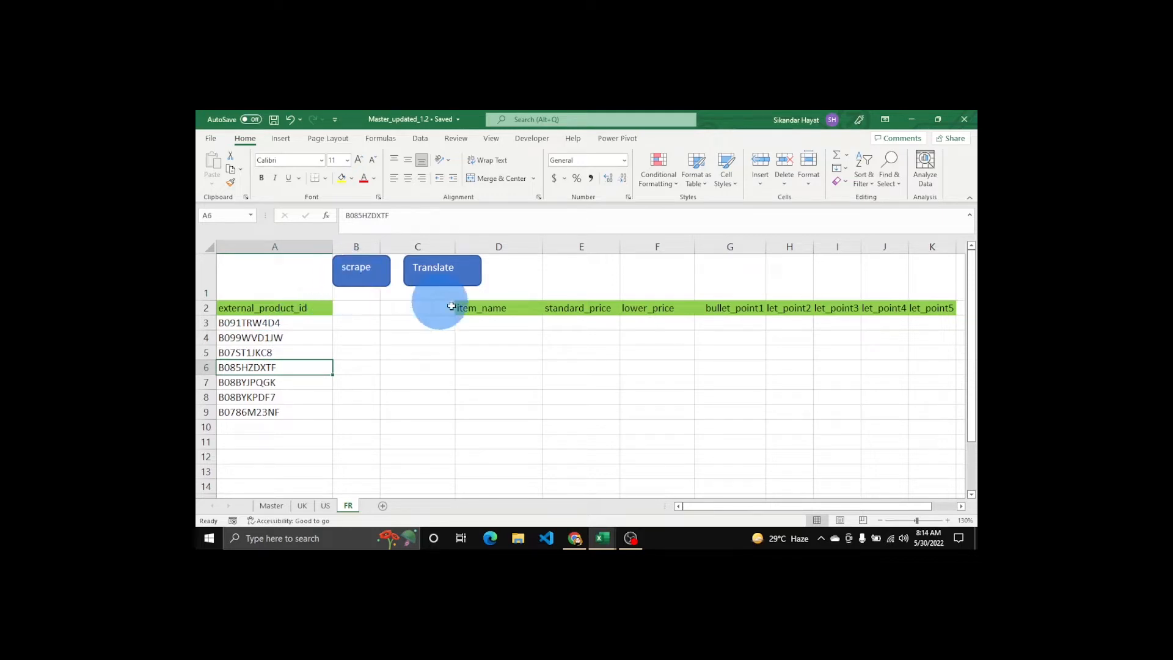
mouse_move(879, 306)
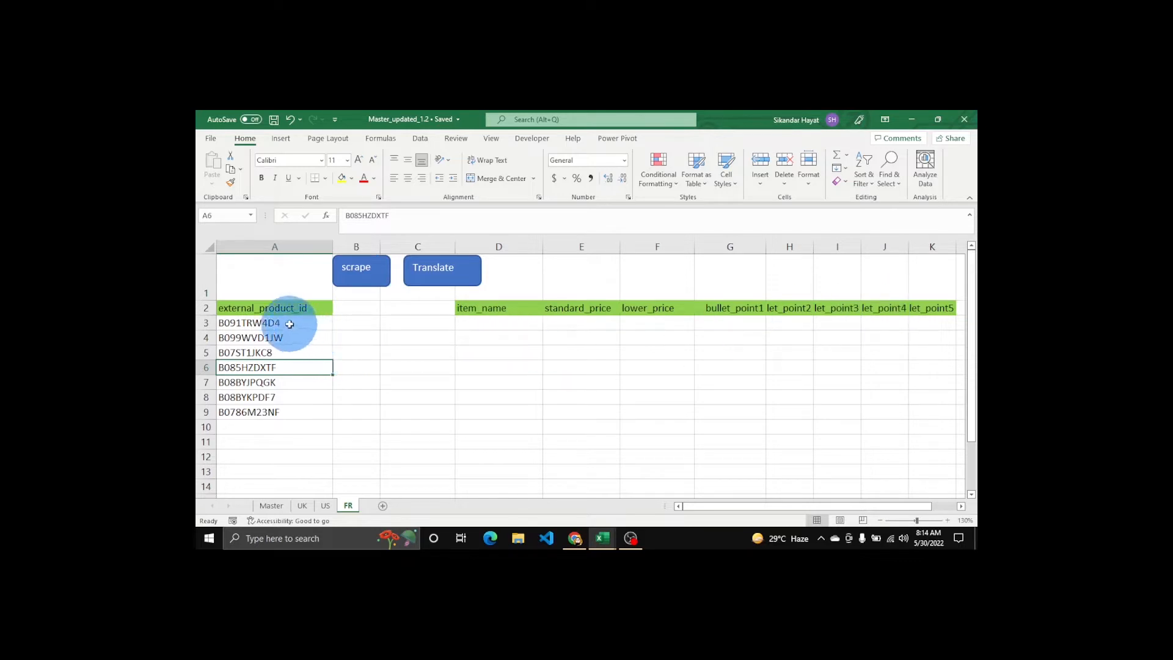
left_click(275, 323)
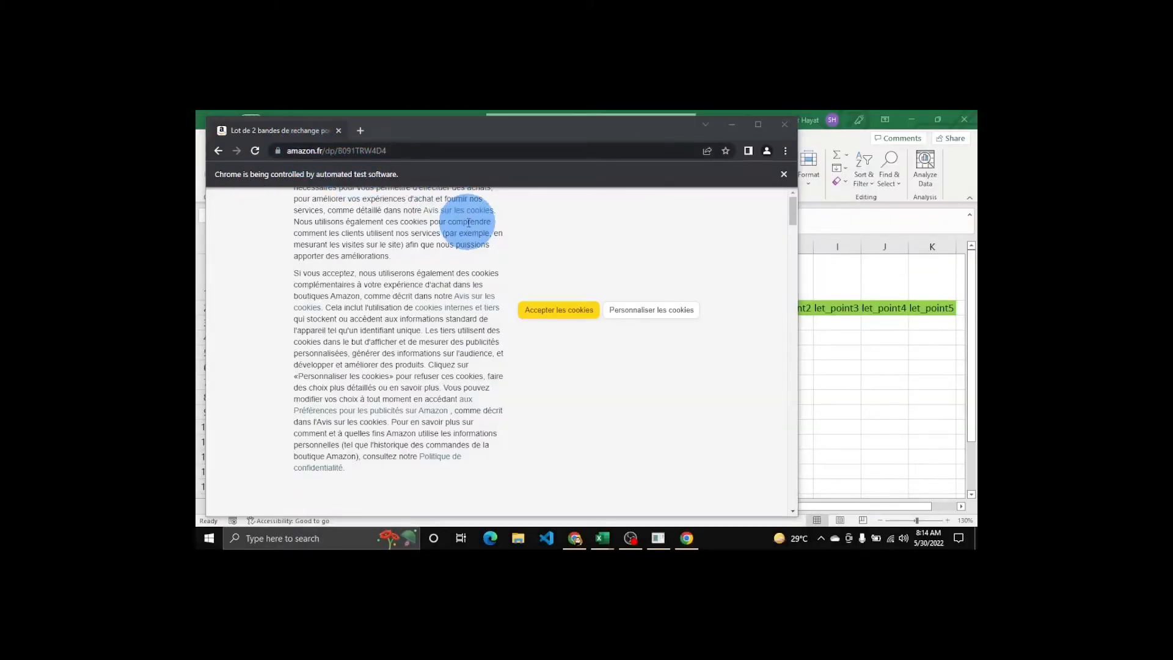
mouse_move(570, 215)
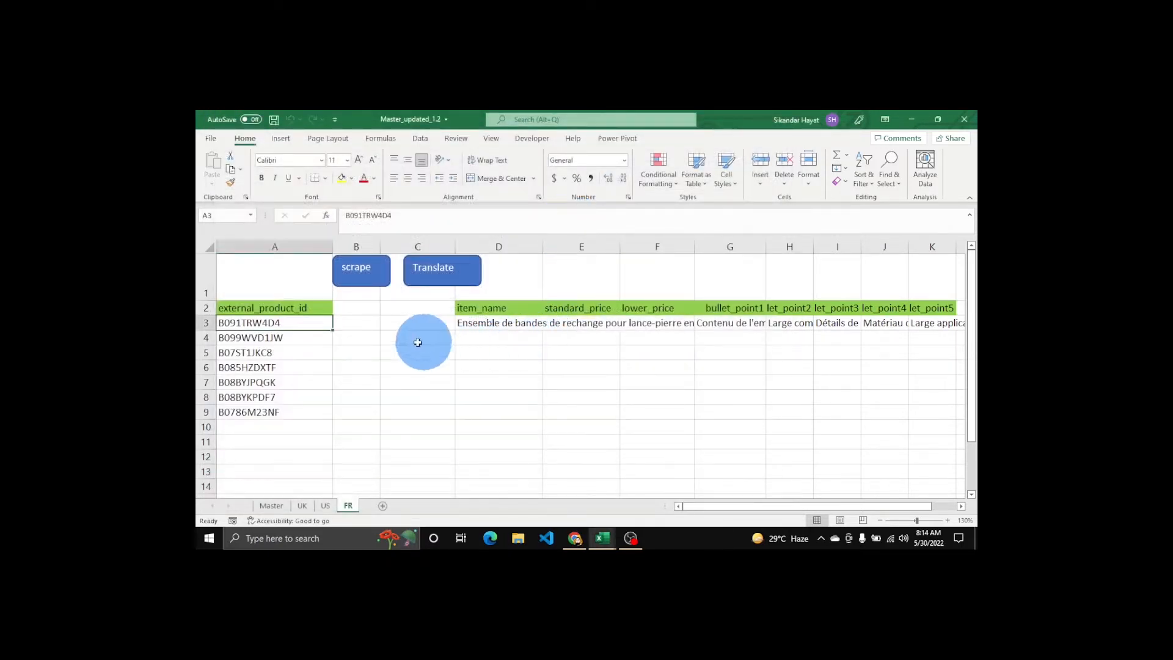
Inspect the scraped product name, price and bullet points in FR row 3.
left_click(499, 323)
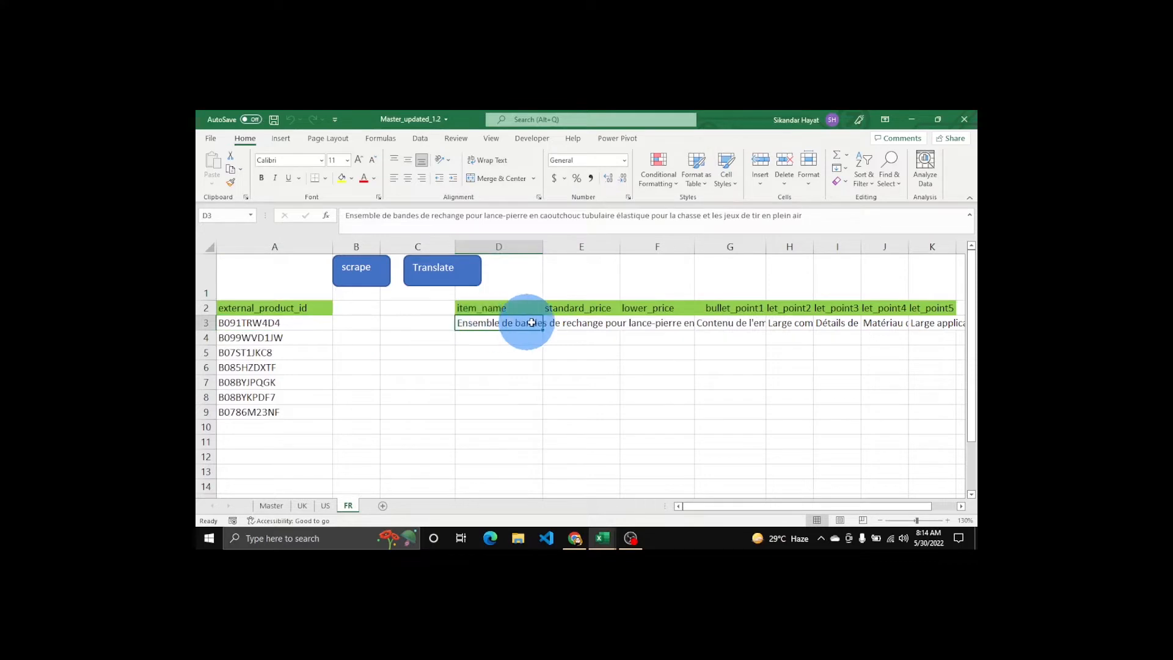
left_click(582, 323)
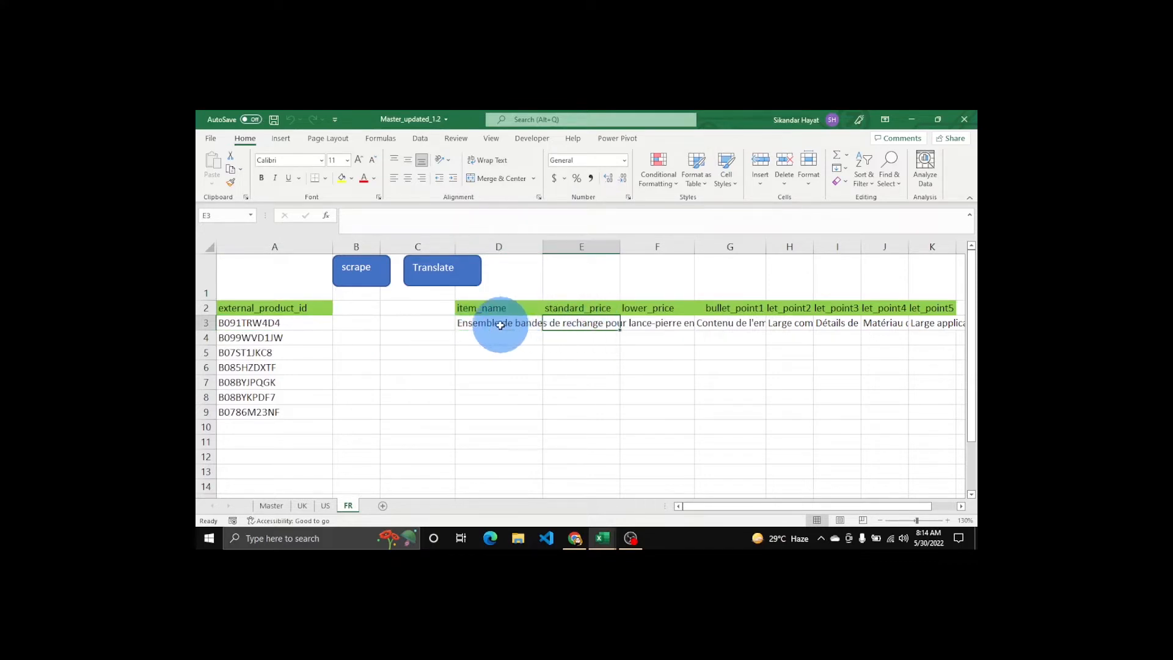
mouse_move(653, 322)
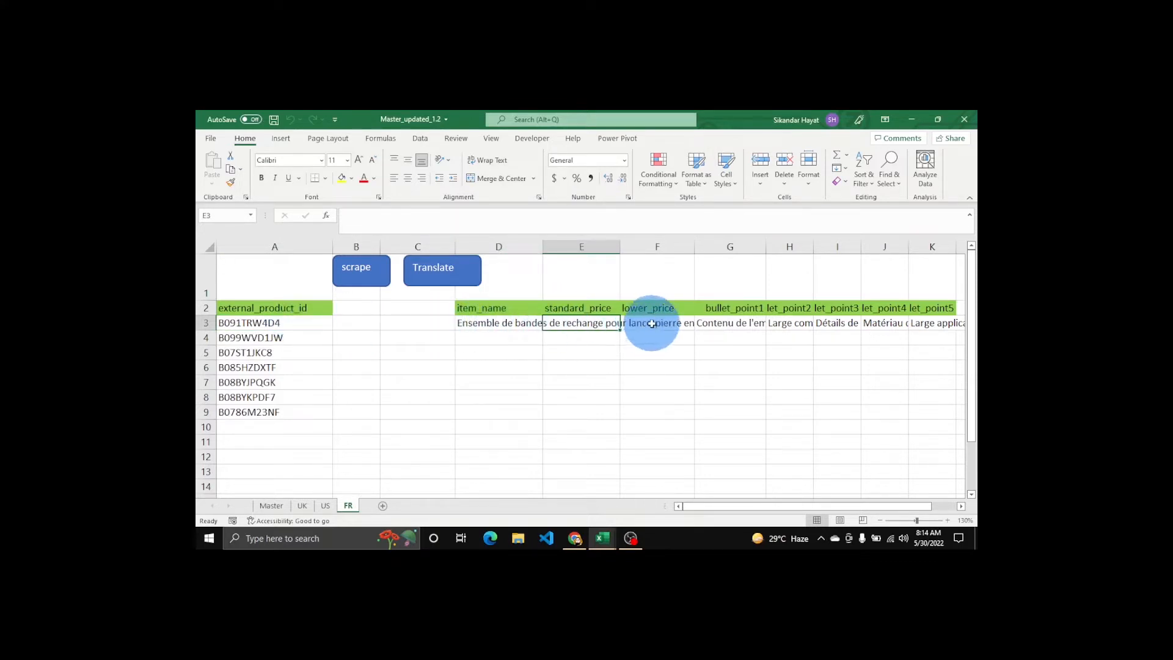
left_click(729, 322)
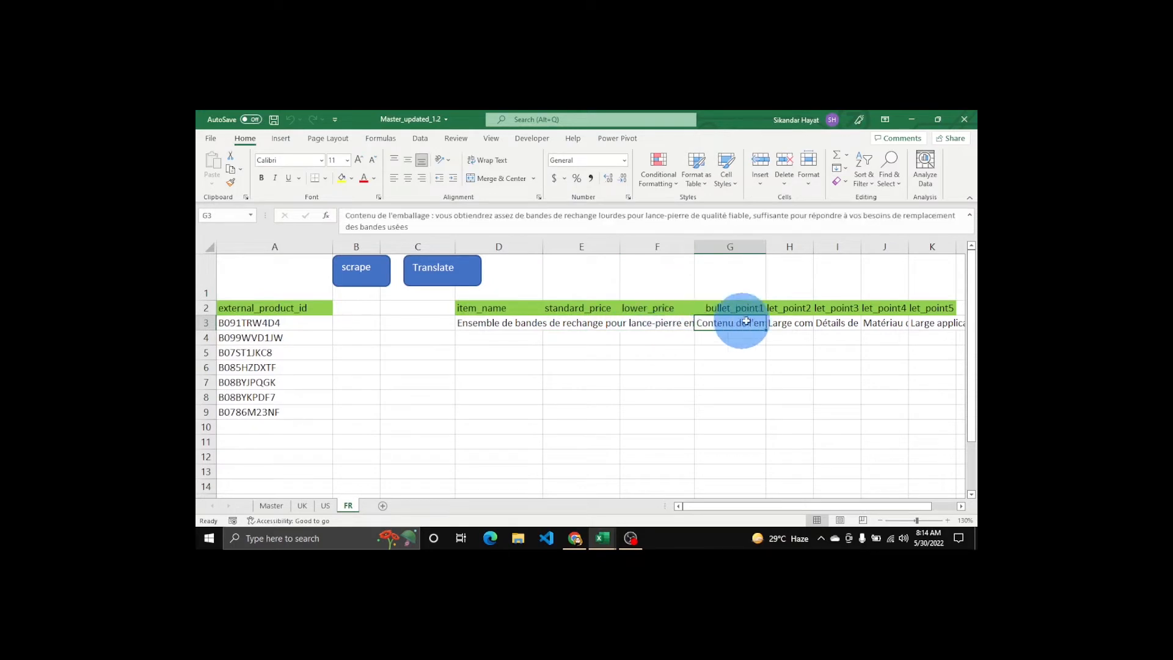
left_click(885, 323)
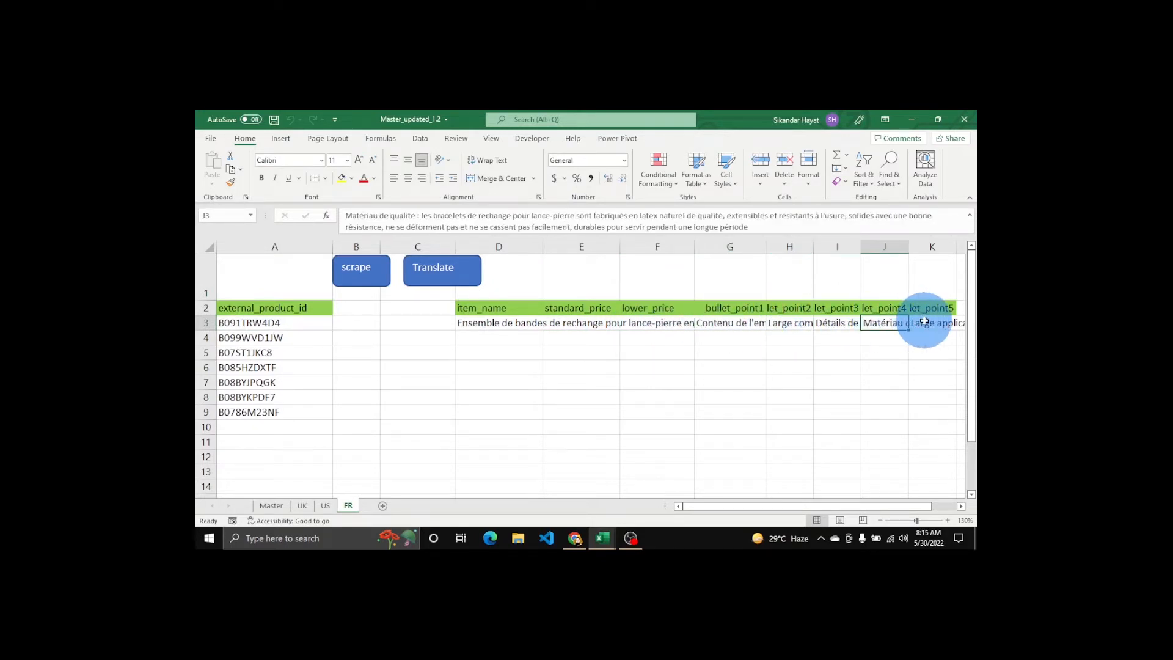
left_click(581, 352)
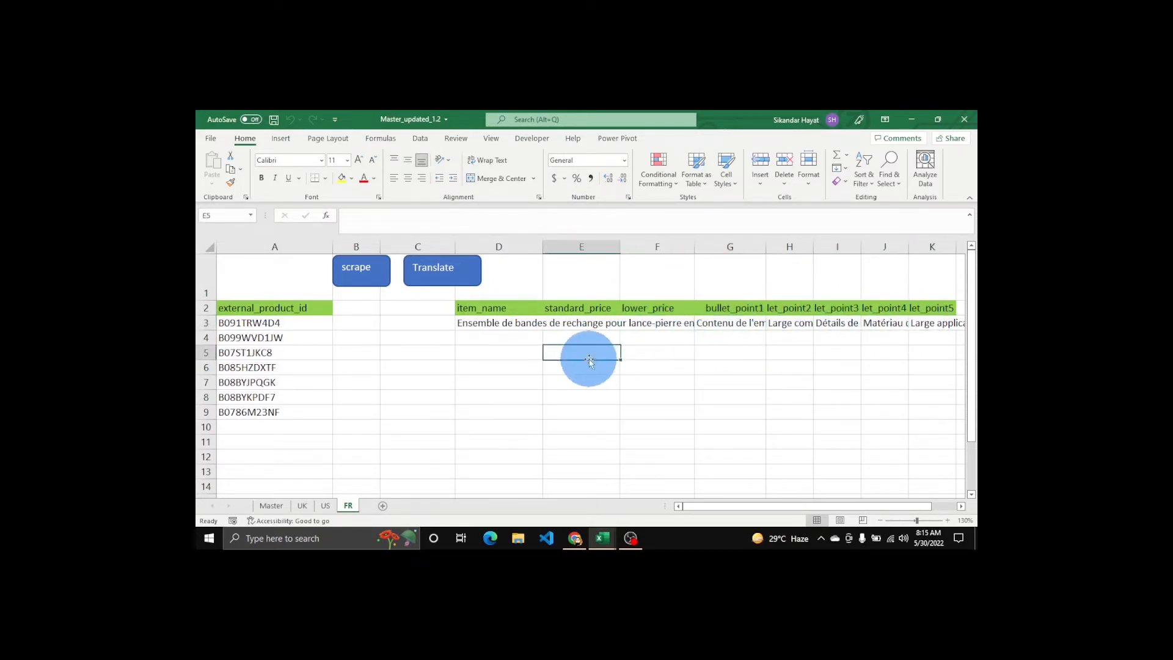
mouse_move(411, 341)
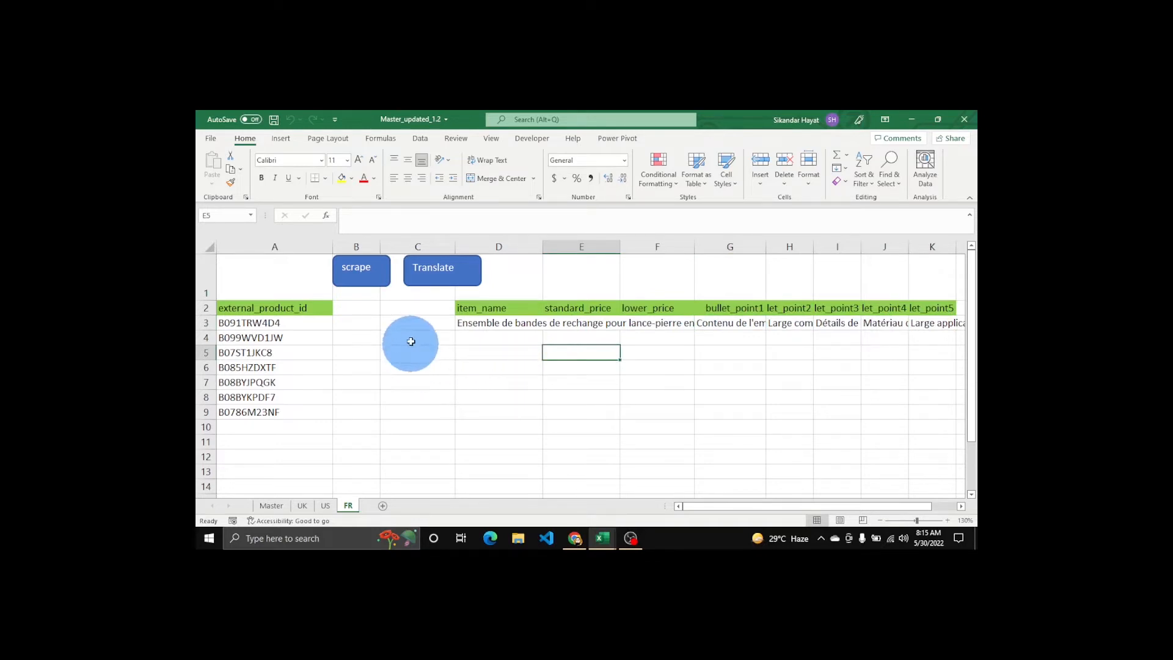
mouse_move(405, 356)
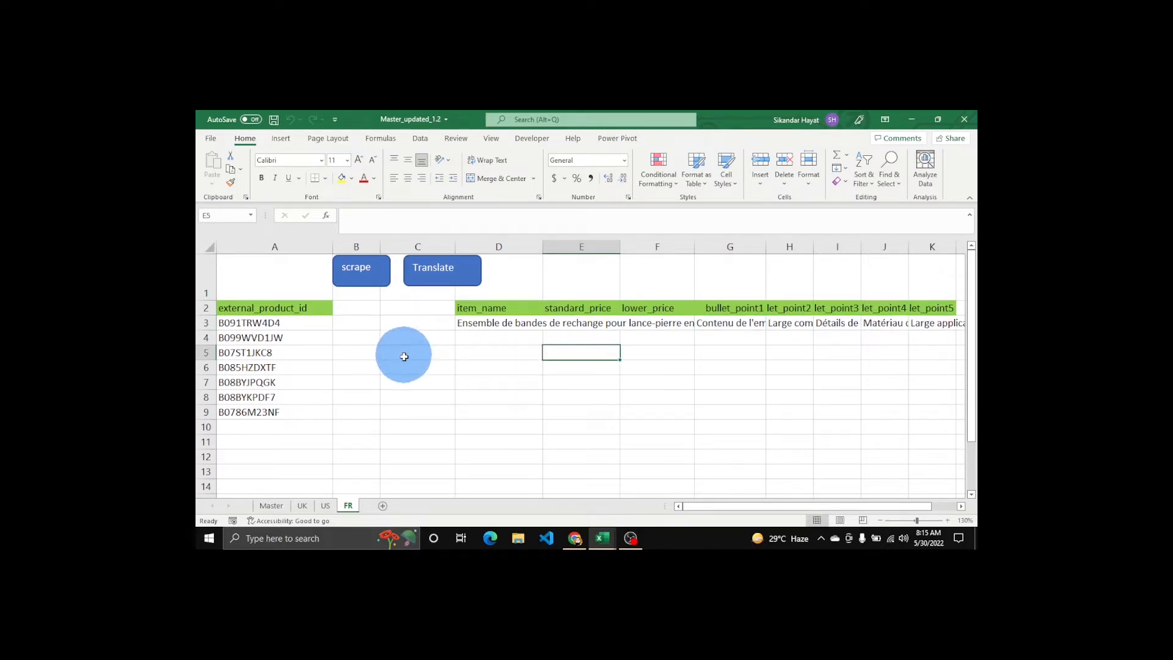
mouse_move(453, 455)
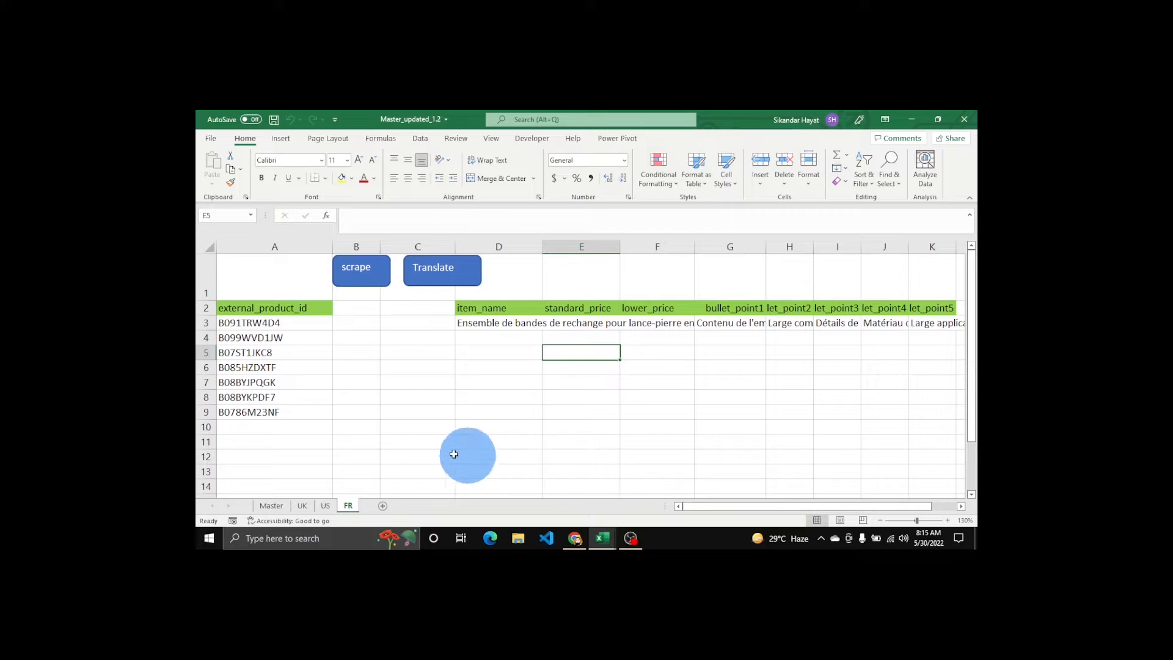
left_click(499, 383)
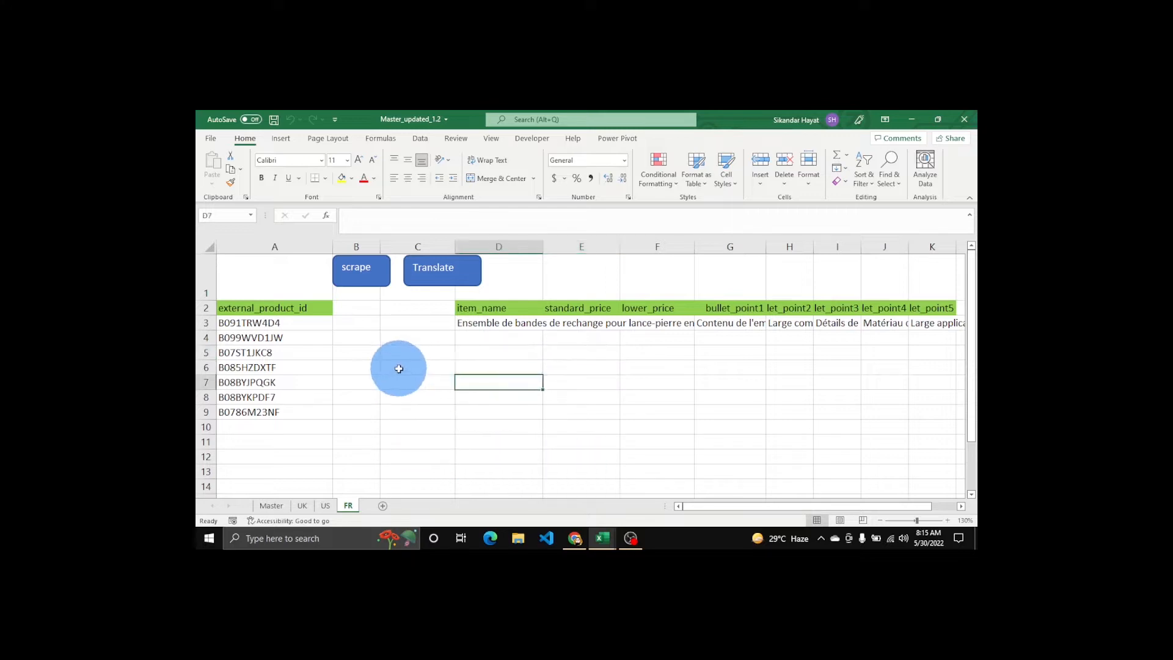
left_click(498, 367)
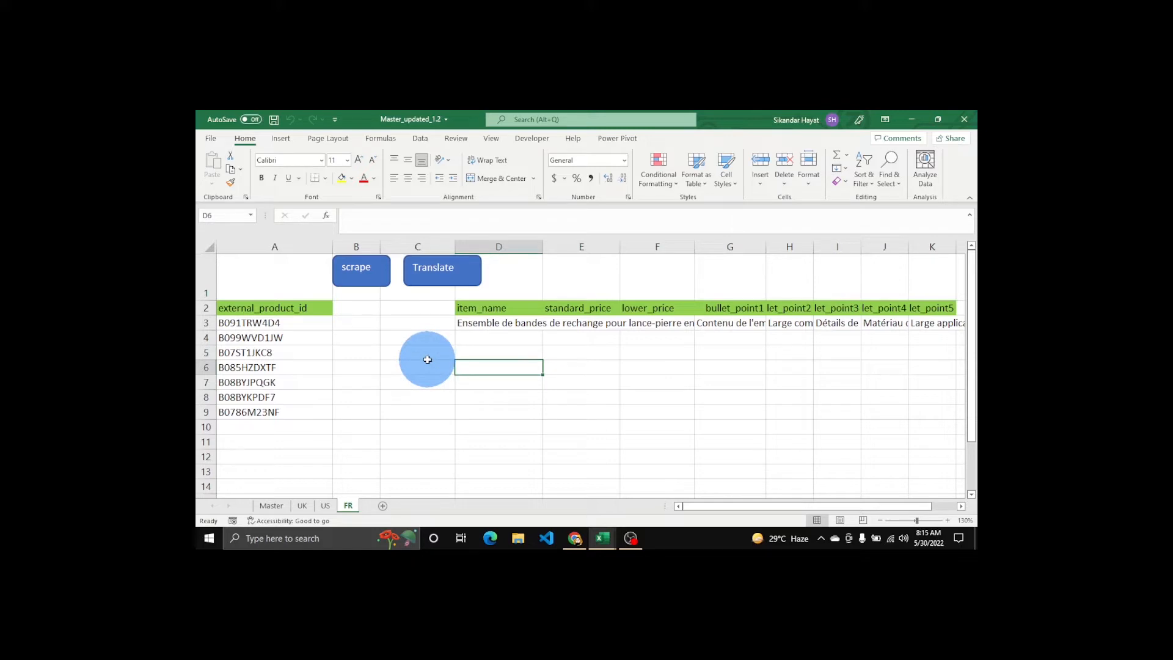
mouse_move(374, 478)
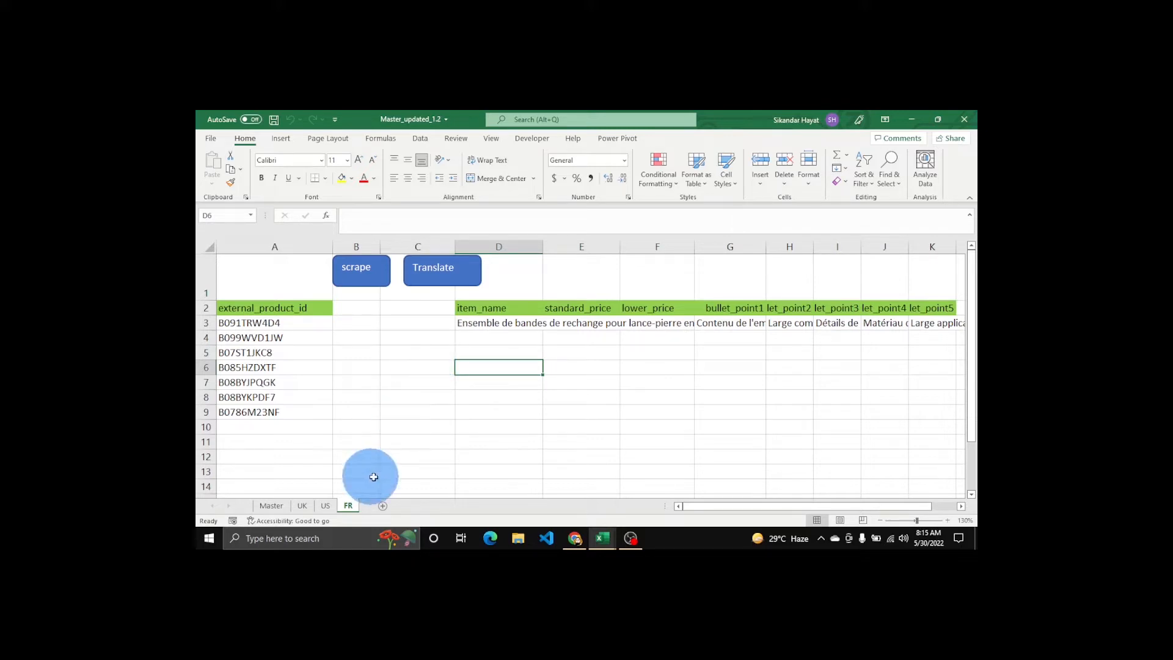
mouse_move(384, 511)
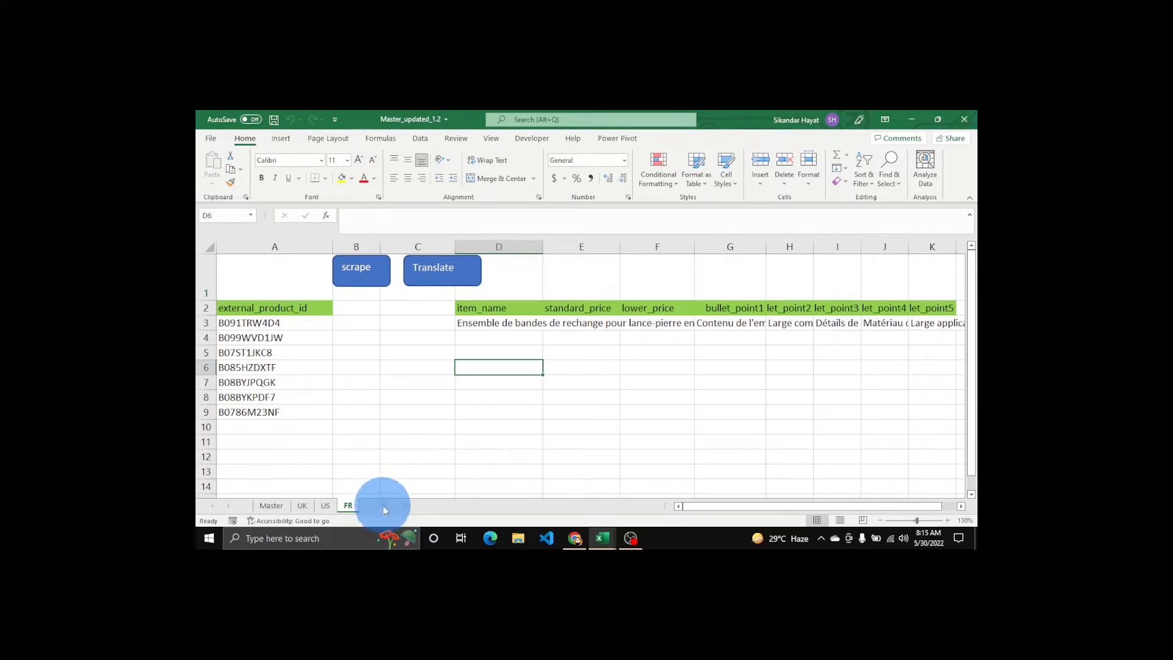
Add a new blank sheet after FR and start renaming its tab.
left_click(420, 505)
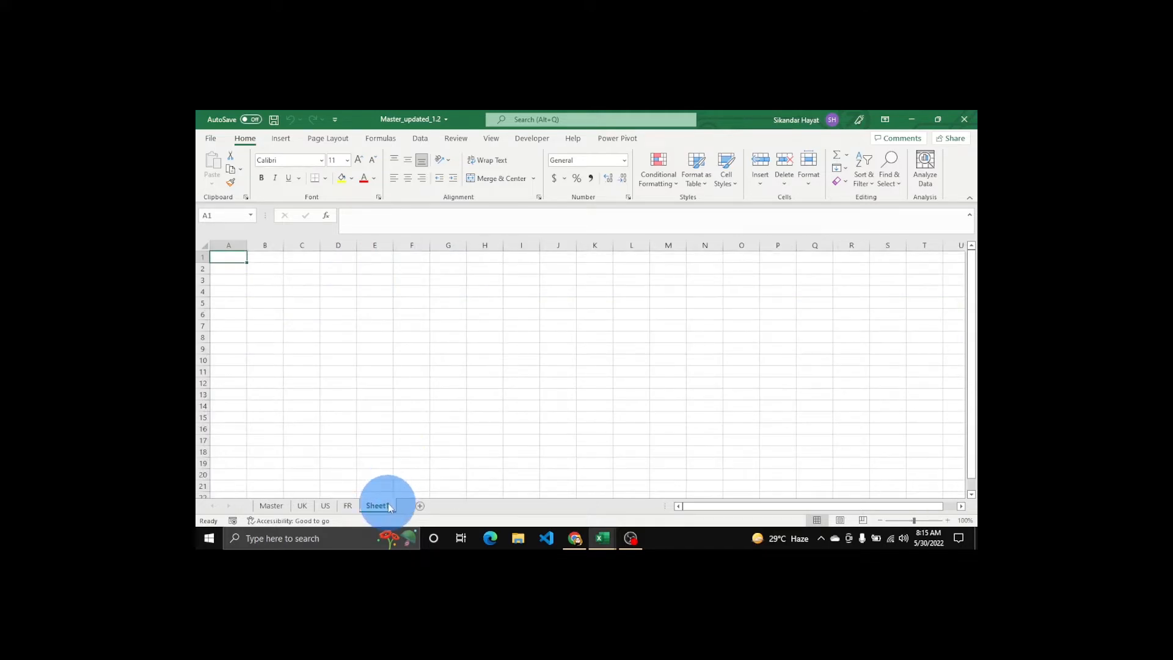
double_click(378, 504)
type("DE")
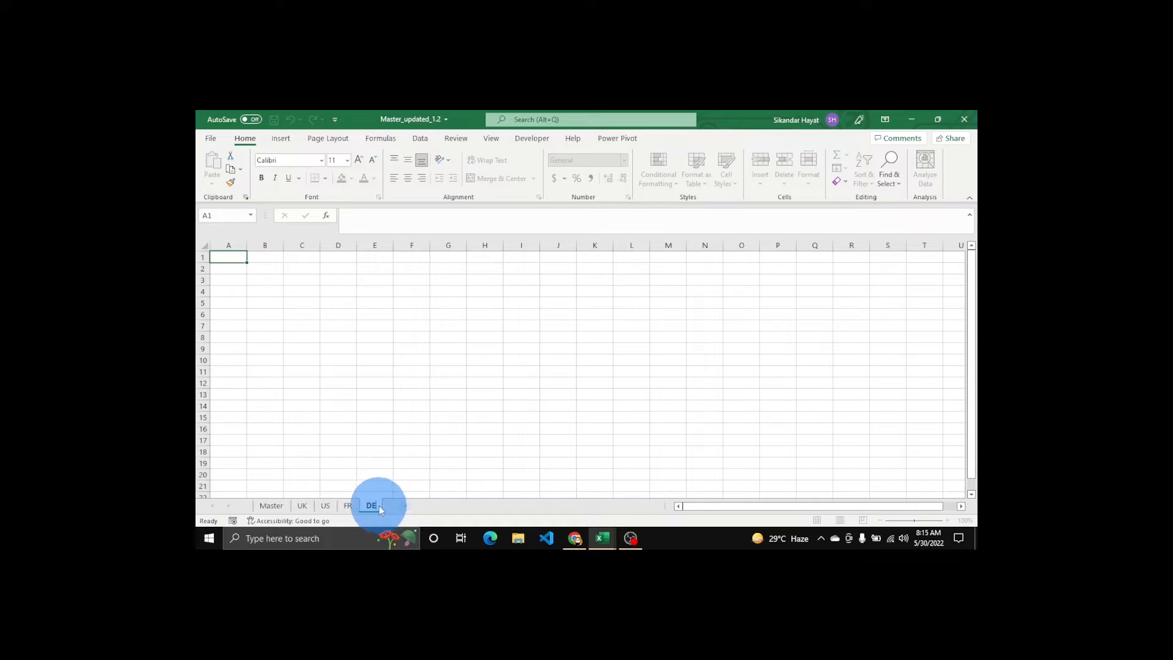
Name the new sheet DE and copy the FR sheet's green header row 2 for it.
left_click(391, 451)
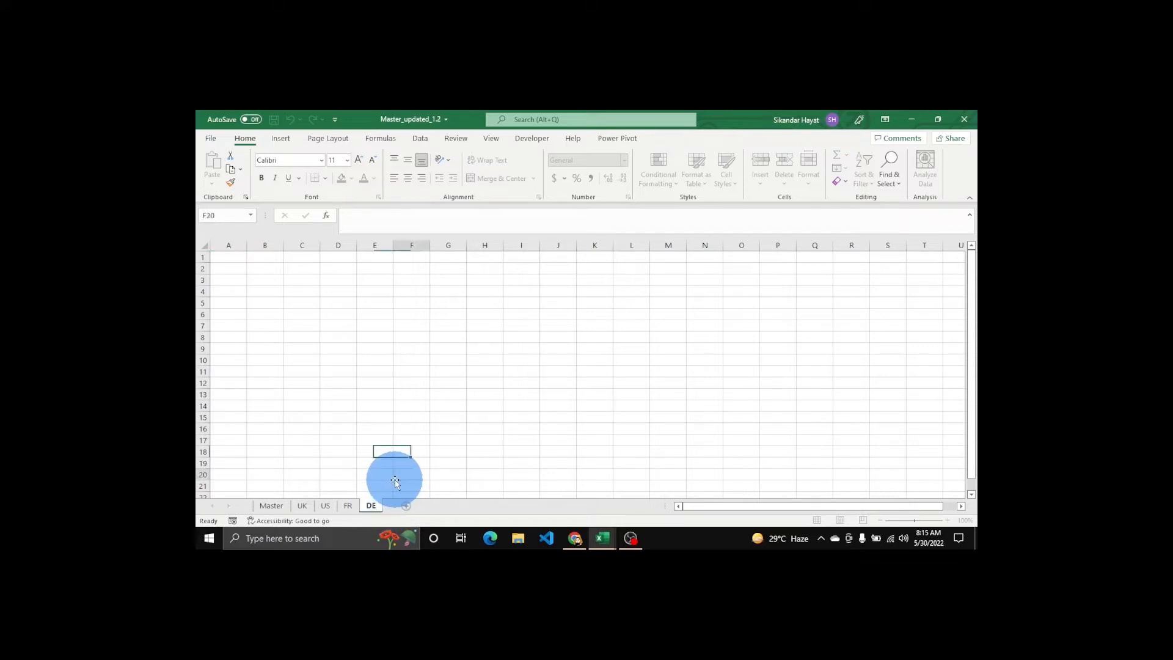
left_click(347, 505)
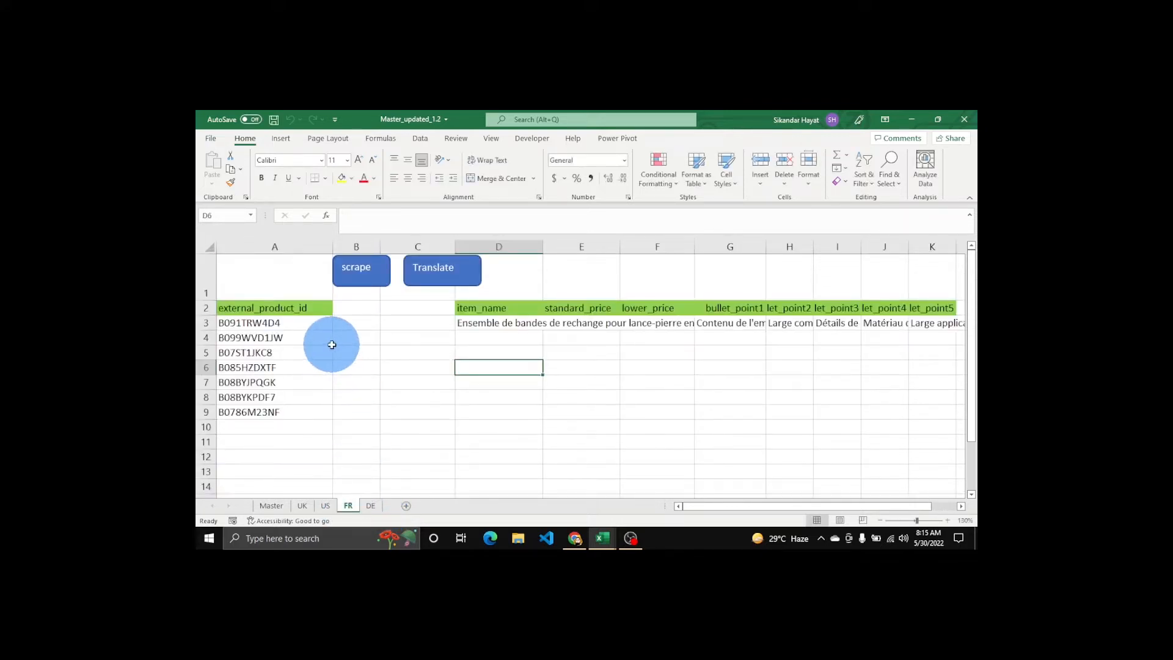
left_click(275, 308)
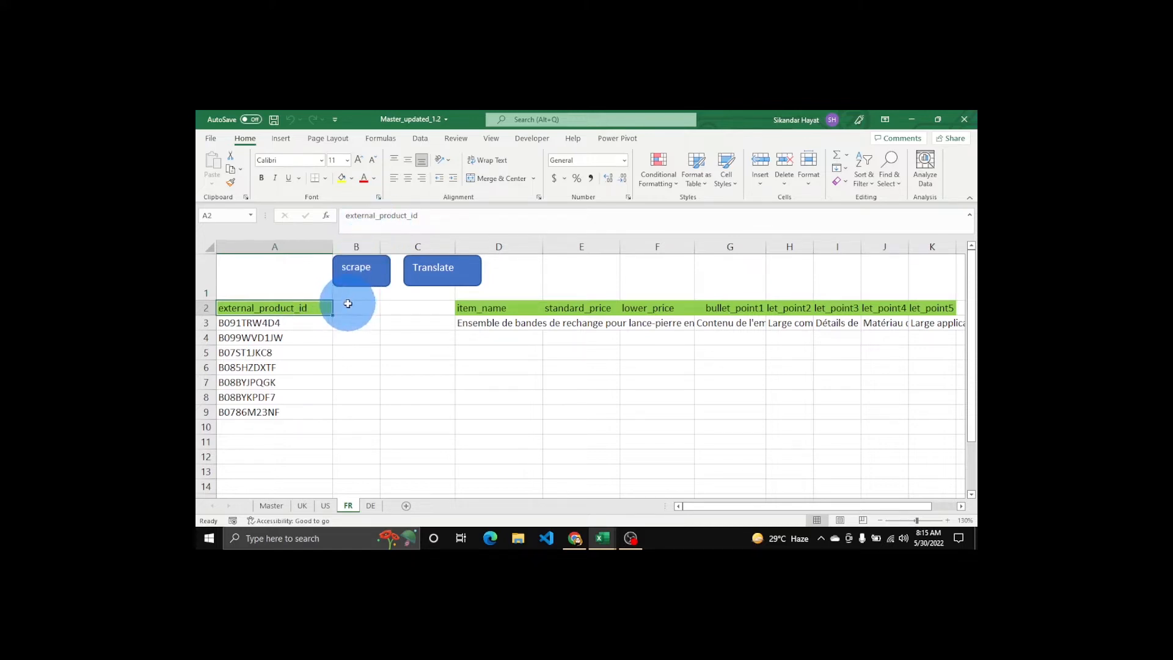
left_click(498, 307)
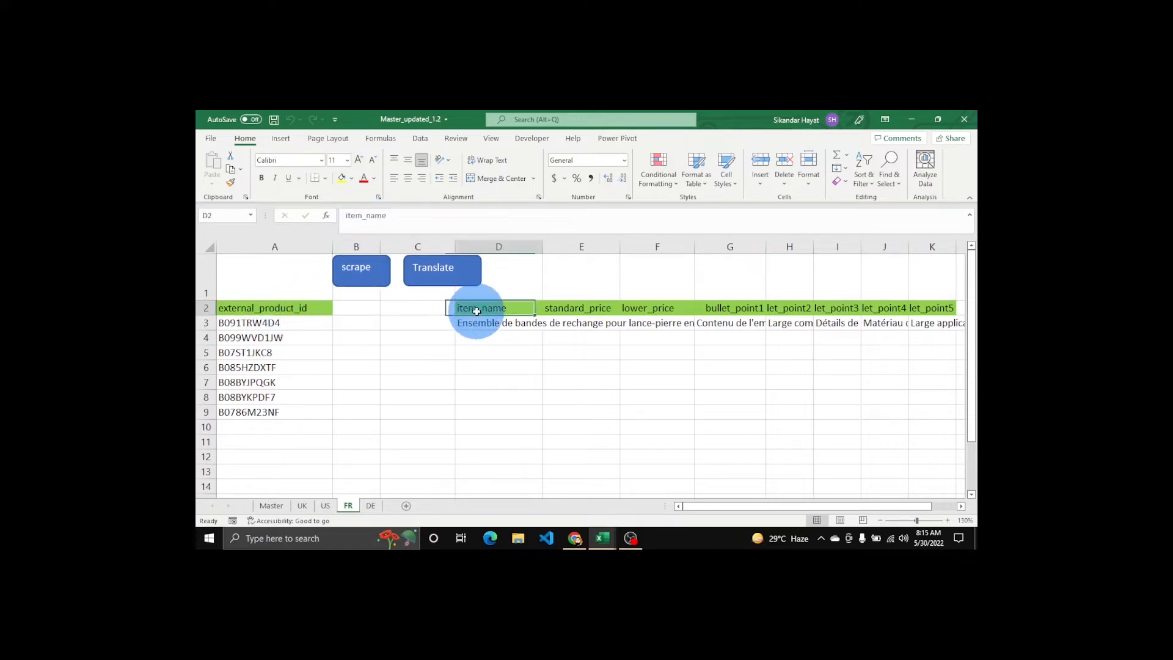
left_click(582, 308)
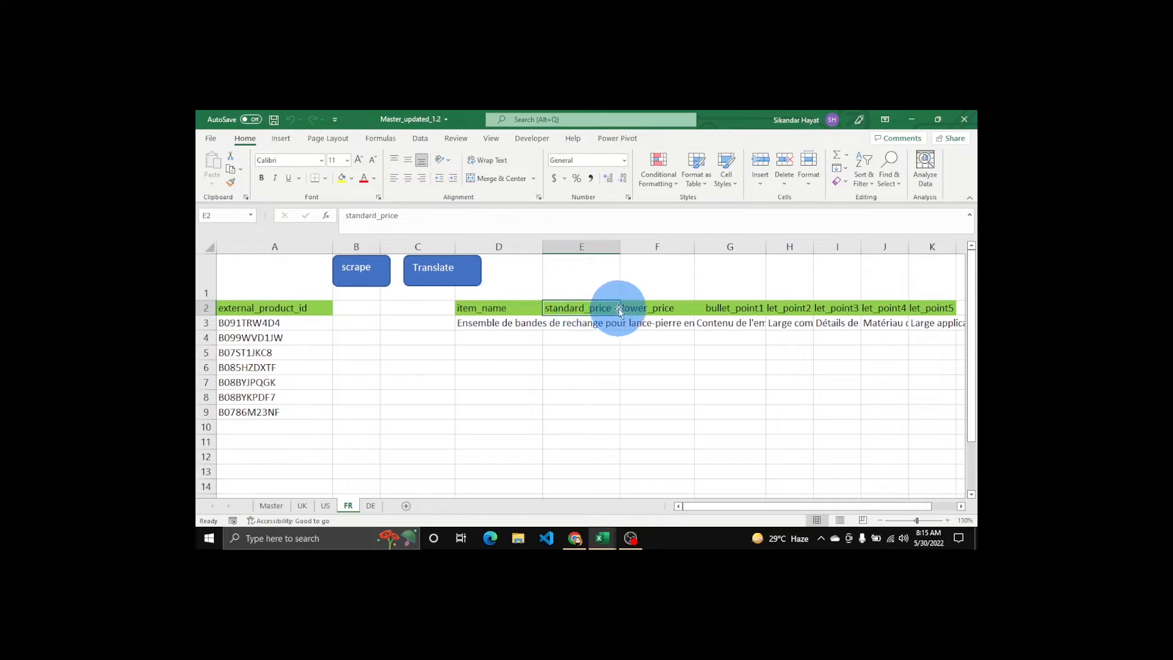
left_click(658, 307)
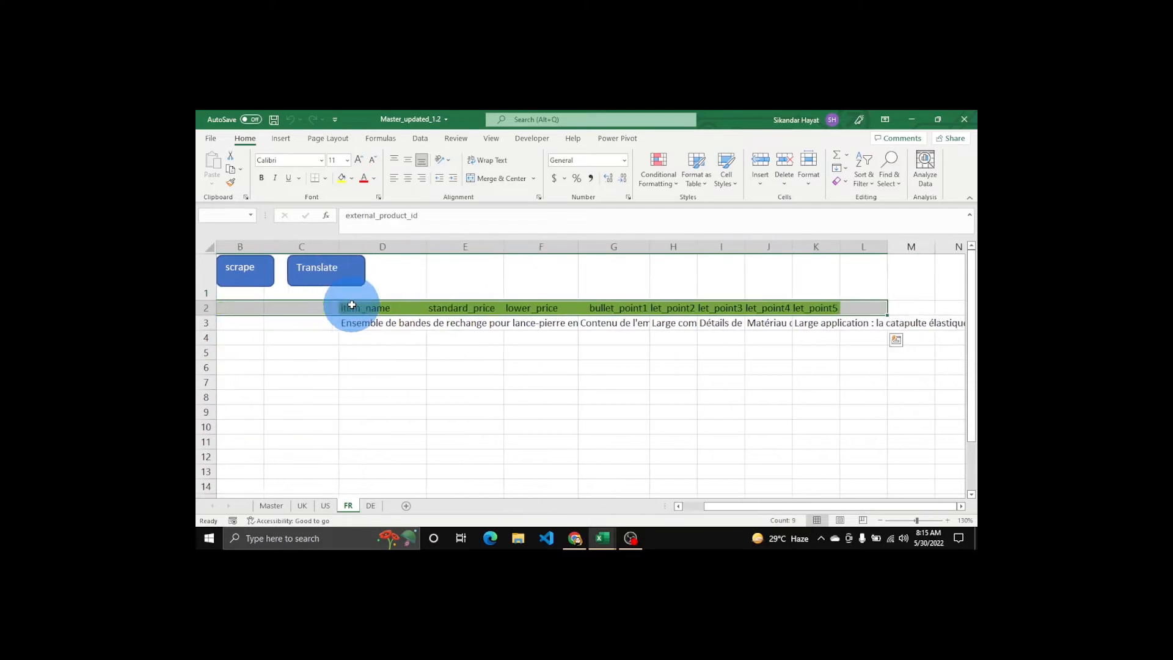
left_click(370, 504)
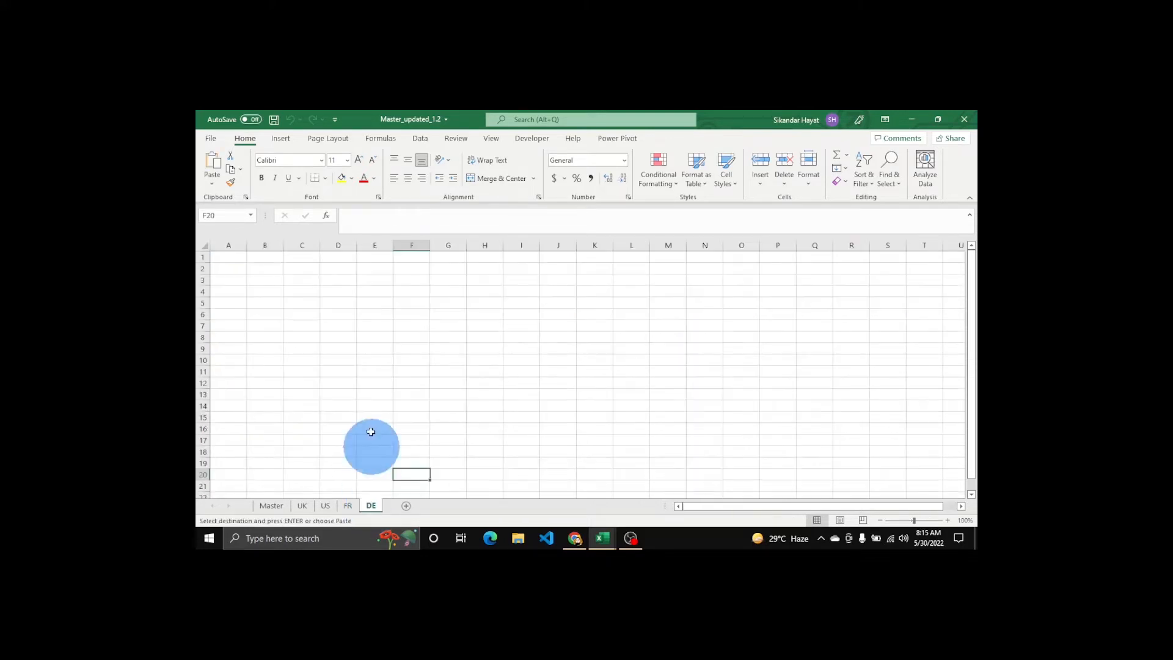
Paste the header row into DE row 2 and widen the product id and item_name columns.
left_click(232, 267)
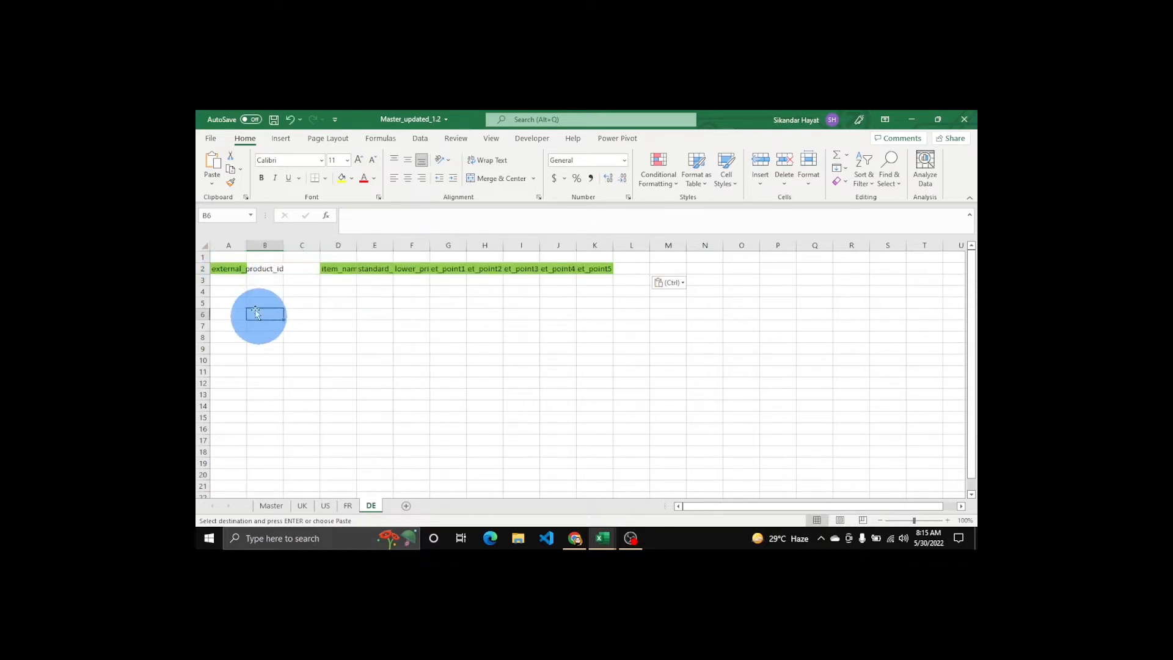
mouse_move(208, 264)
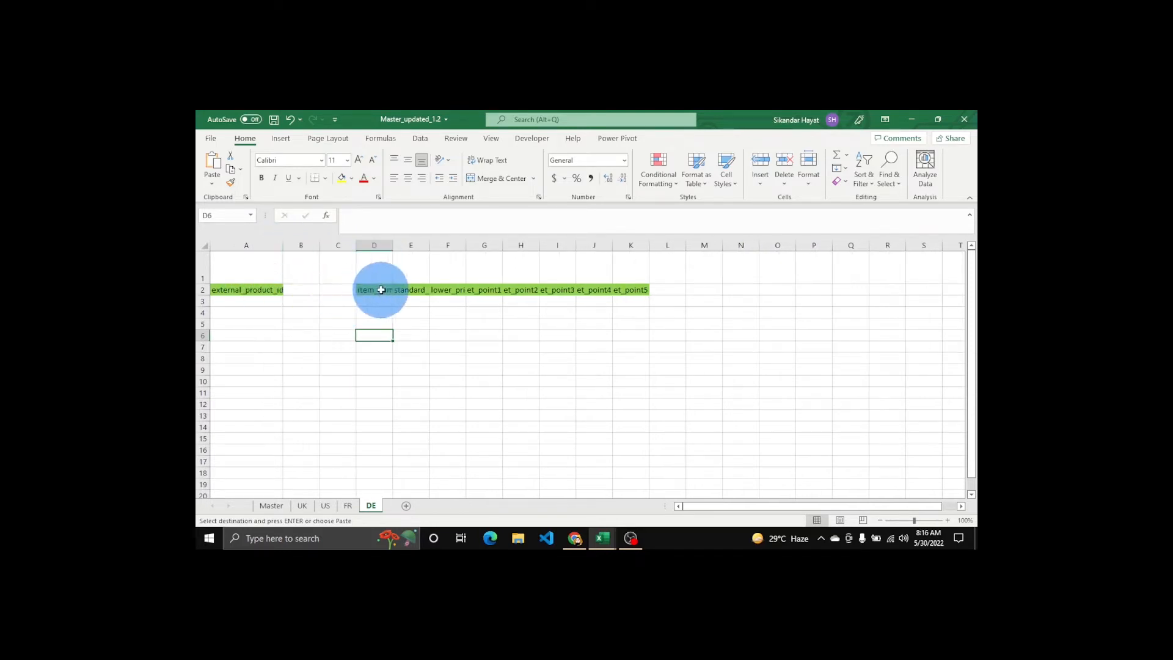
mouse_move(305, 287)
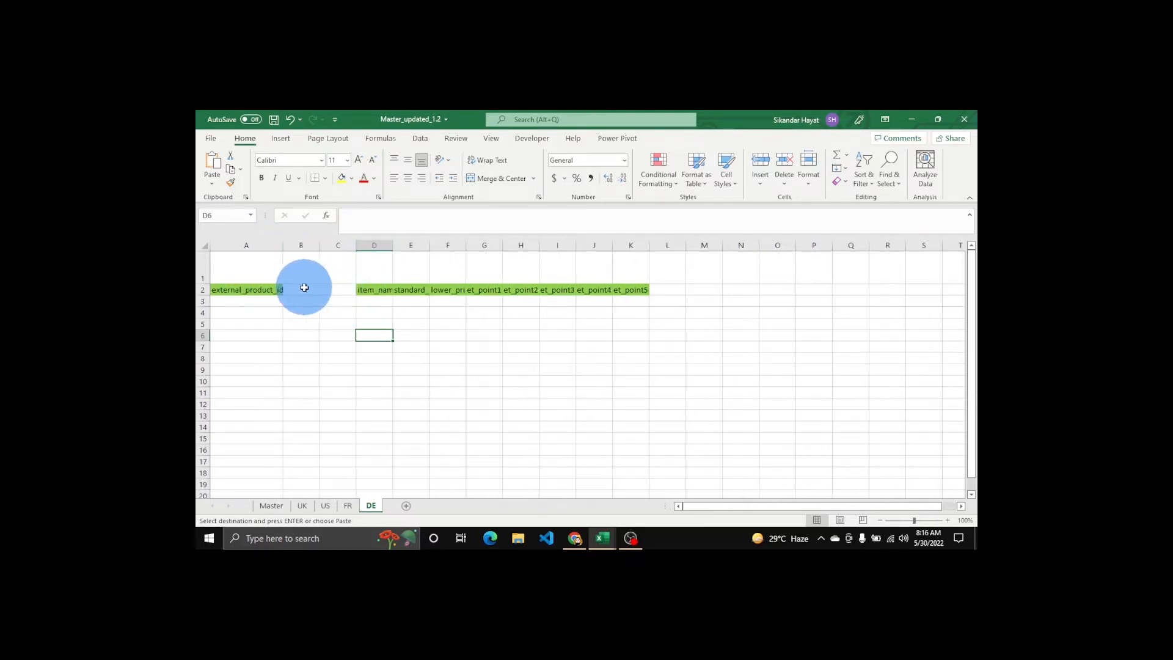
mouse_move(445, 286)
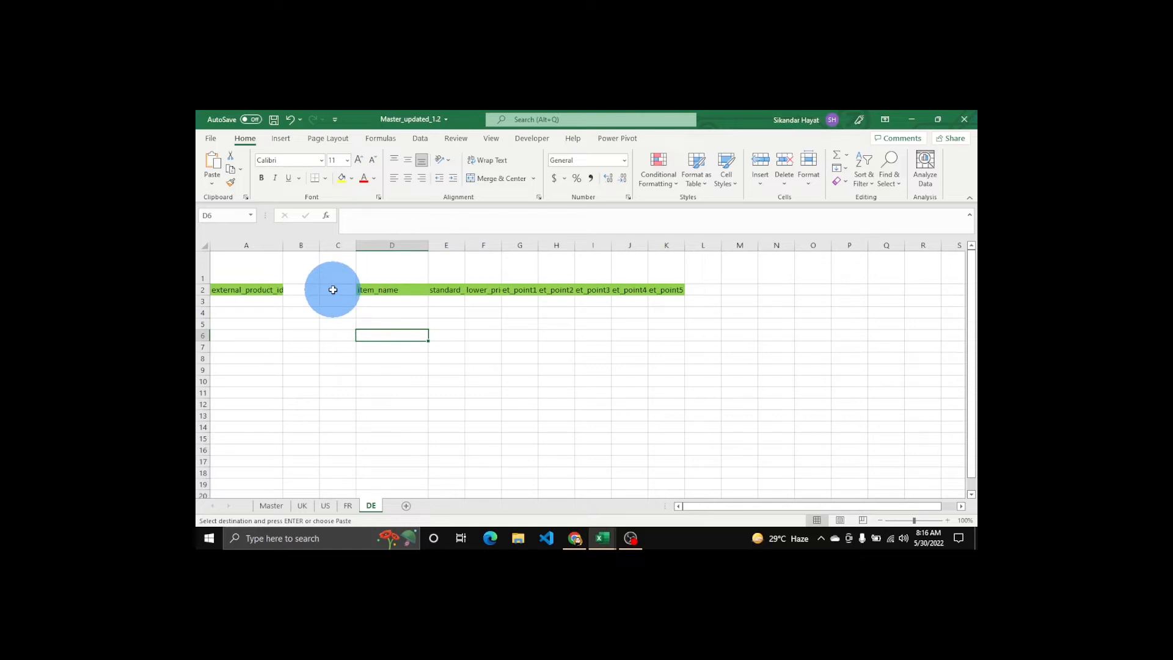
mouse_move(533, 291)
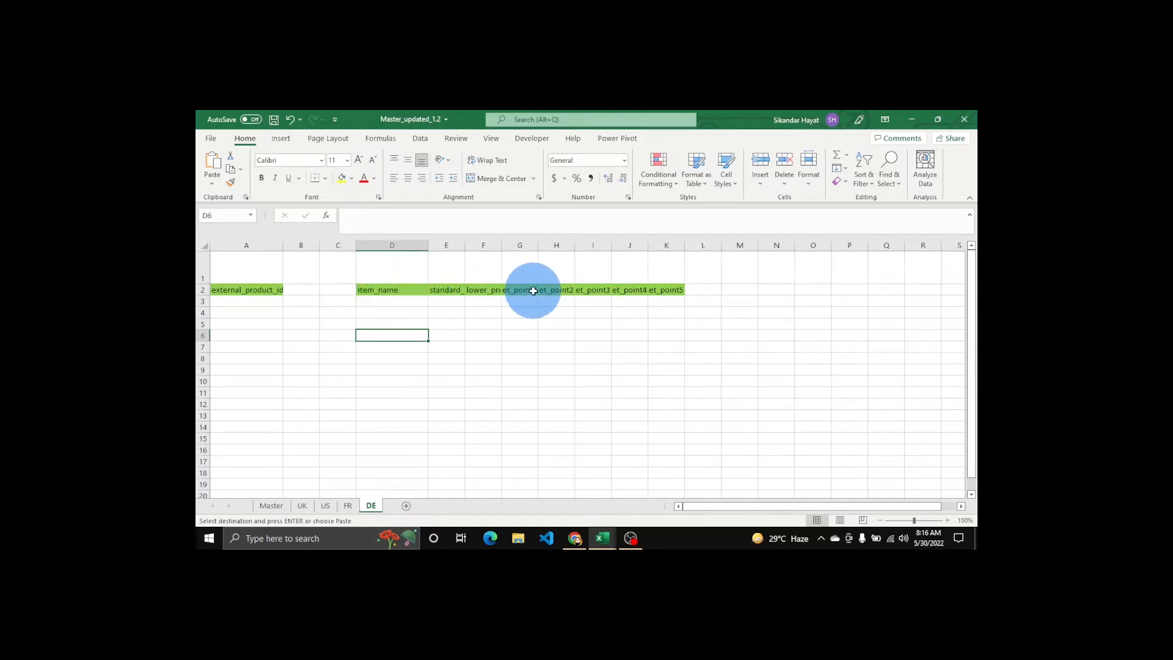
mouse_move(303, 289)
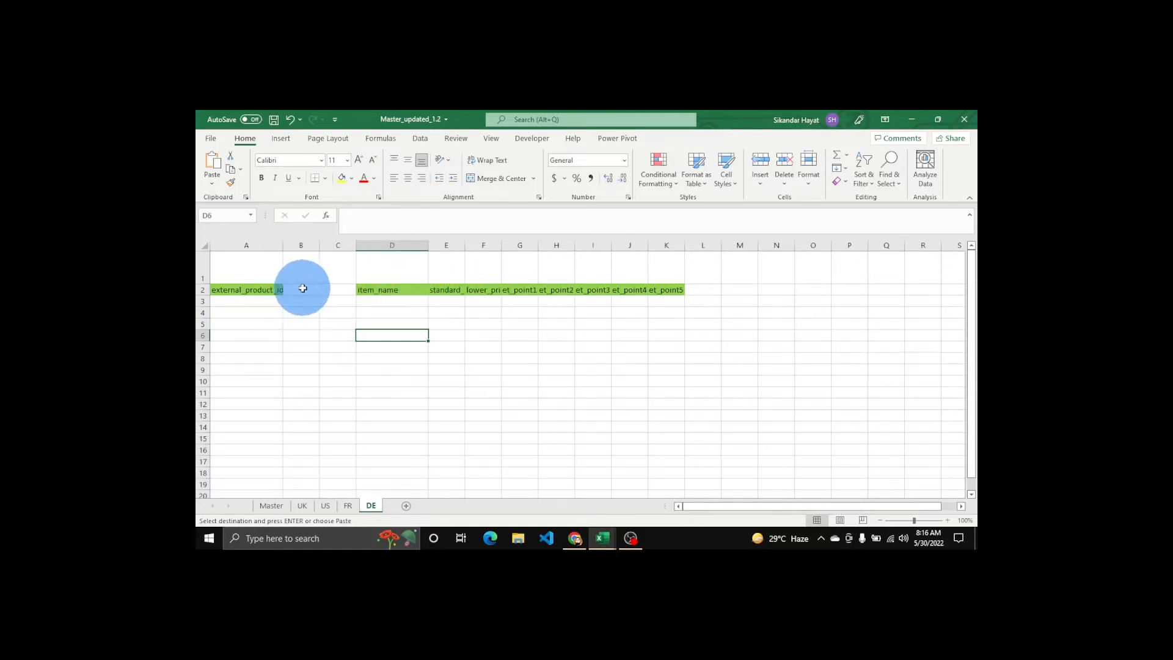
mouse_move(509, 290)
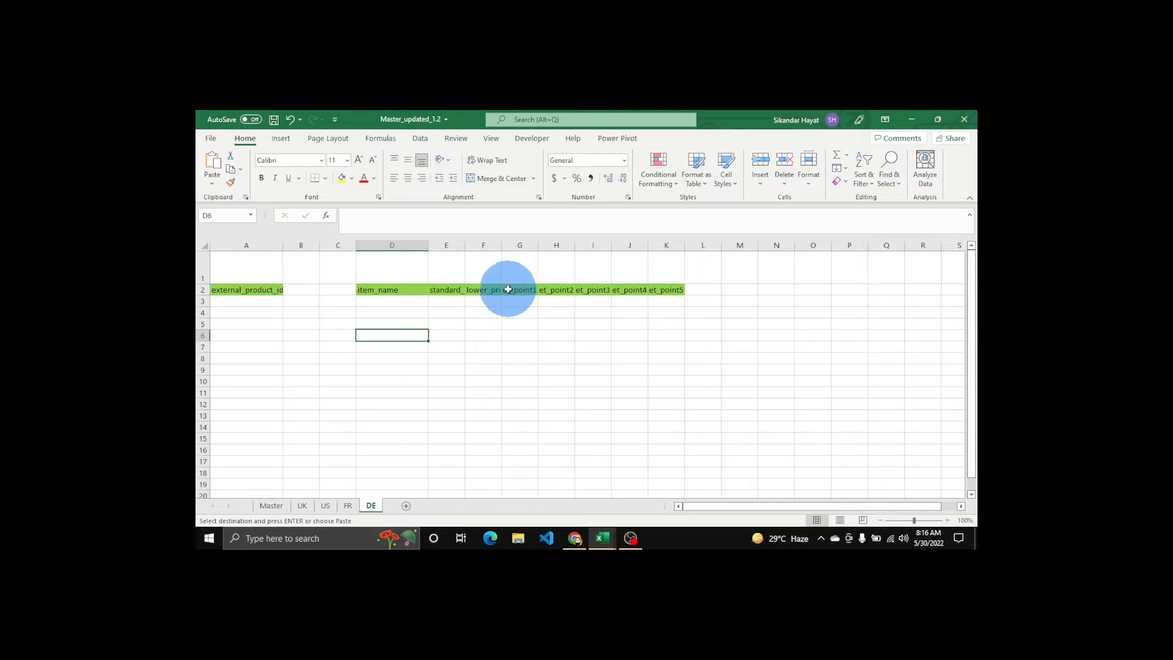
mouse_move(247, 290)
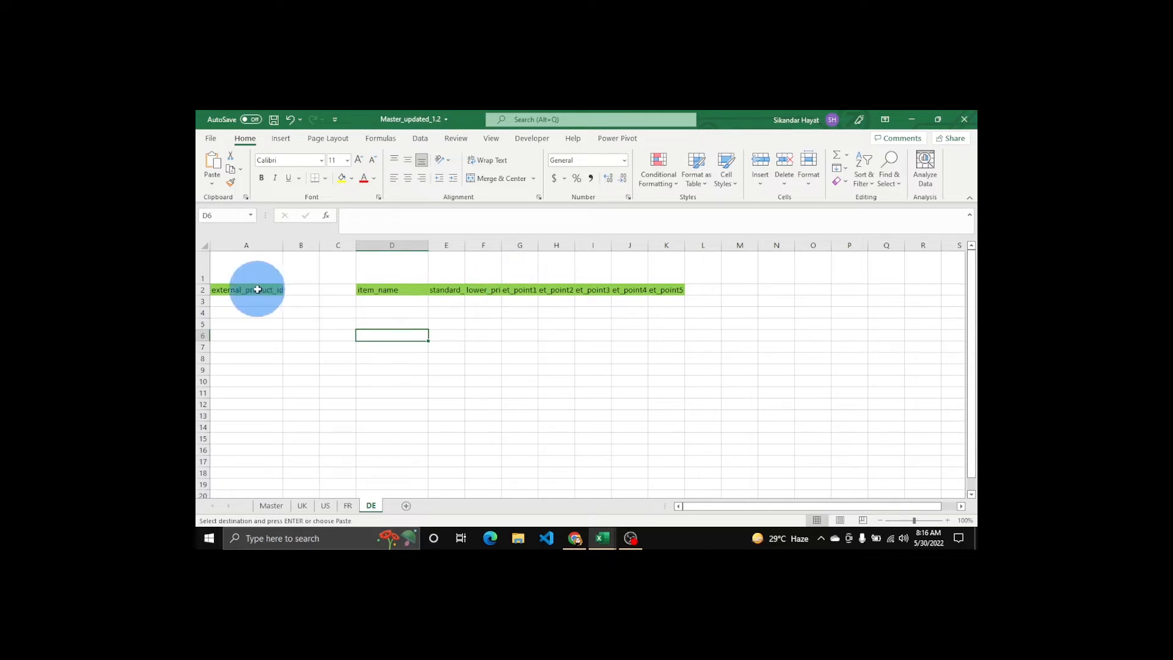
mouse_move(223, 291)
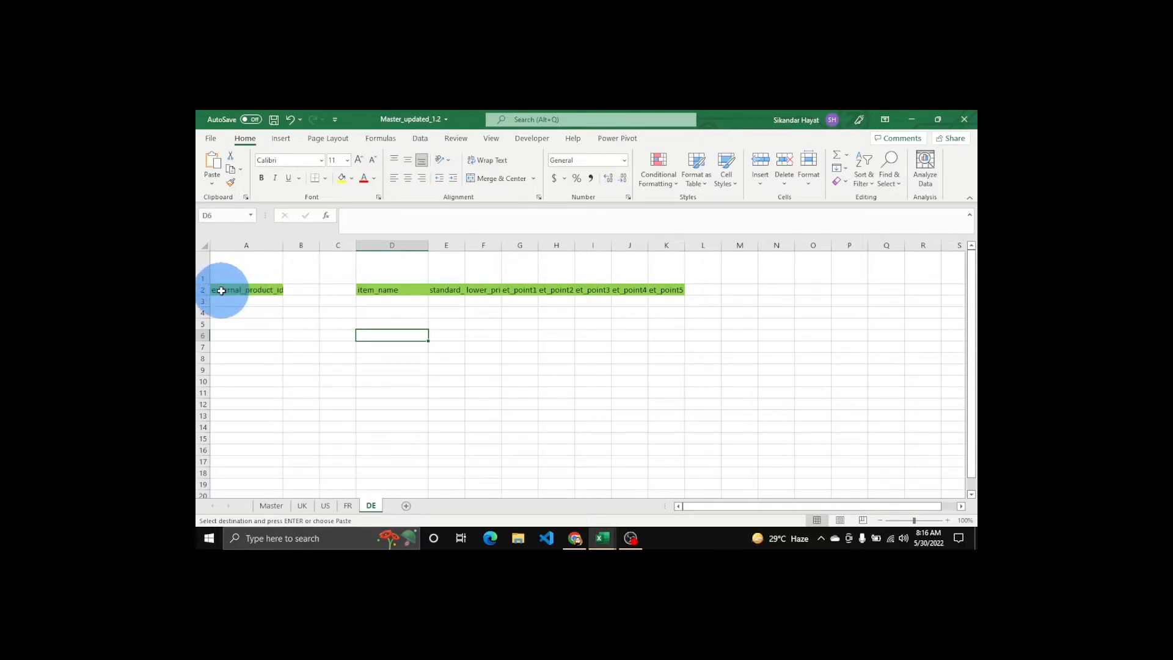
left_click(300, 311)
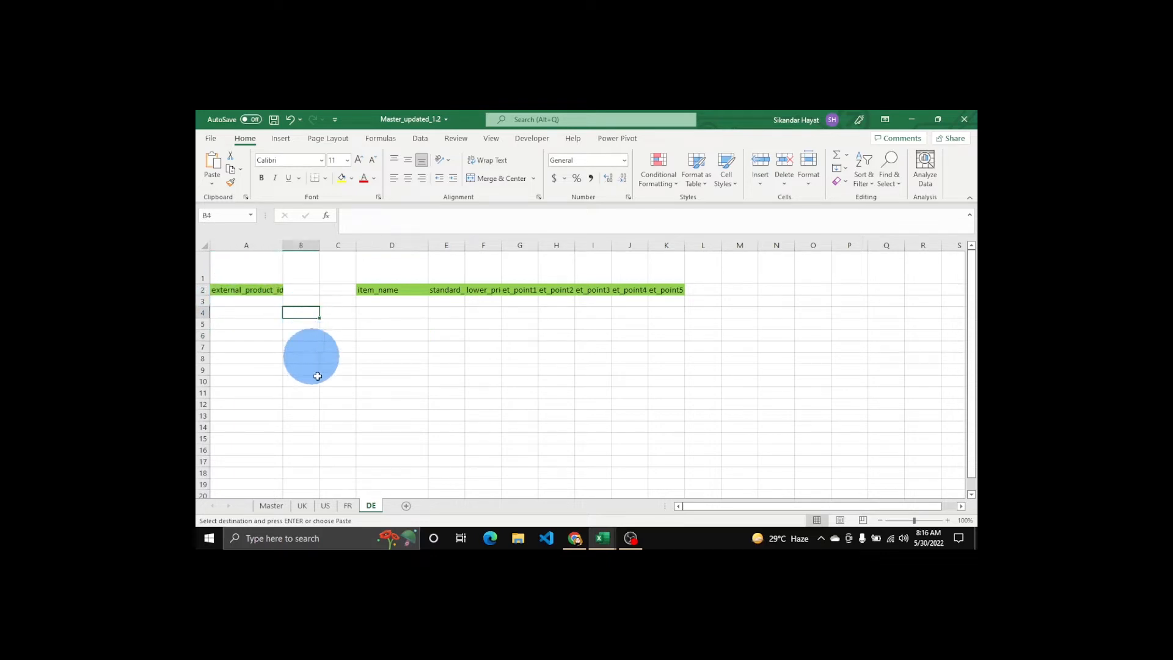
mouse_move(339, 509)
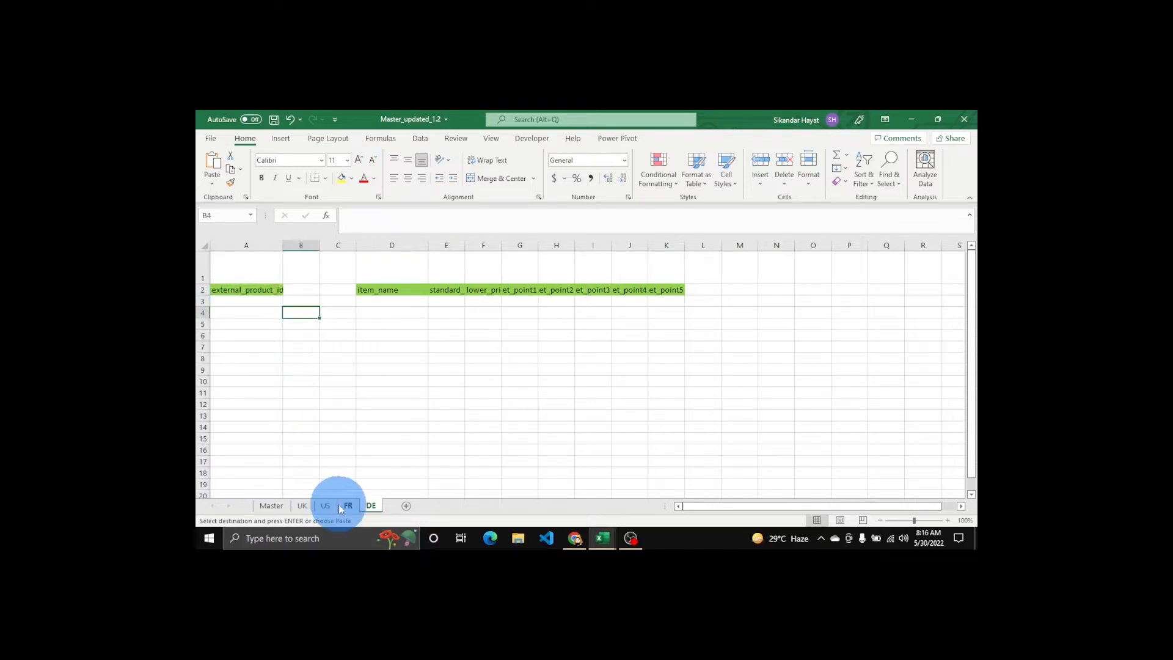
Copy product IDs B091TRW4D4 and B099WVD1JW from FR into A3:A4 of DE.
left_click(347, 505)
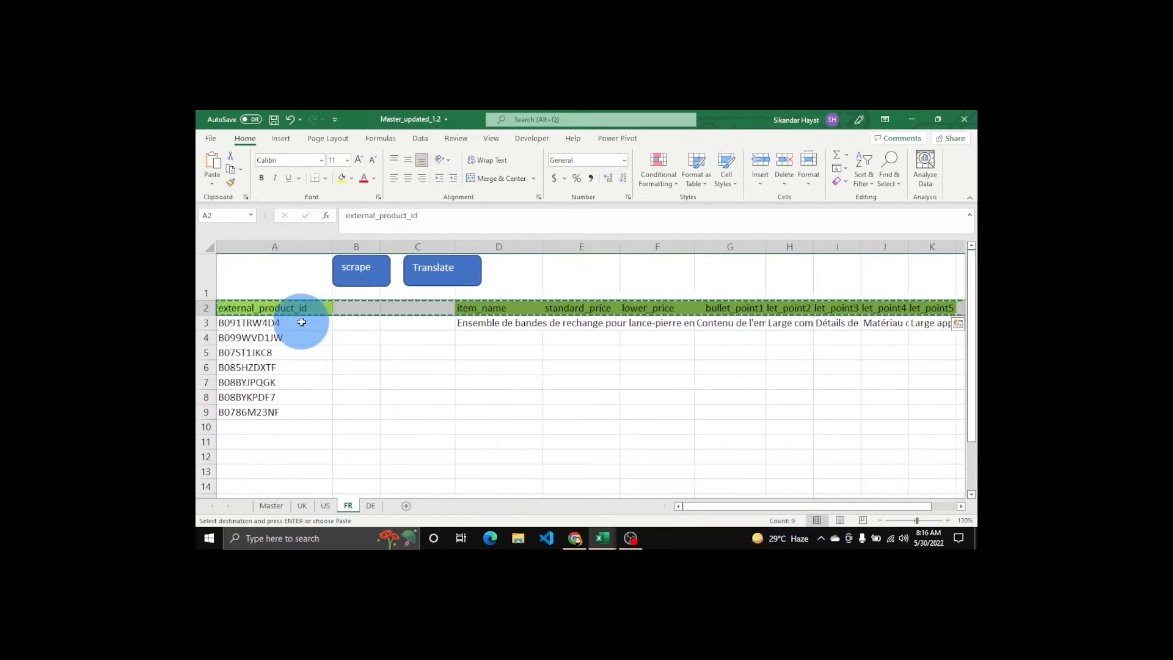
left_click_drag(275, 308, 275, 323)
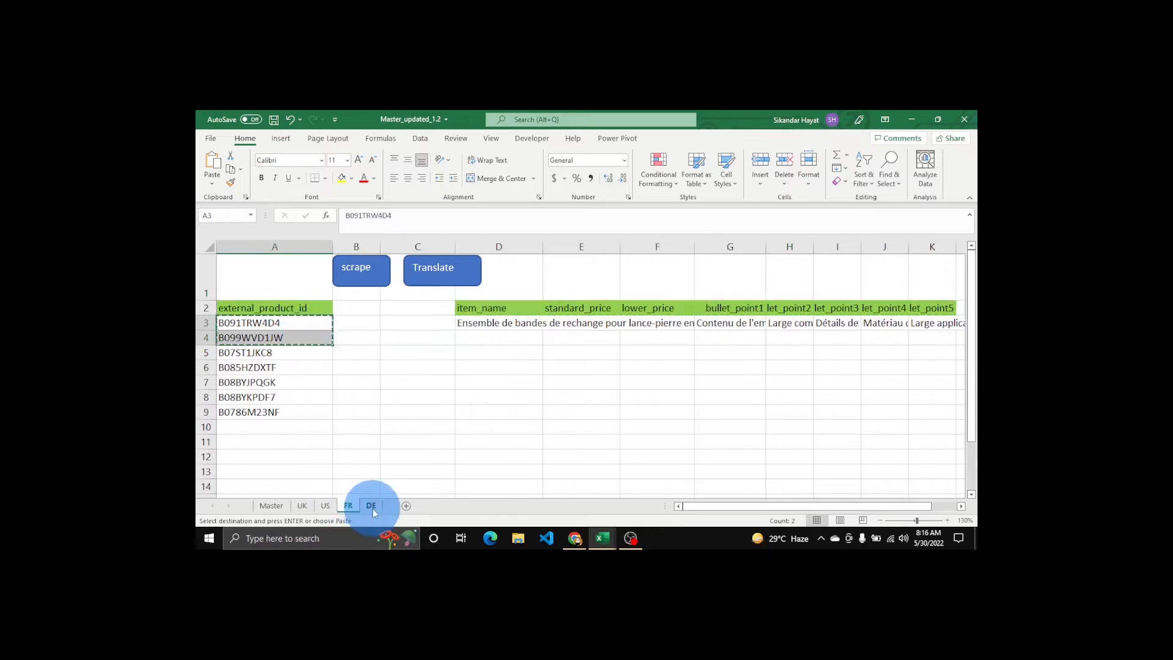
left_click(371, 505)
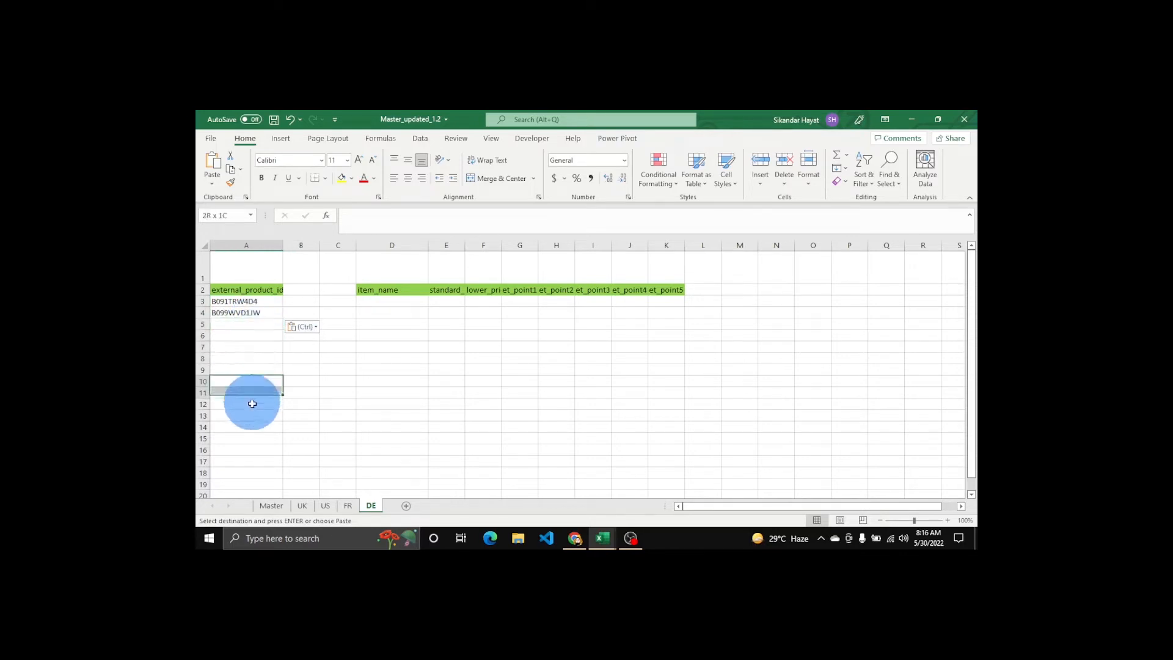
left_click(301, 381)
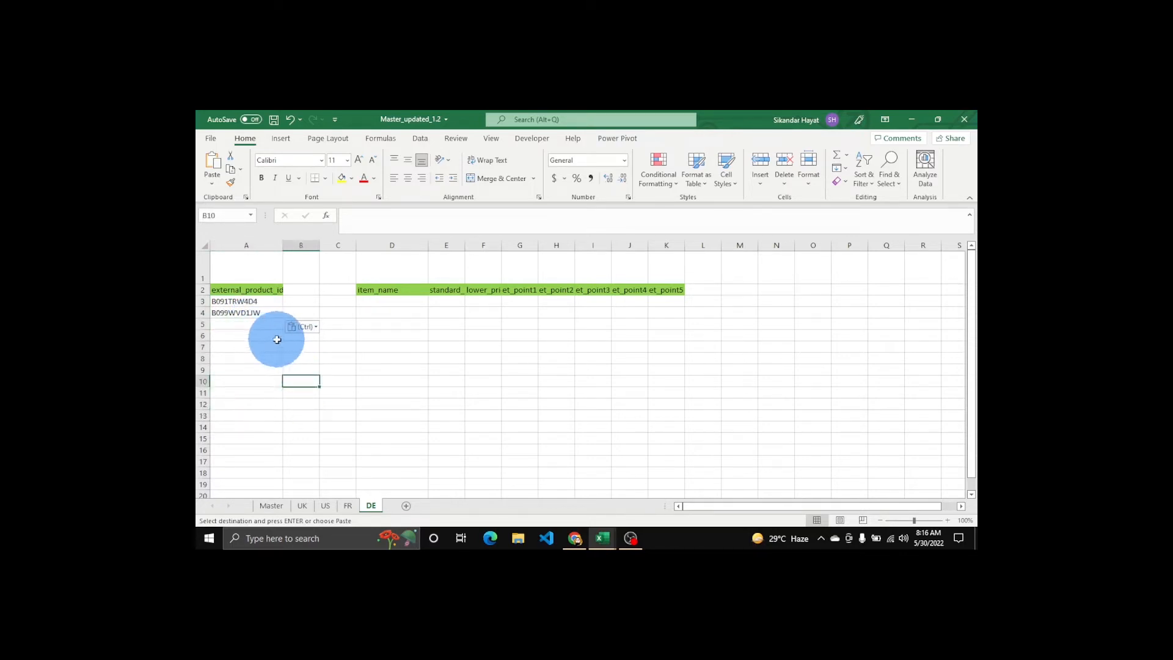
mouse_move(272, 323)
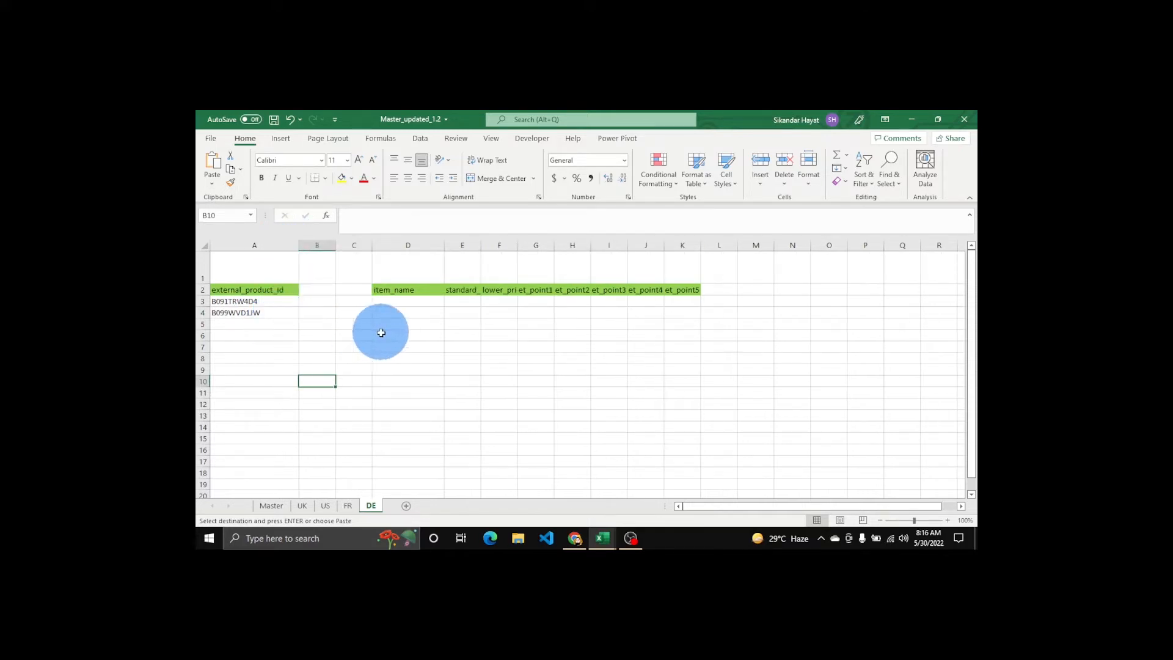
left_click(409, 335)
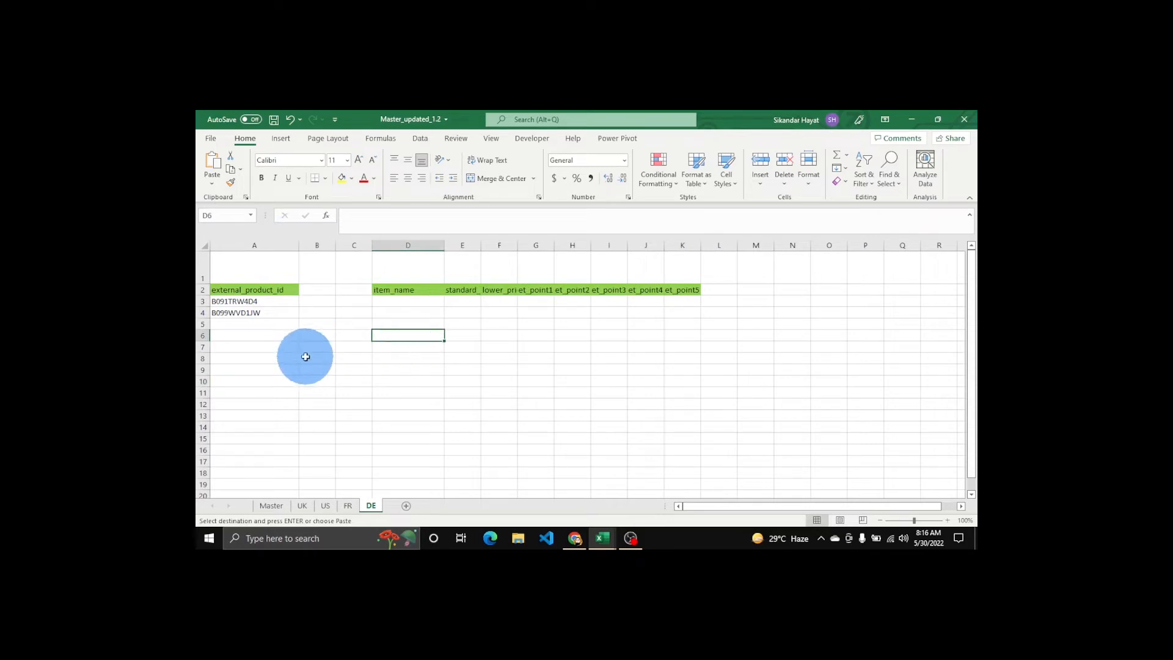
mouse_move(286, 325)
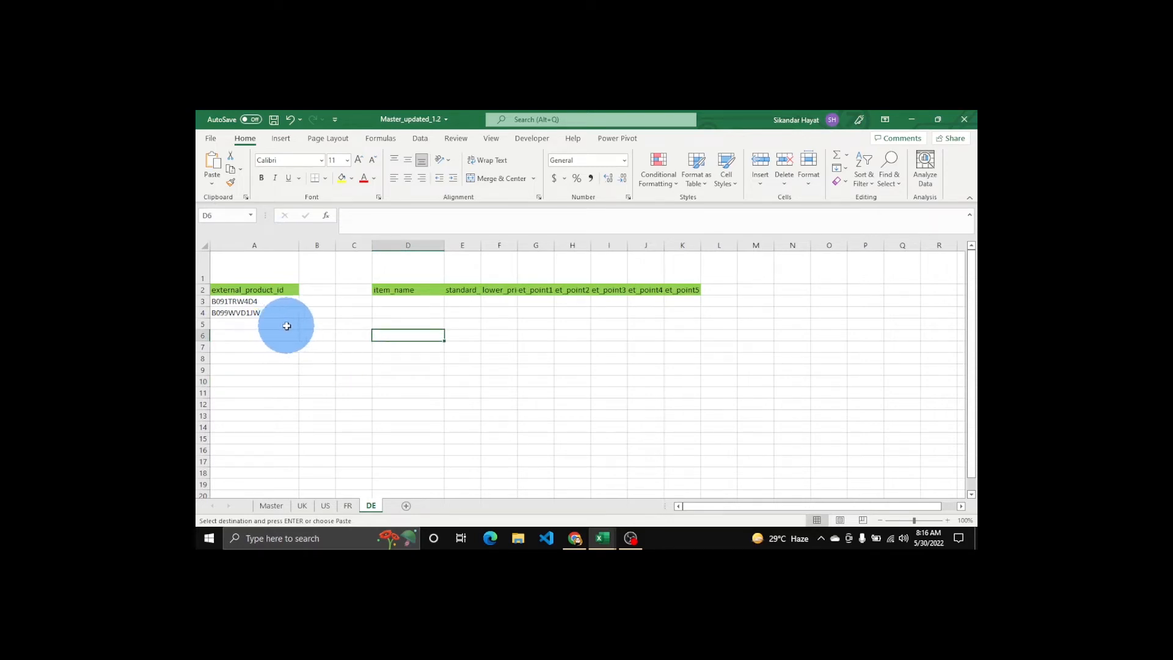
left_click(254, 346)
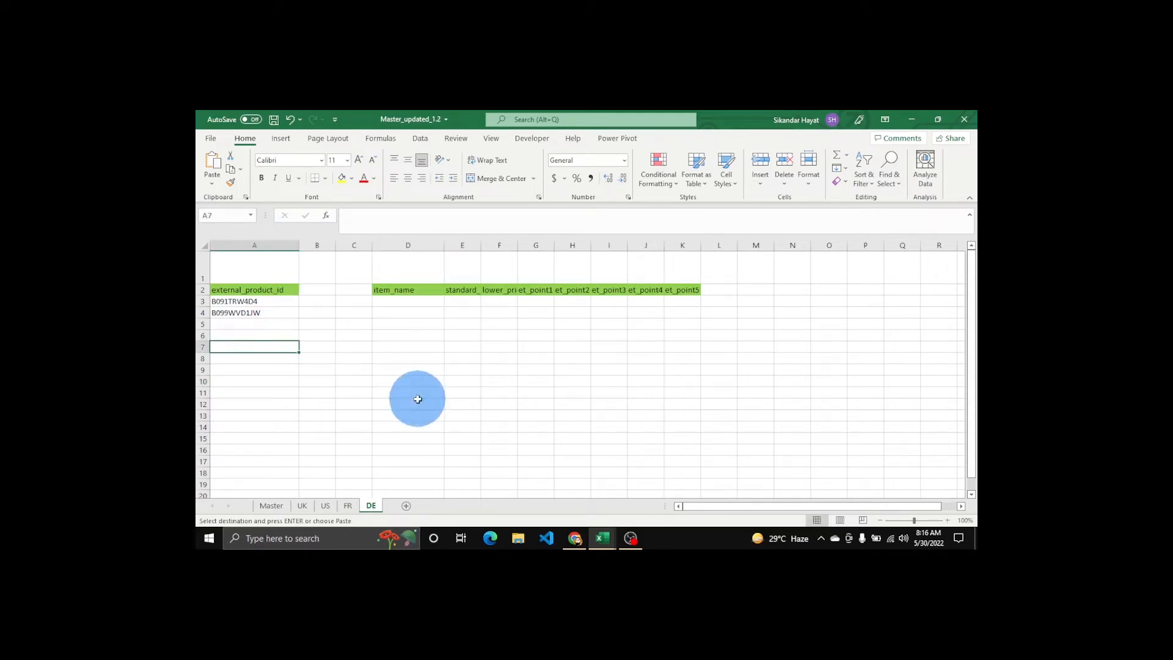
mouse_move(341, 339)
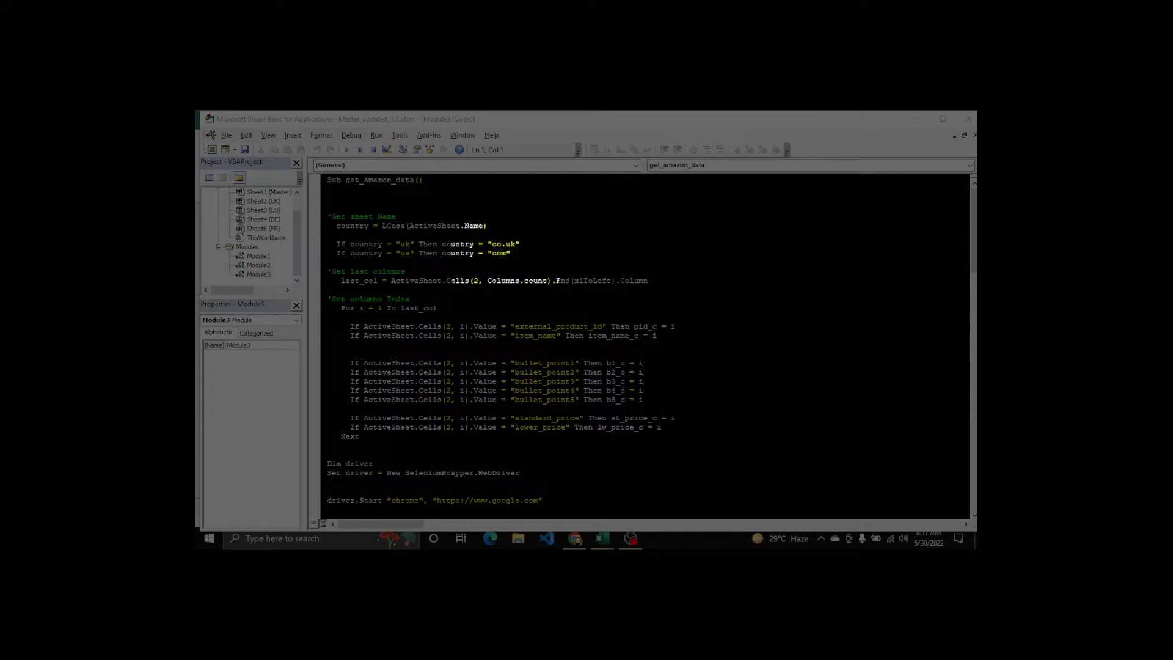
Review Module3's get_amazon_data macro down to its loop over selected cells.
left_click(601, 538)
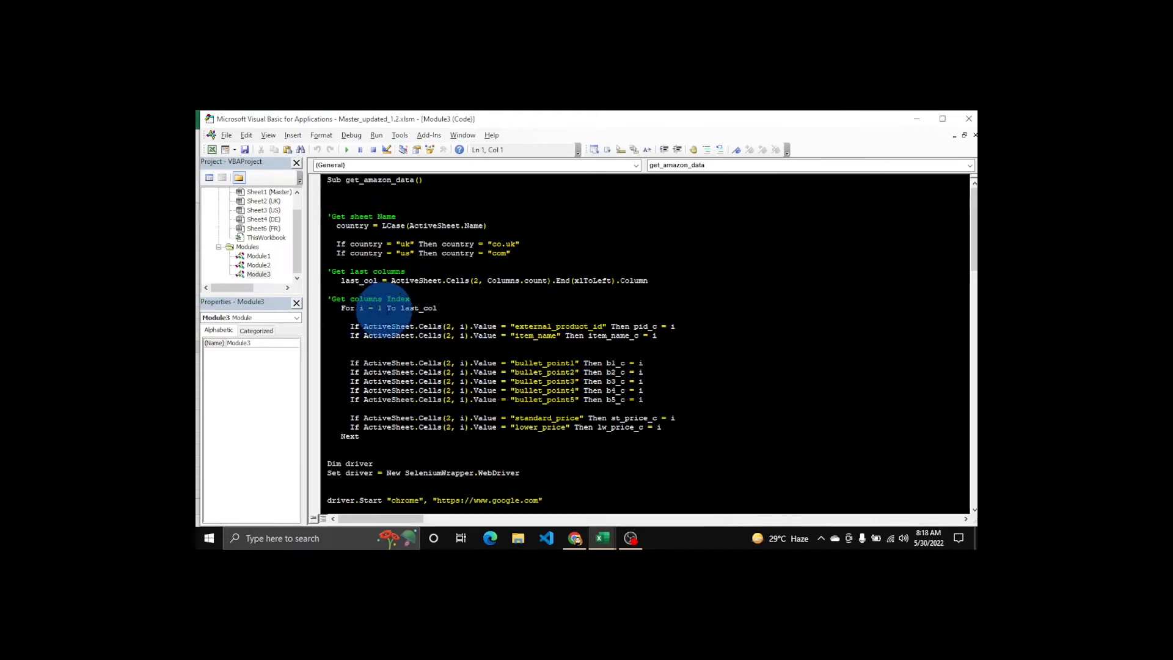
mouse_move(419, 307)
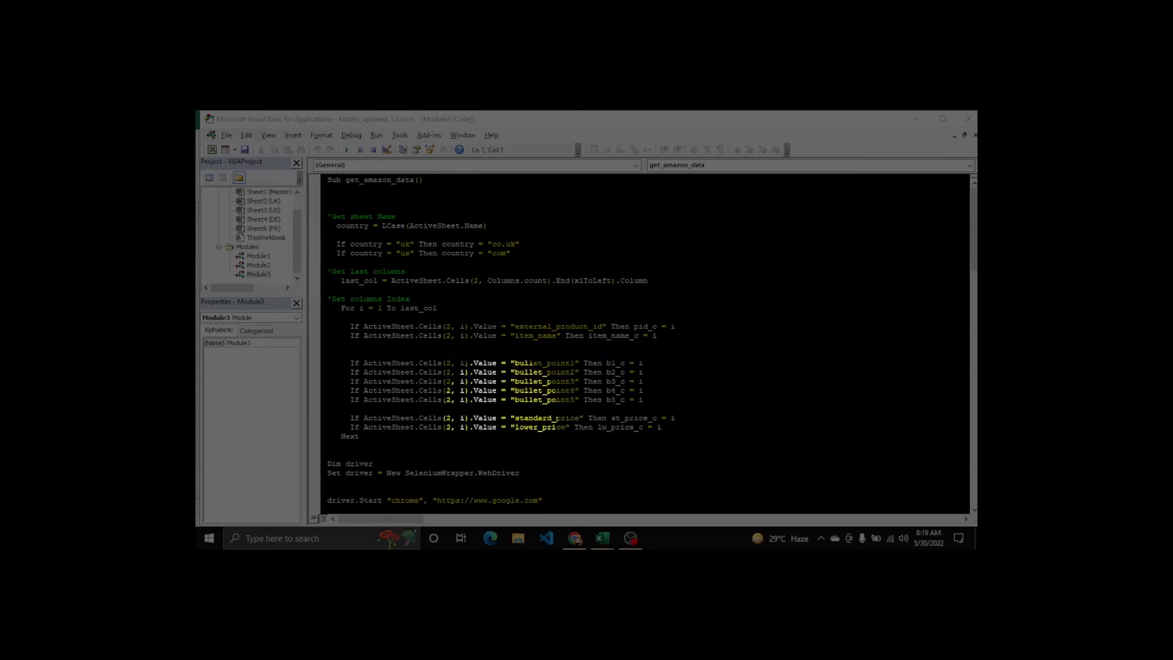
scroll("down", 3)
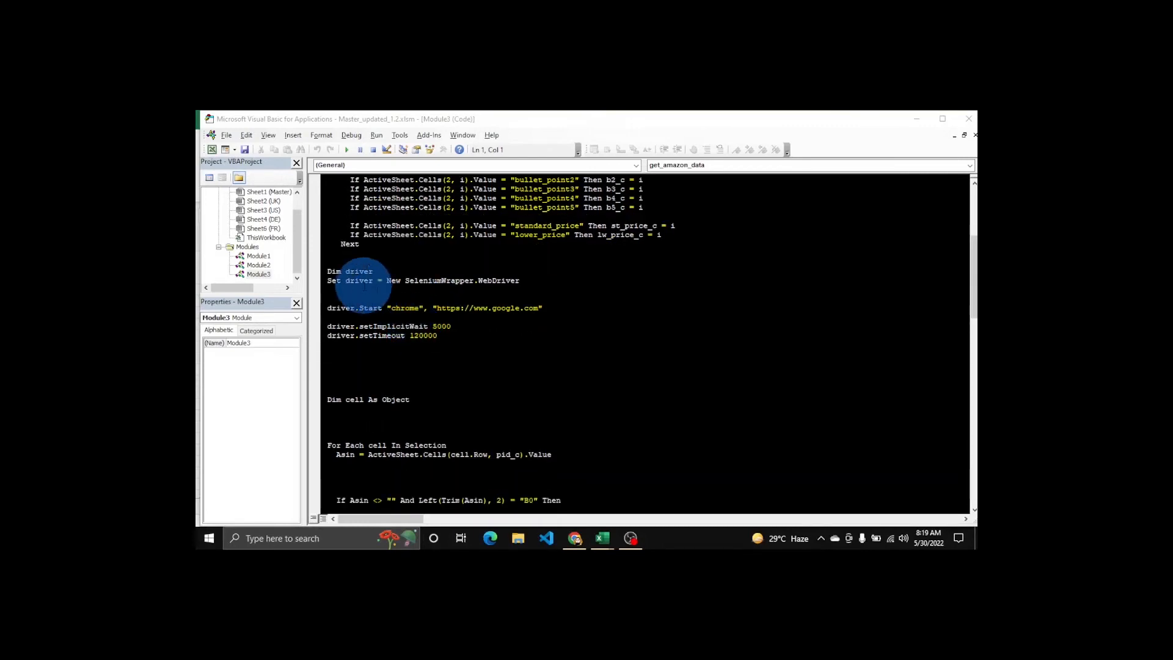
scroll("down", 3)
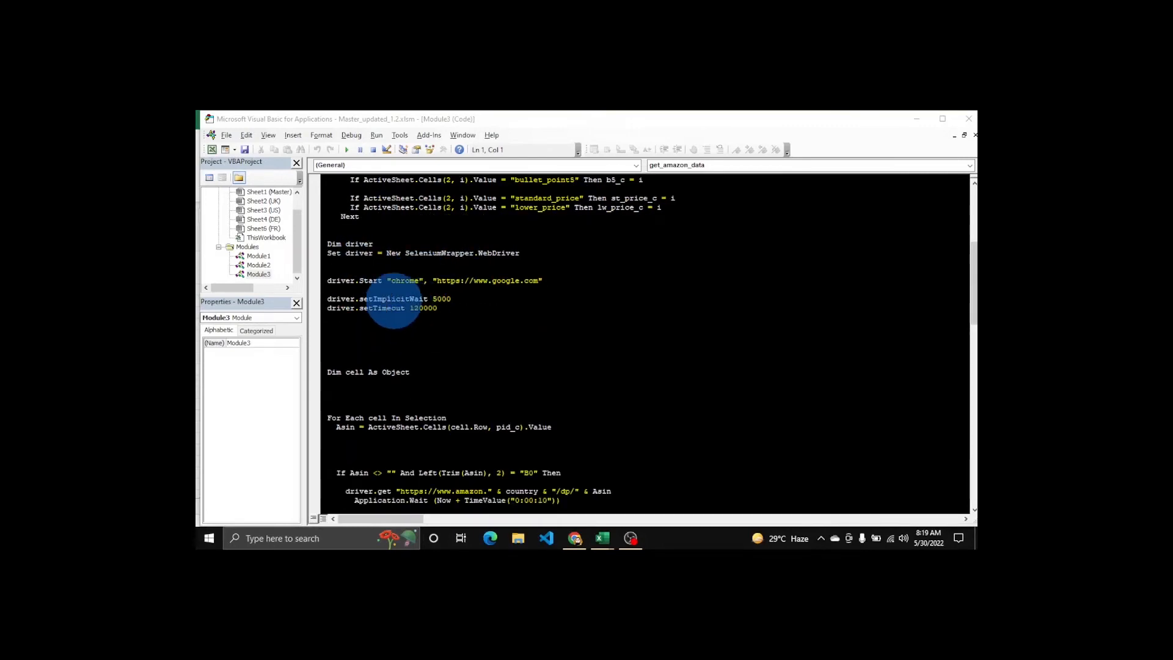
scroll("down", 3)
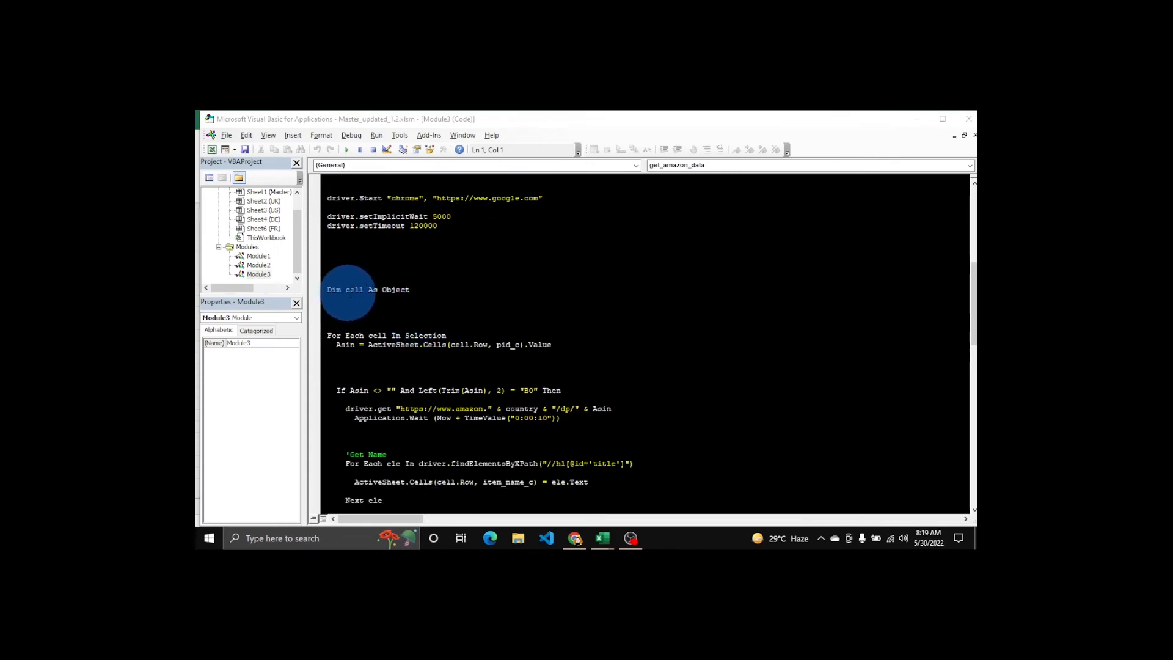
scroll("down", 3)
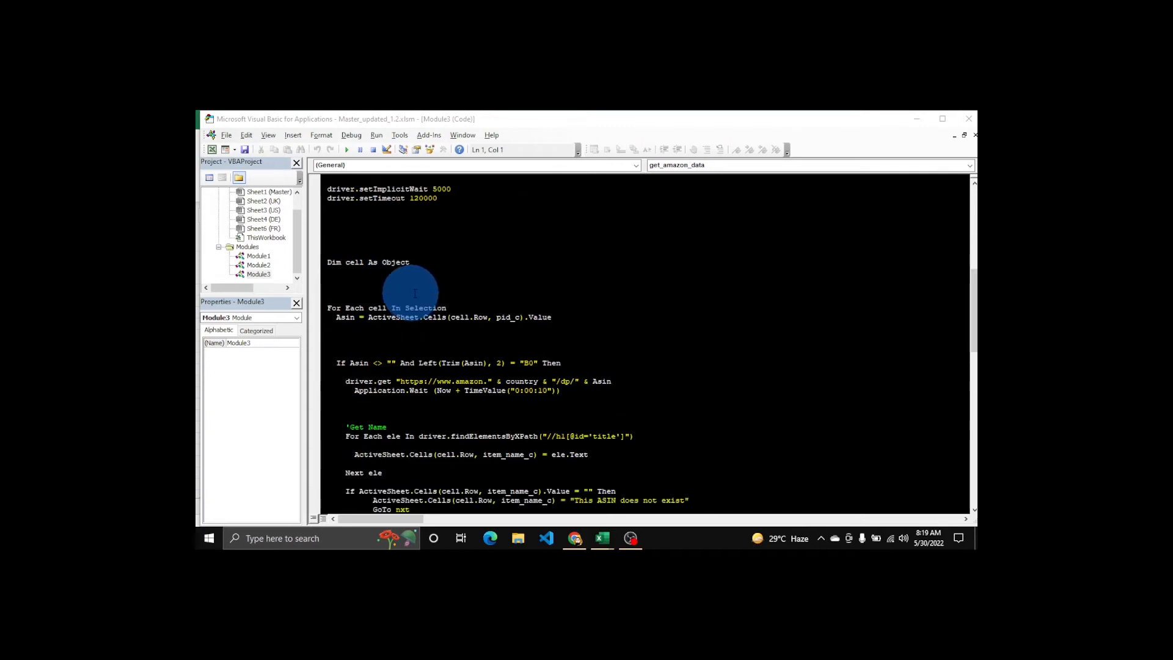
left_click(601, 538)
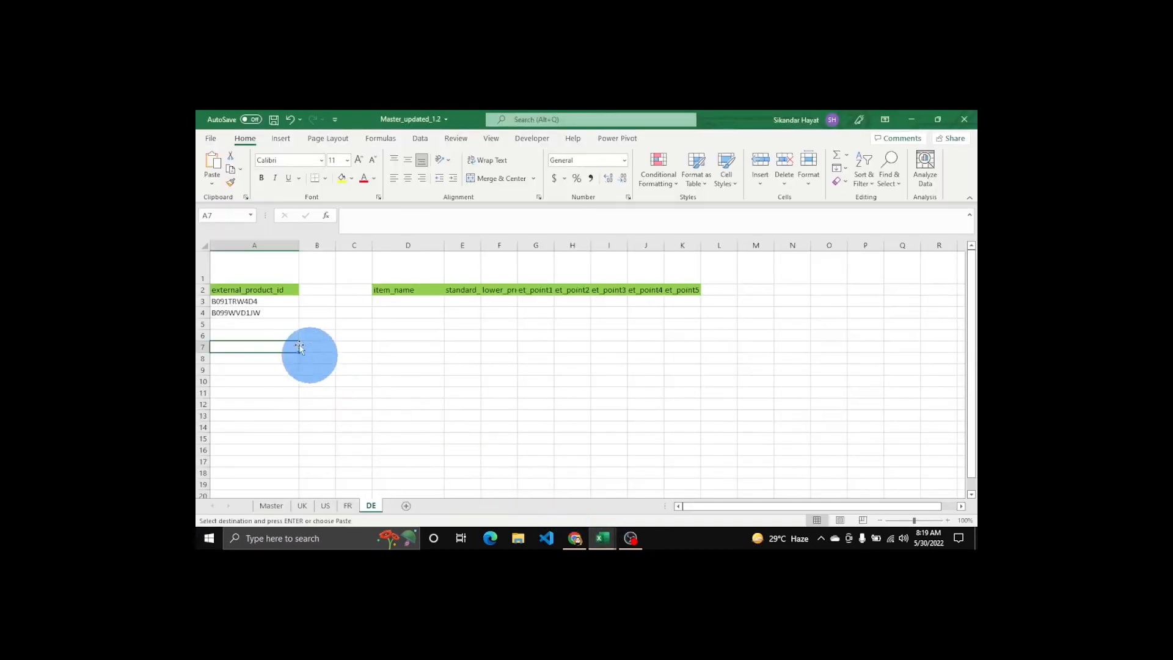
left_click(254, 301)
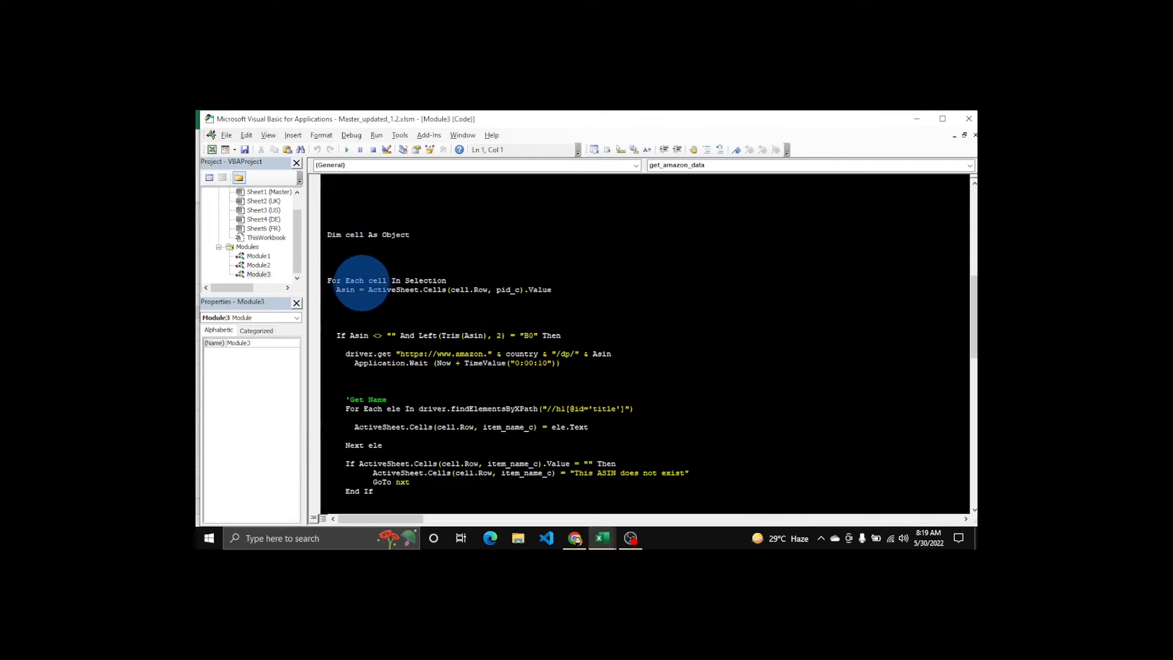
mouse_move(610, 441)
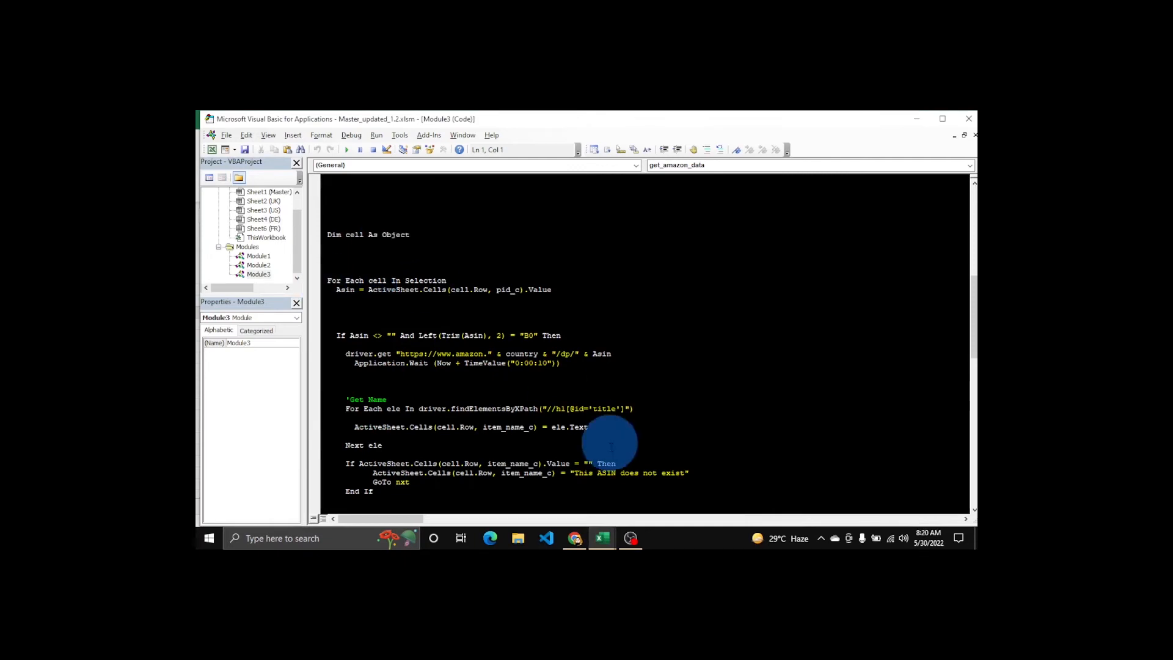
left_click(601, 538)
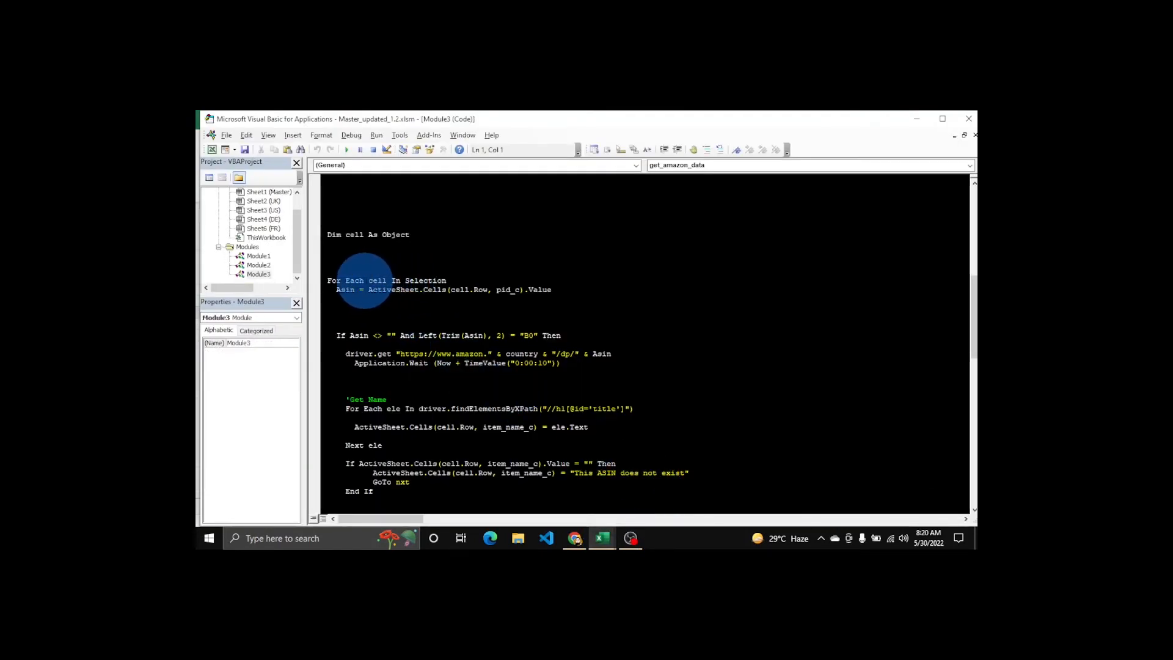
scroll("down", 3)
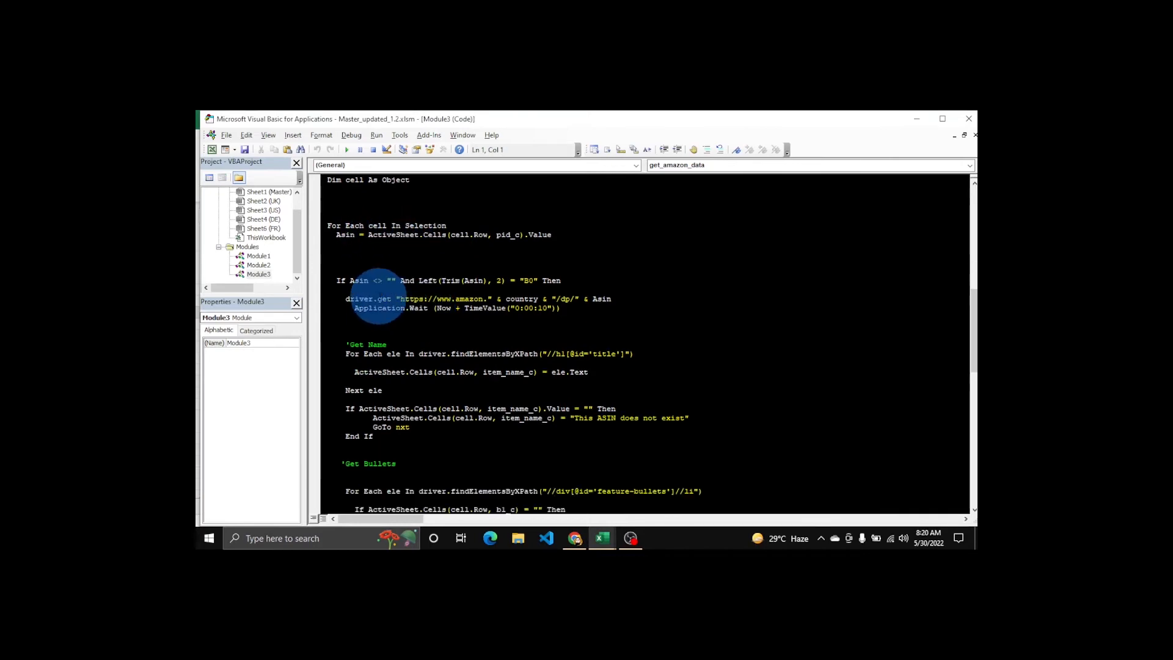
mouse_move(408, 281)
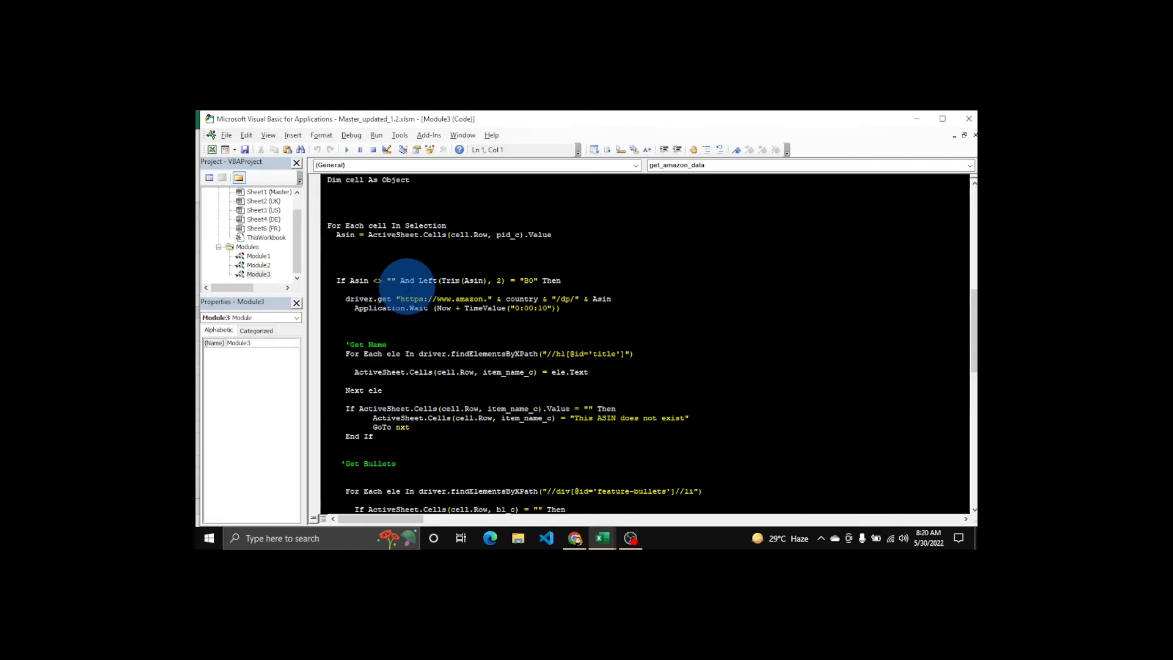
mouse_move(692, 464)
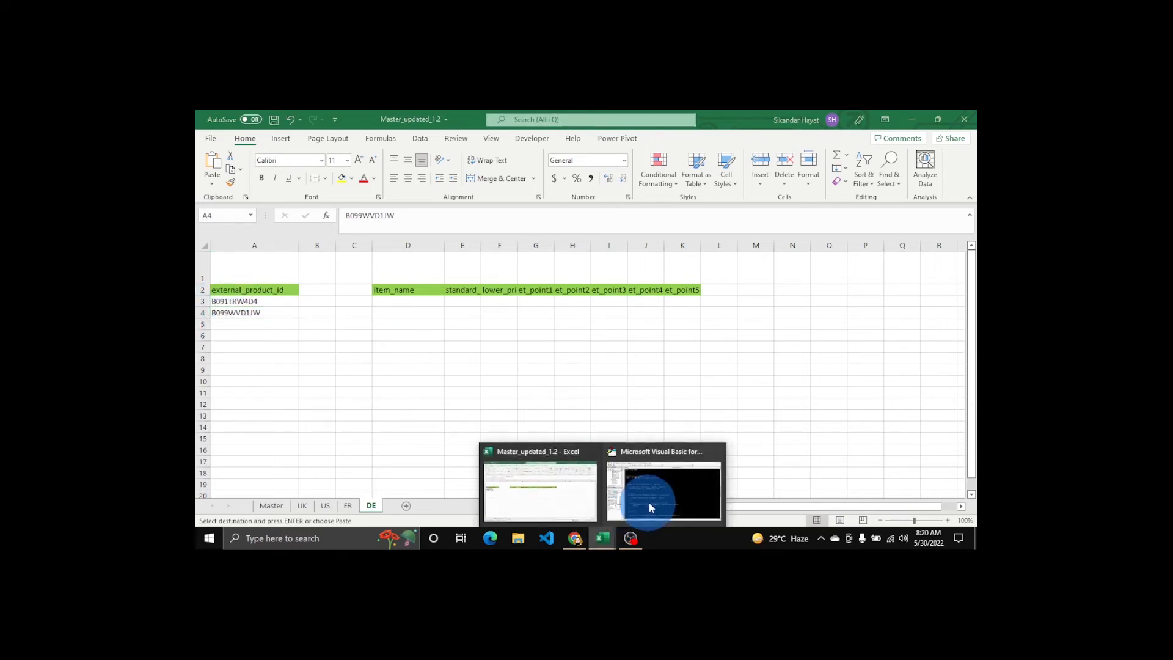
left_click(662, 490)
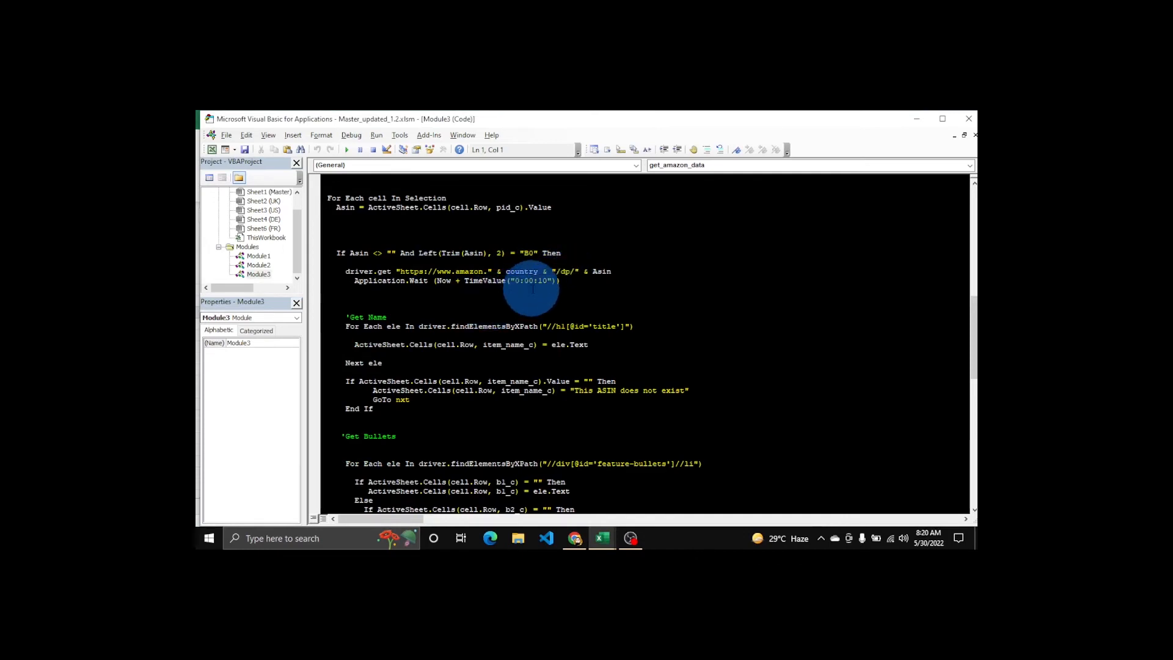
scroll("down", 3)
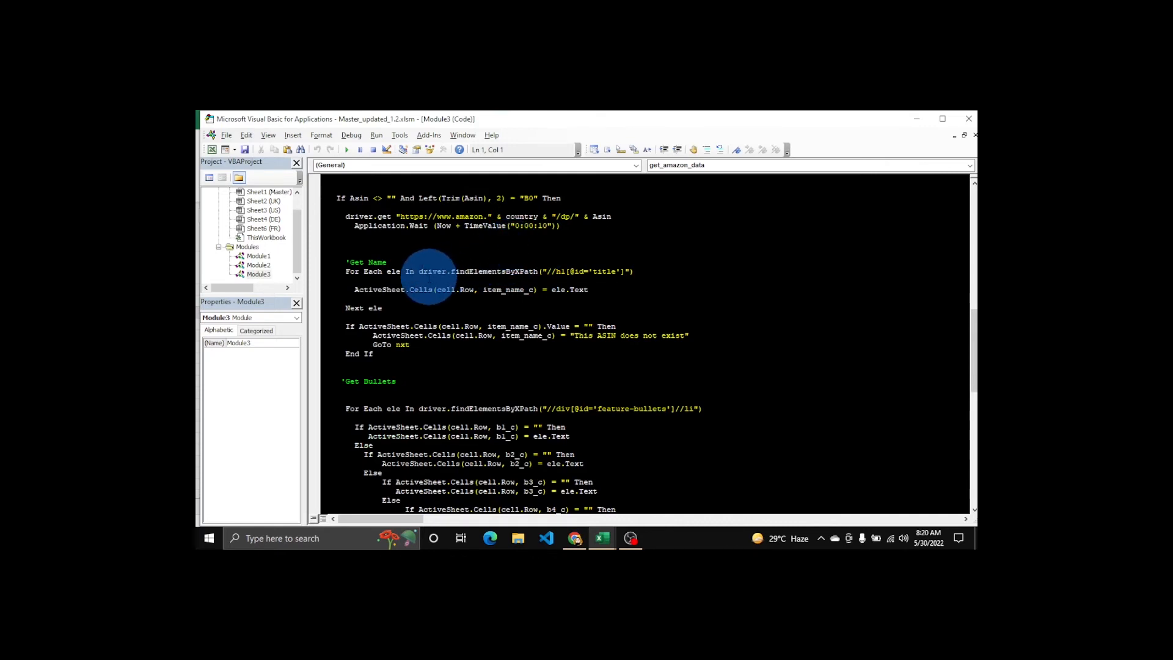
mouse_move(568, 272)
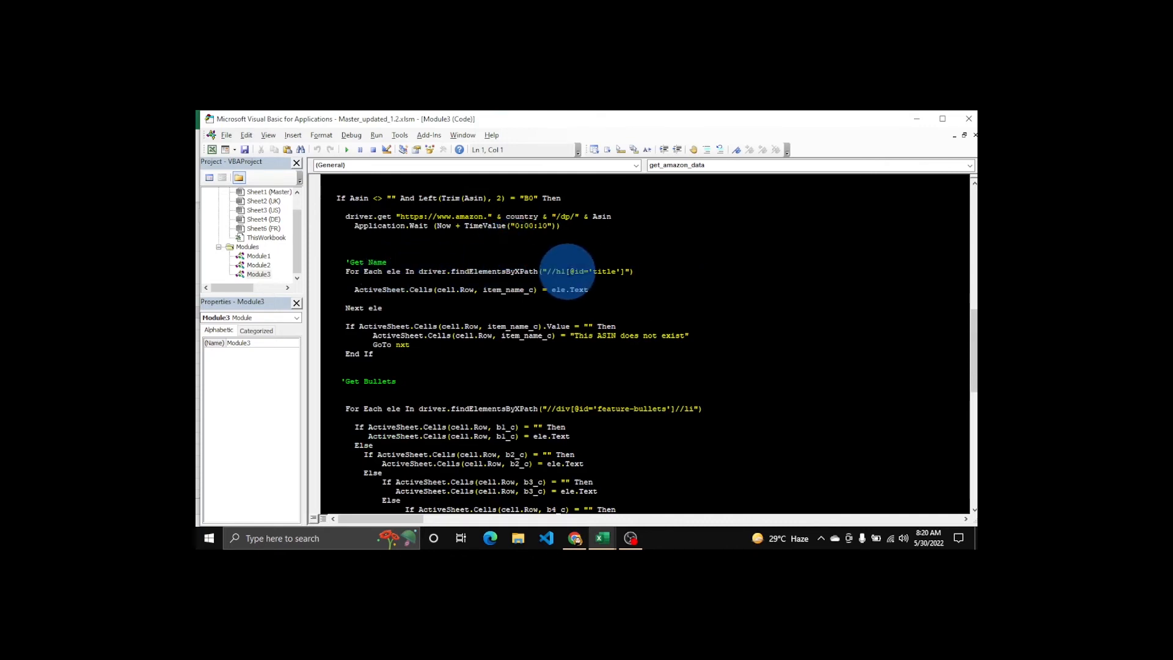
mouse_move(575, 459)
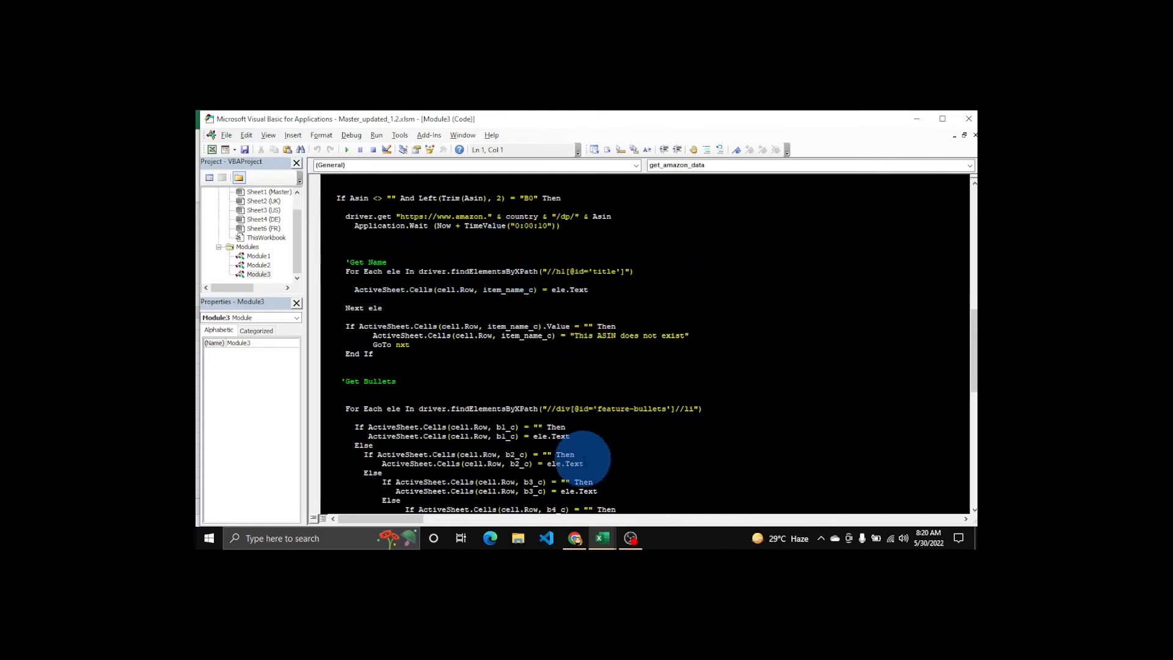
left_click(489, 538)
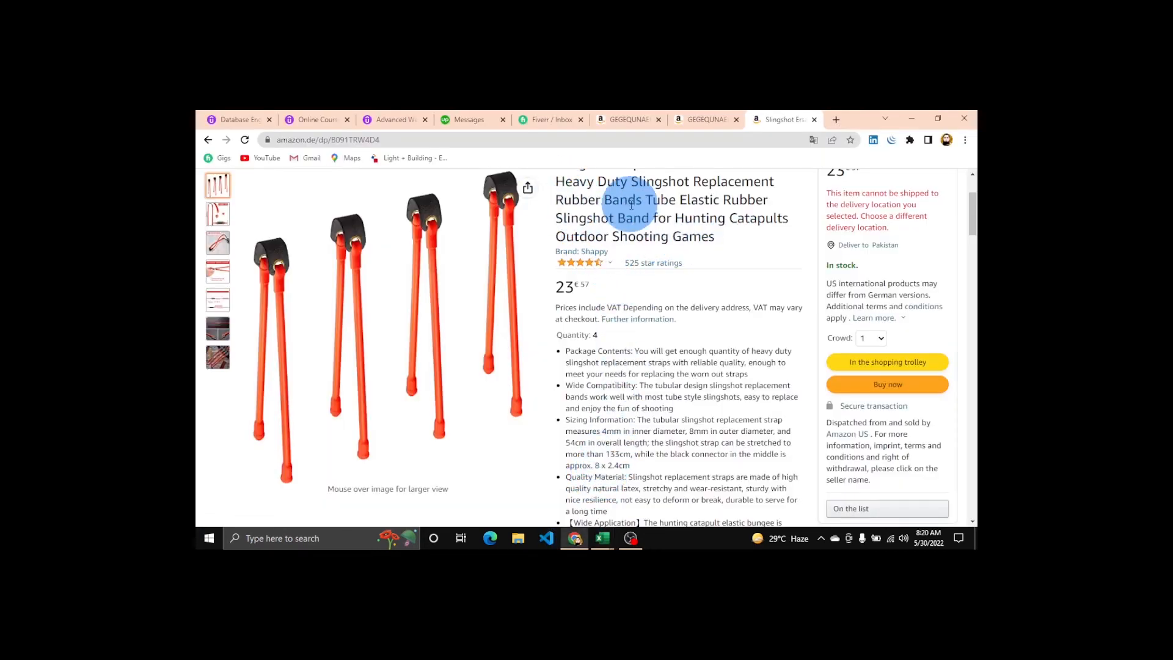
left_click(601, 537)
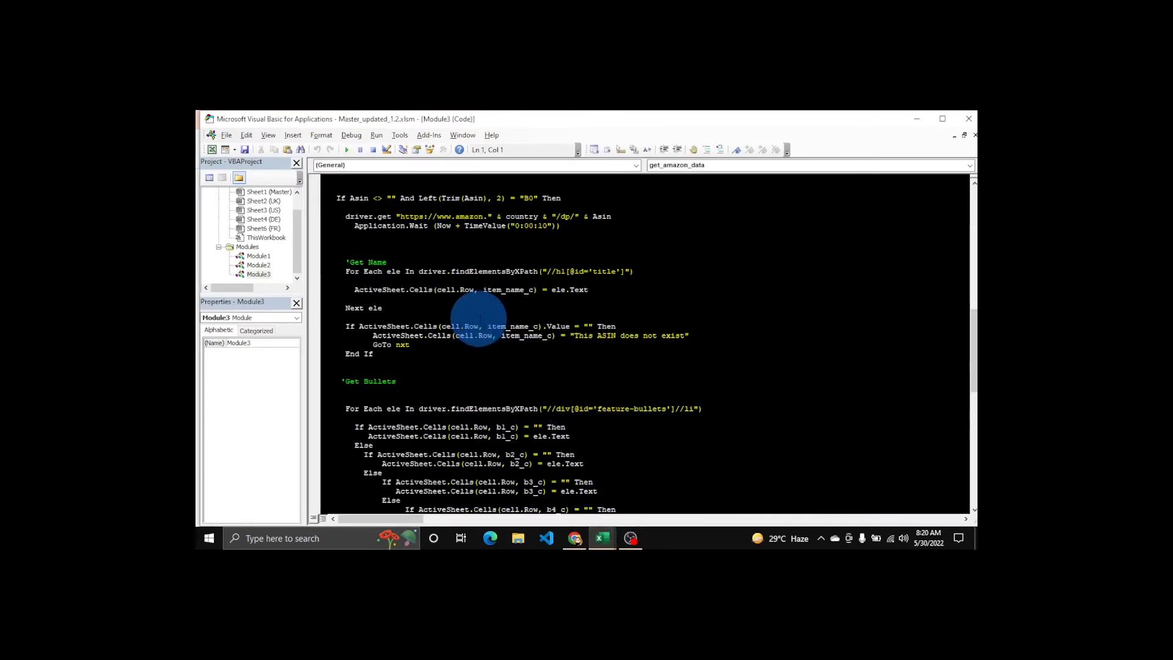
scroll("down", 3)
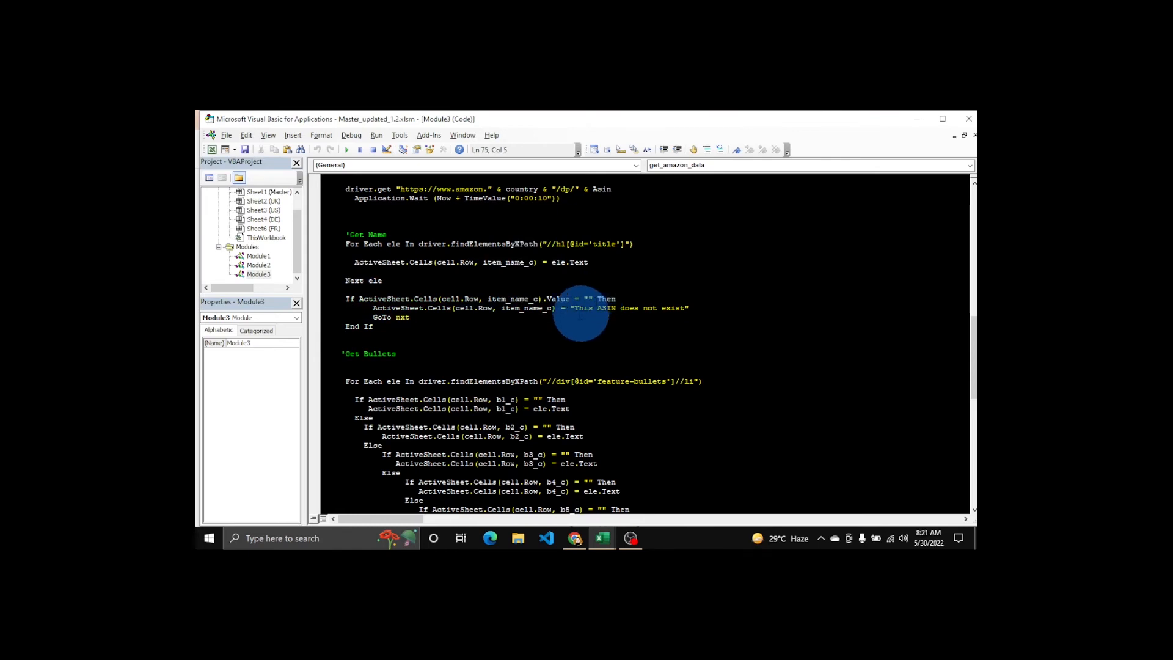
mouse_move(545, 309)
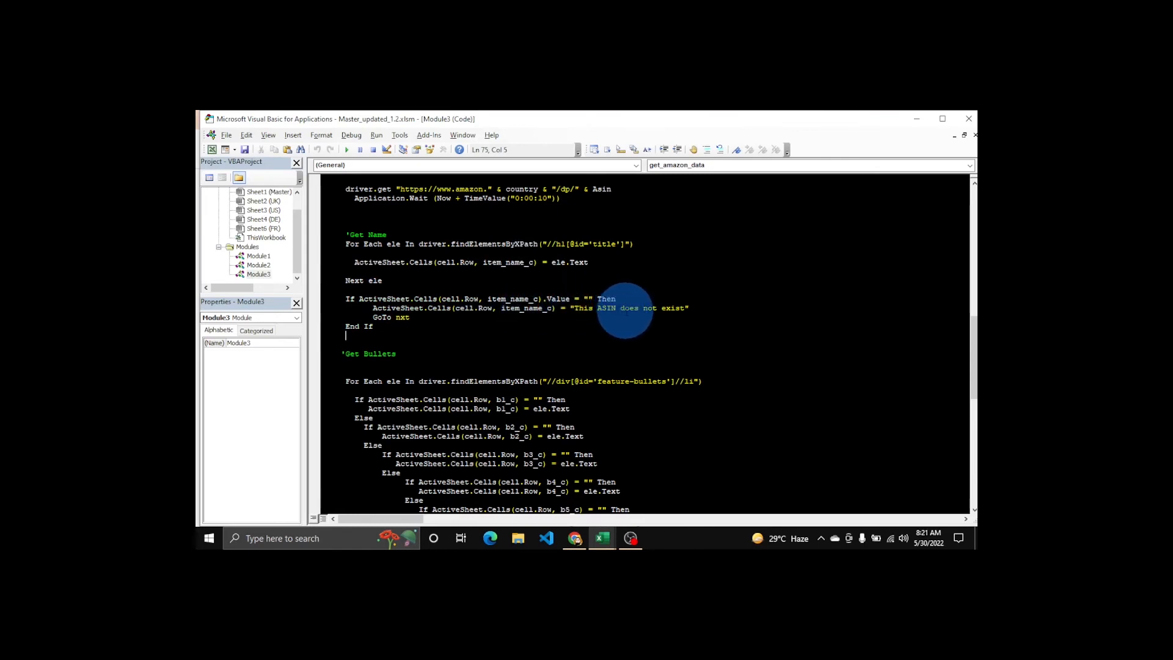
Read the macro's bullet and price scraping sections and chromedriver shutdown down to End Sub.
scroll("down", 3)
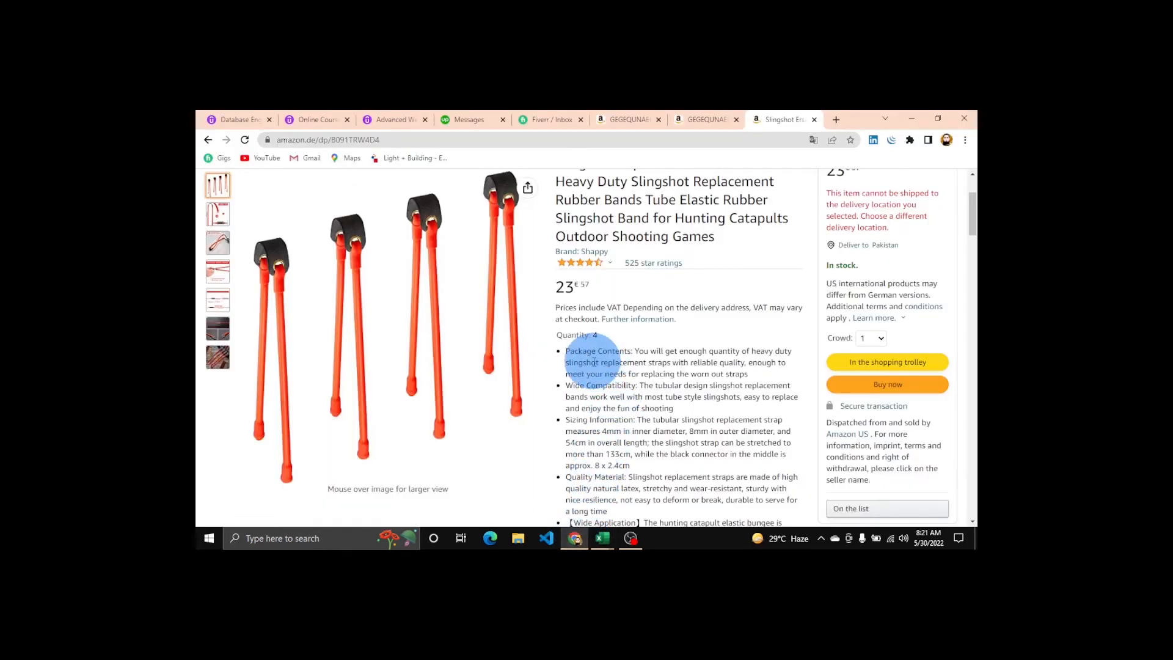
scroll("down", 3)
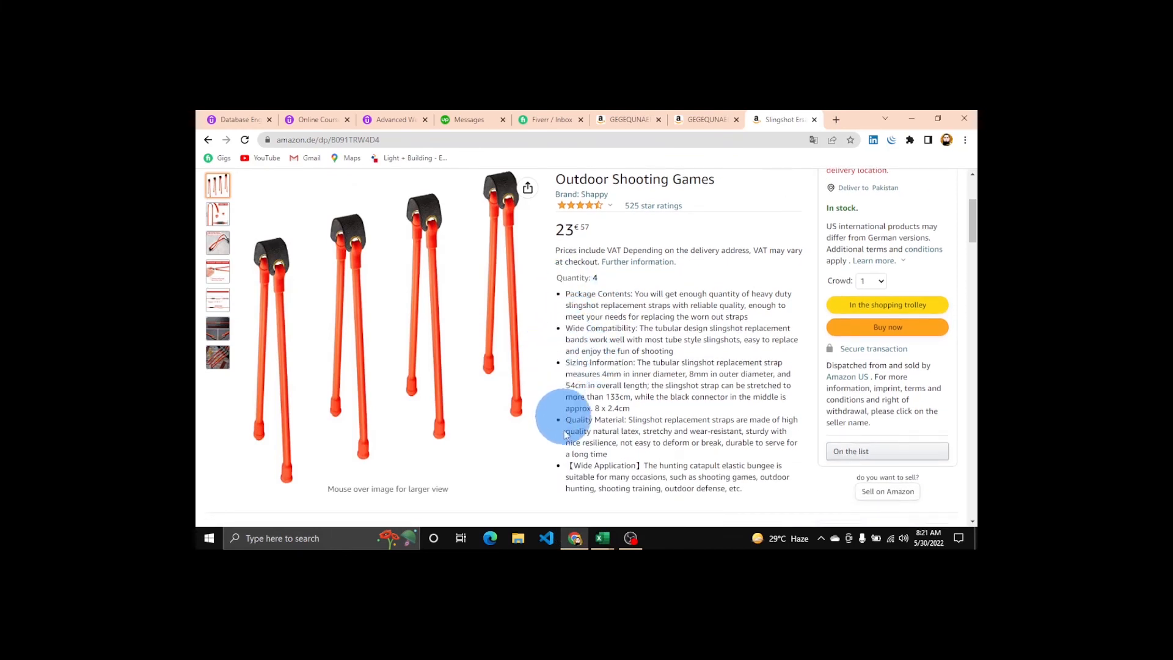
left_click(601, 537)
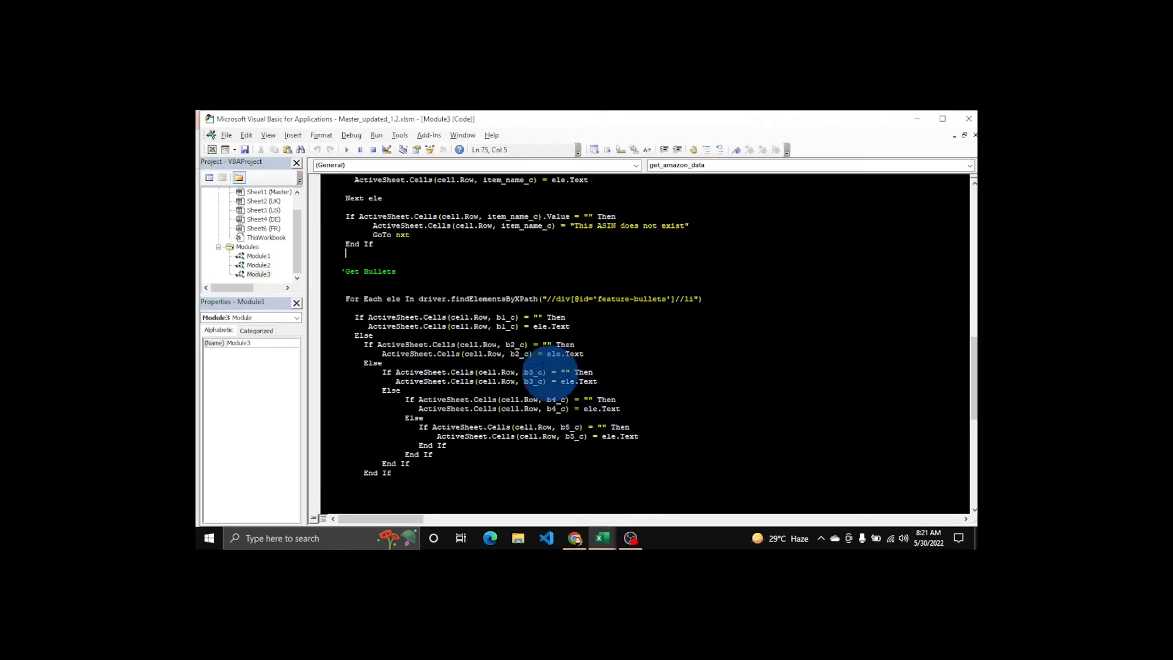
scroll("down", 3)
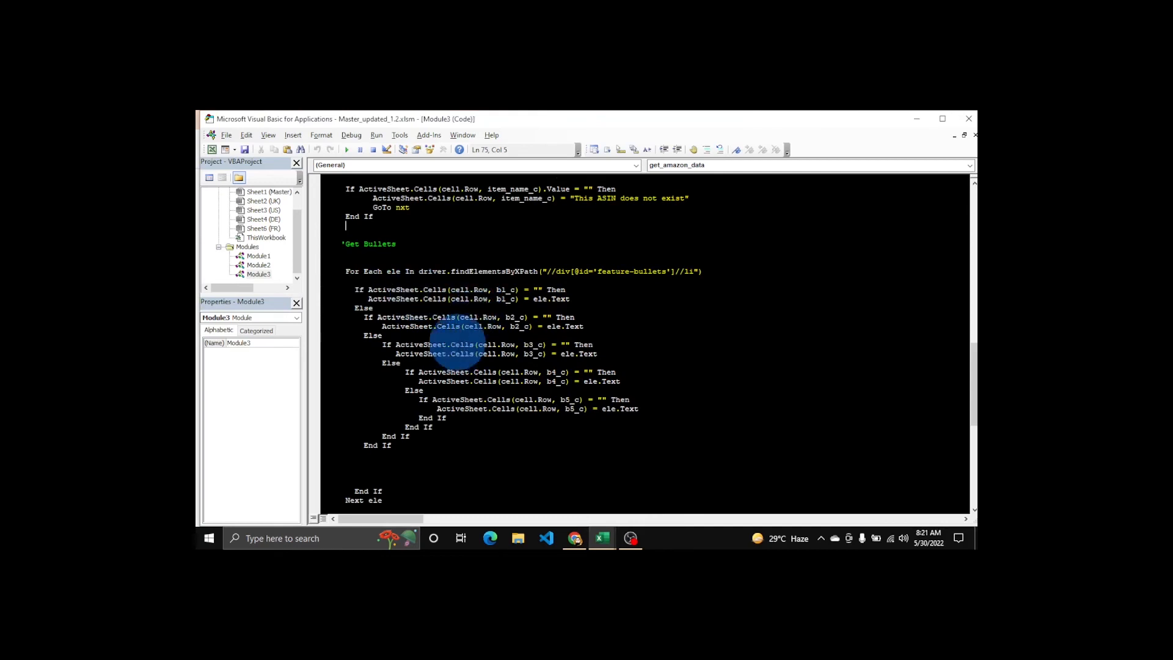
scroll("down", 3)
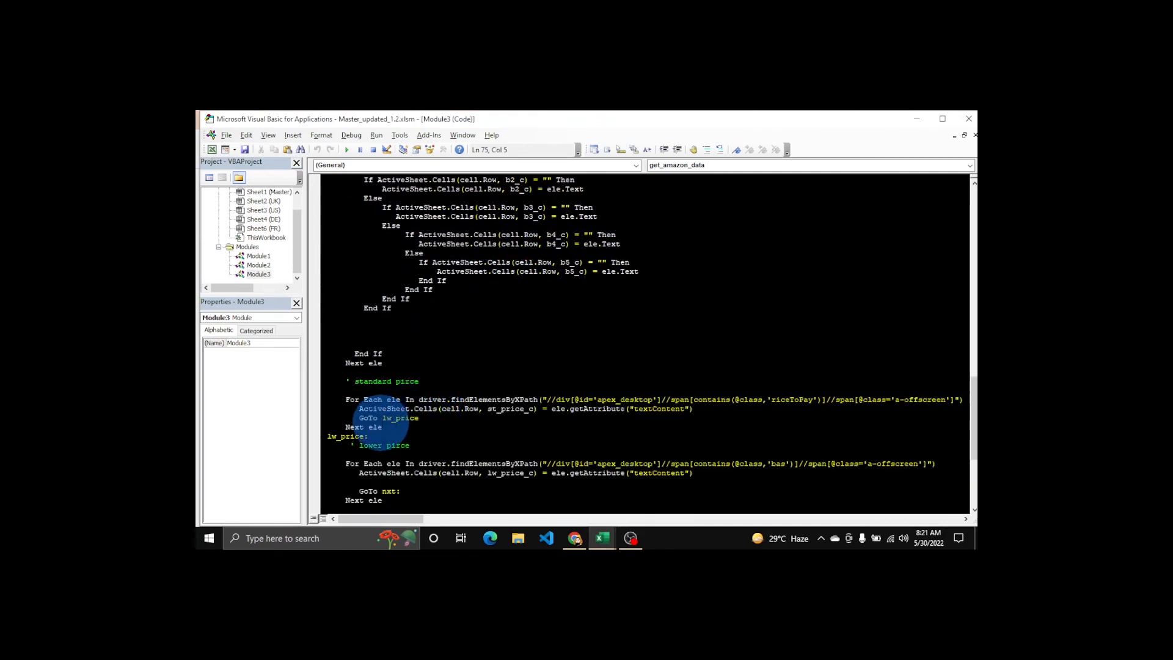
scroll("down", 3)
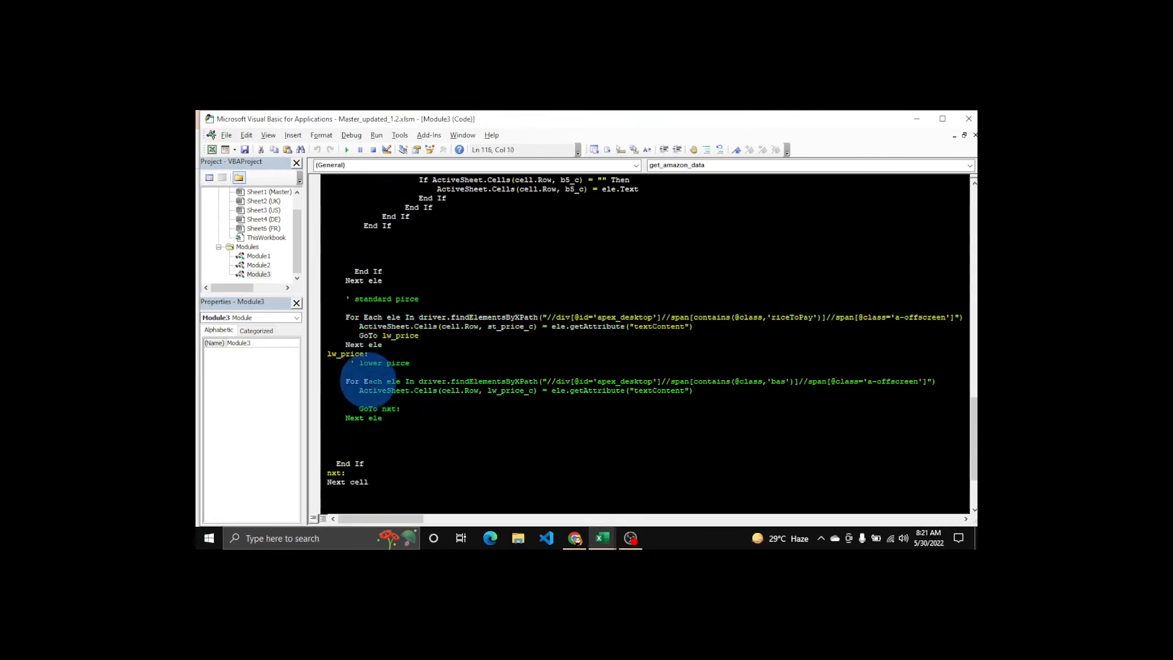
left_click(490, 350)
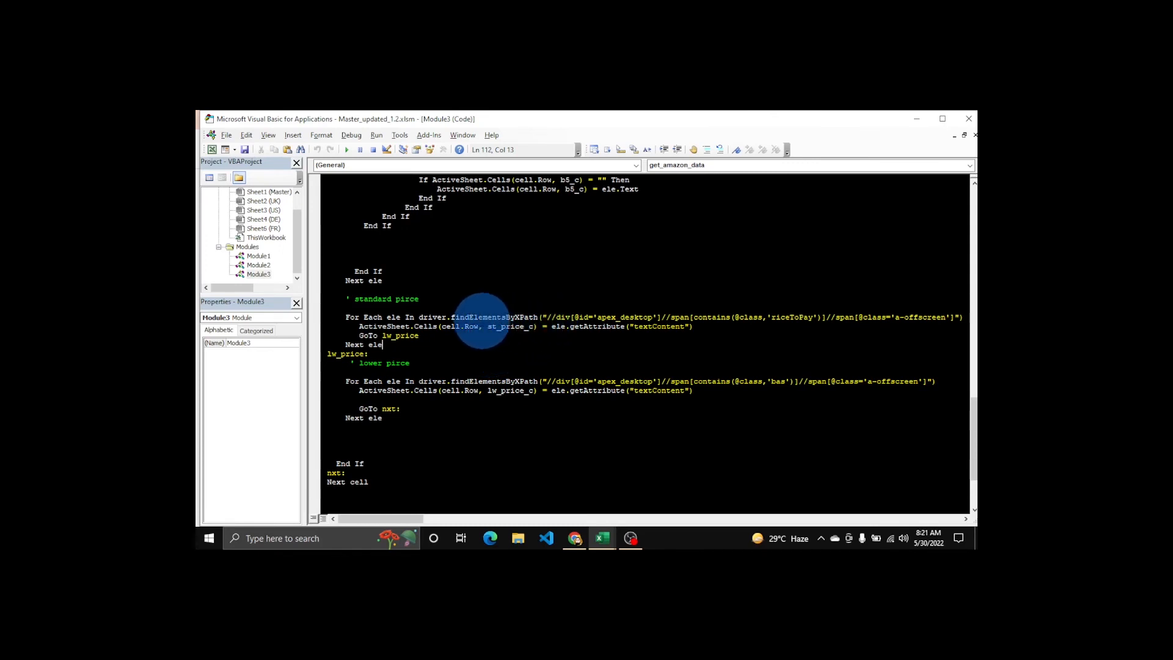
mouse_move(524, 344)
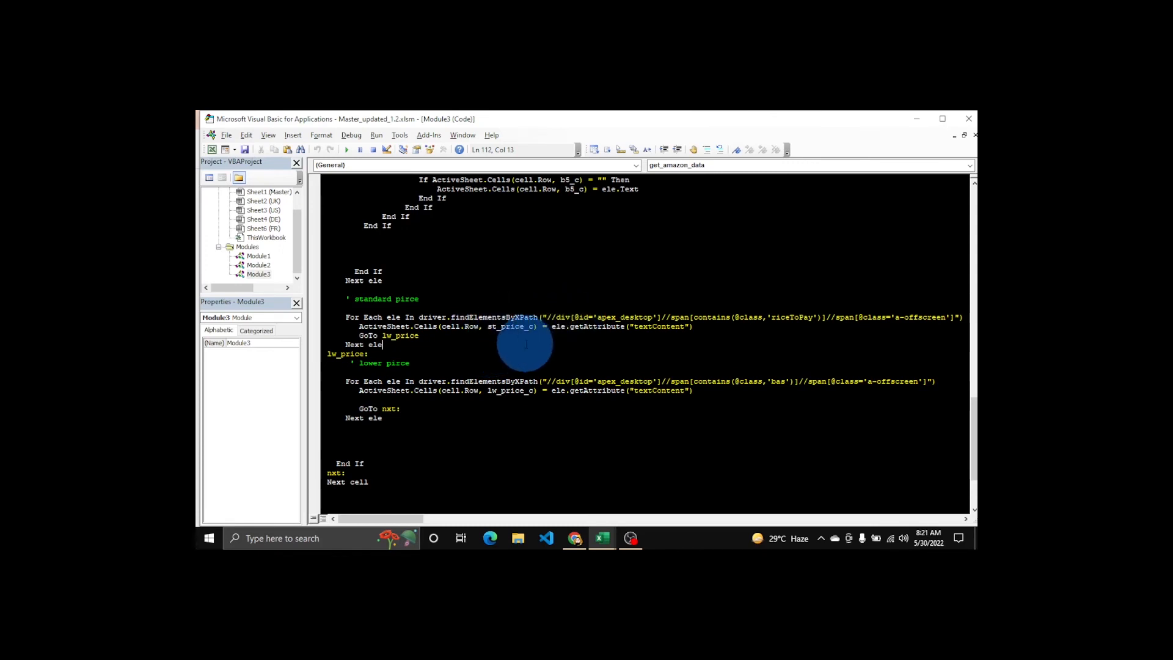
mouse_move(557, 307)
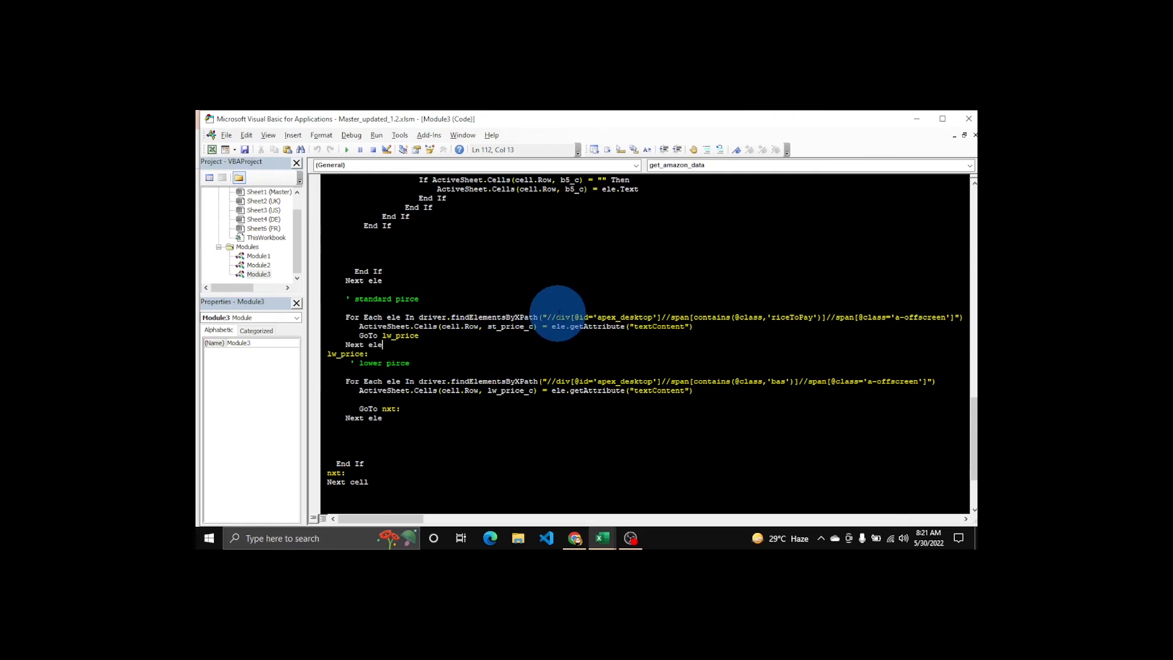
scroll("down", 3)
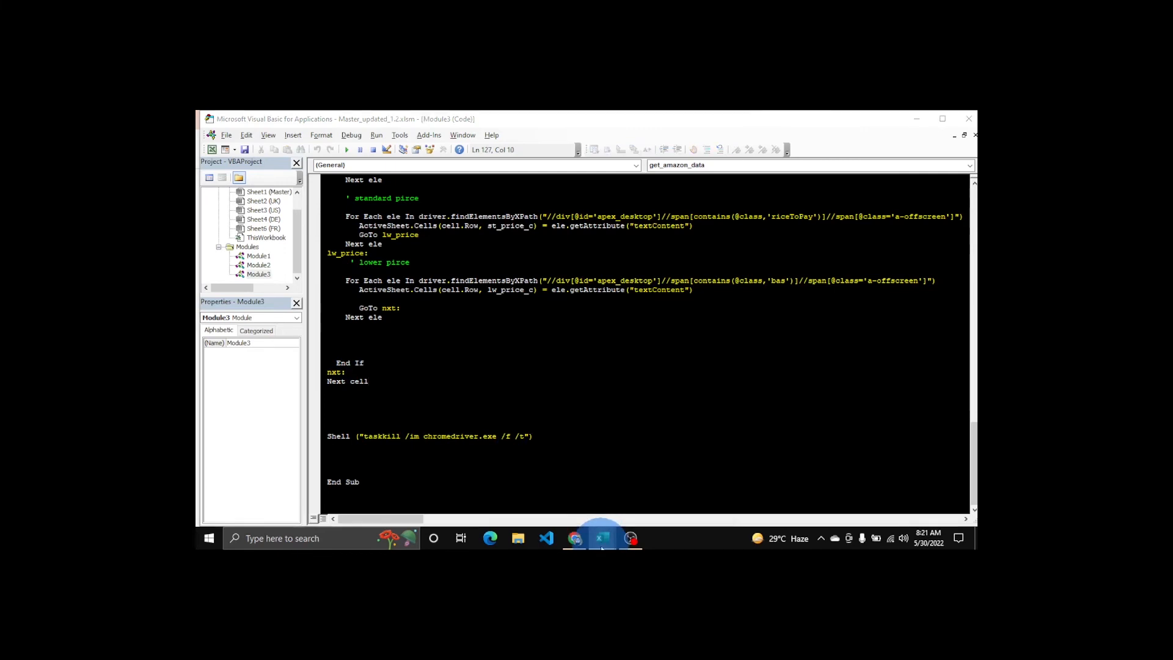
Return to the workbook, glance at the FR sheet and land back on the DE sheet.
left_click(601, 537)
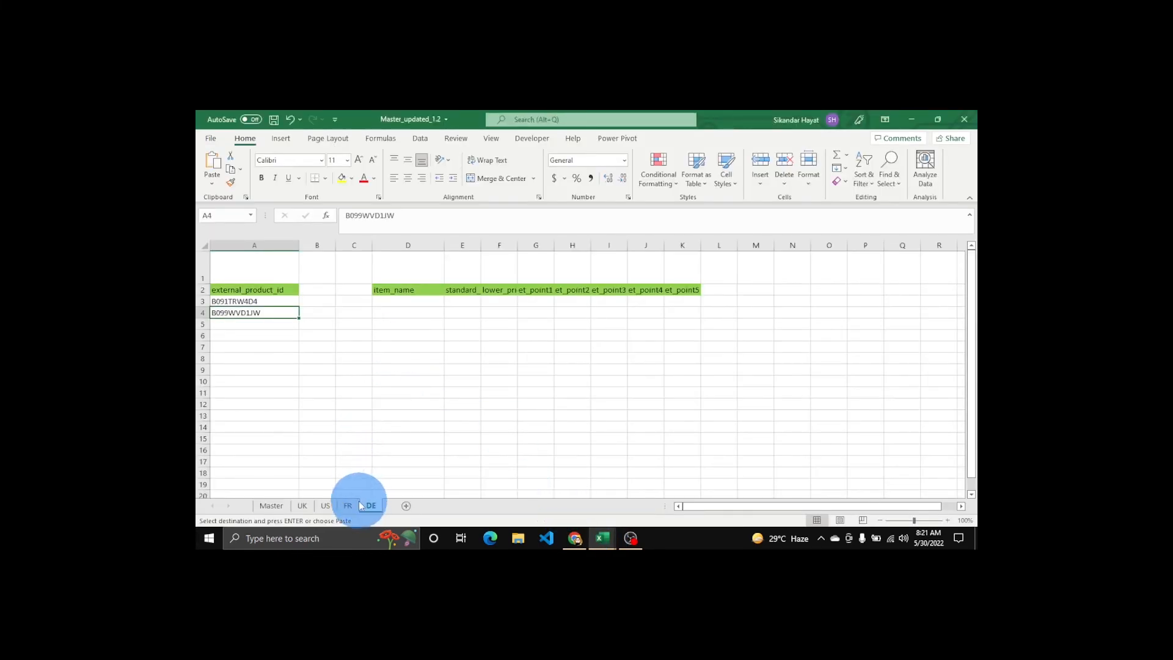
left_click(347, 505)
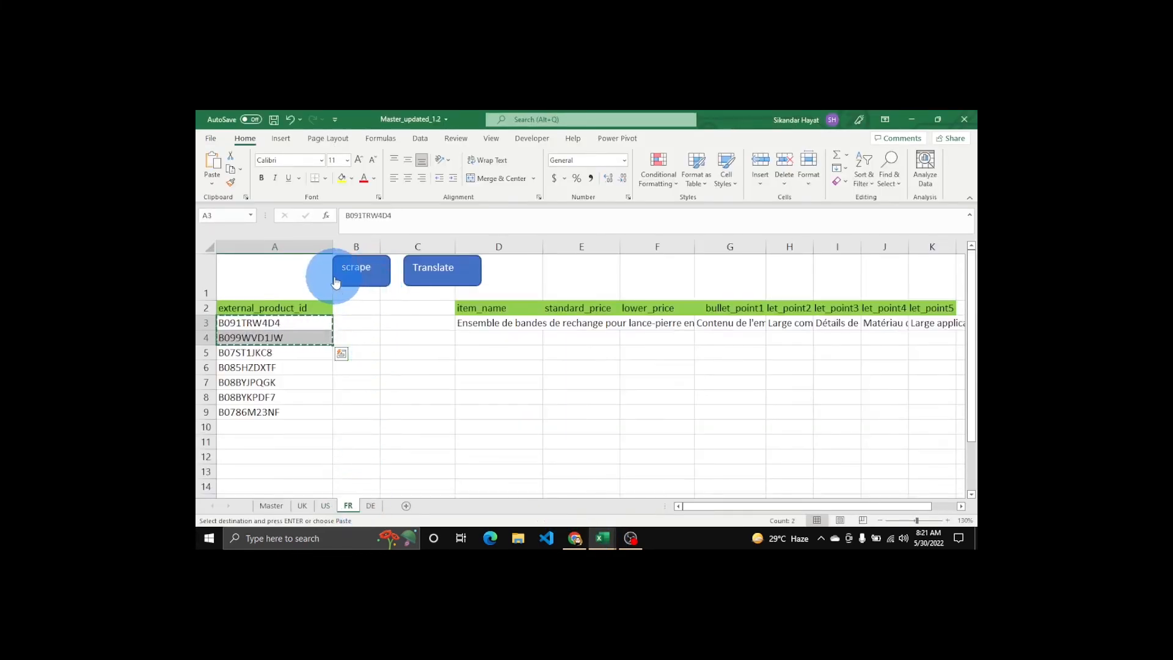
left_click(371, 504)
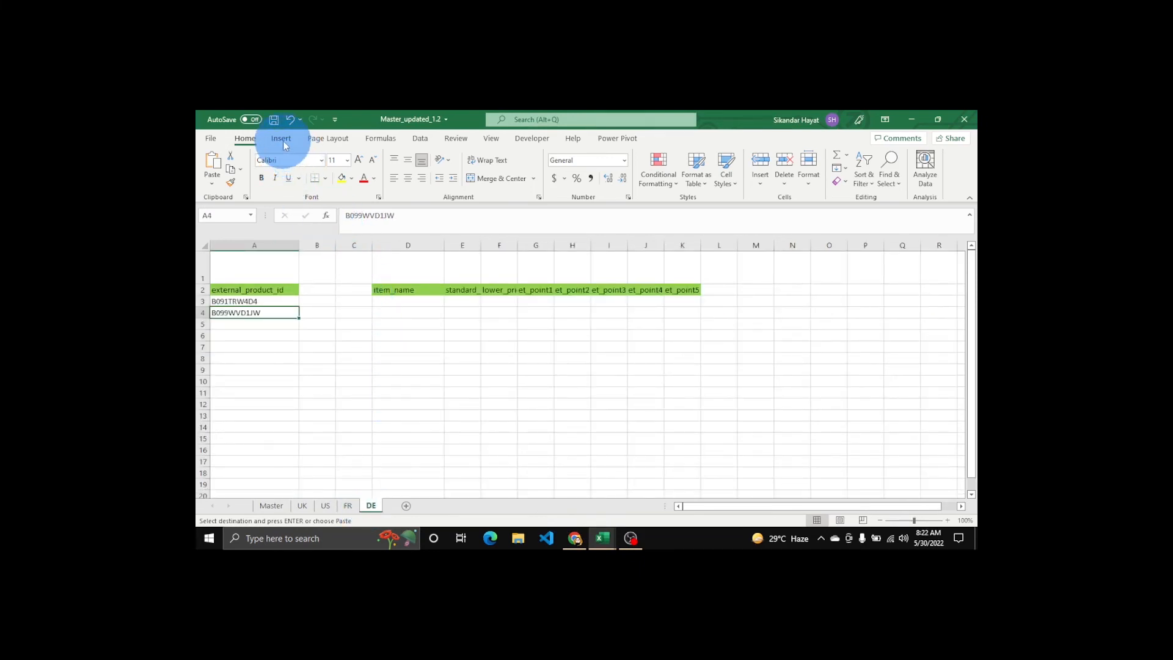
Draw a rounded-rectangle shape above column B on DE and label it Scrape.
left_click(281, 138)
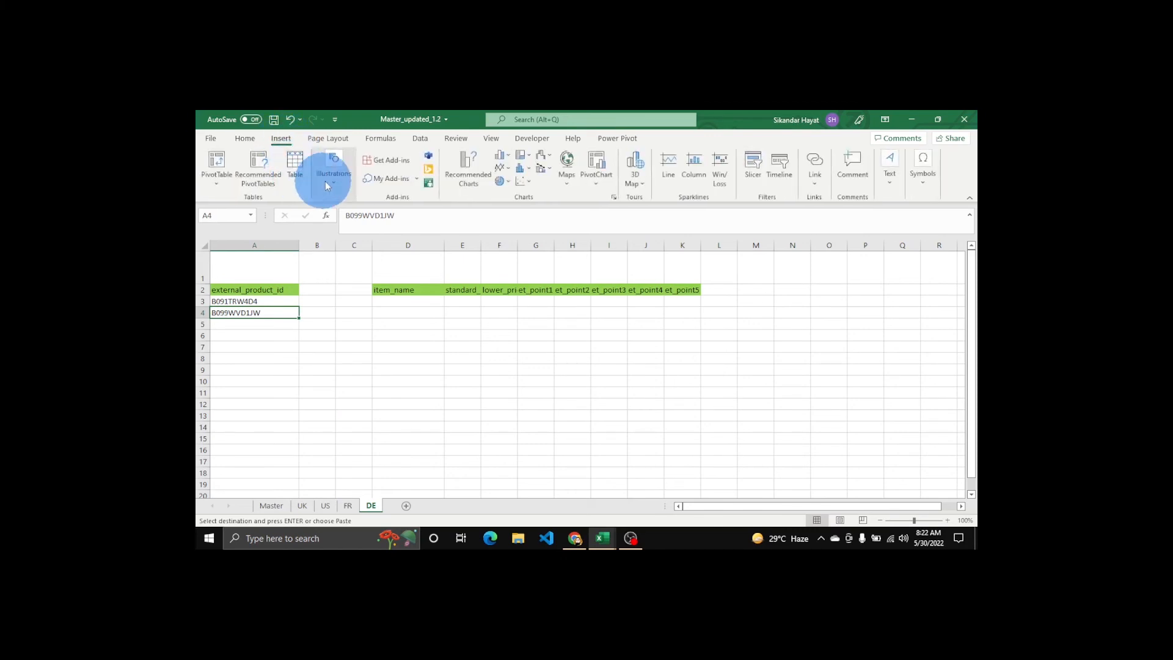
left_click(333, 169)
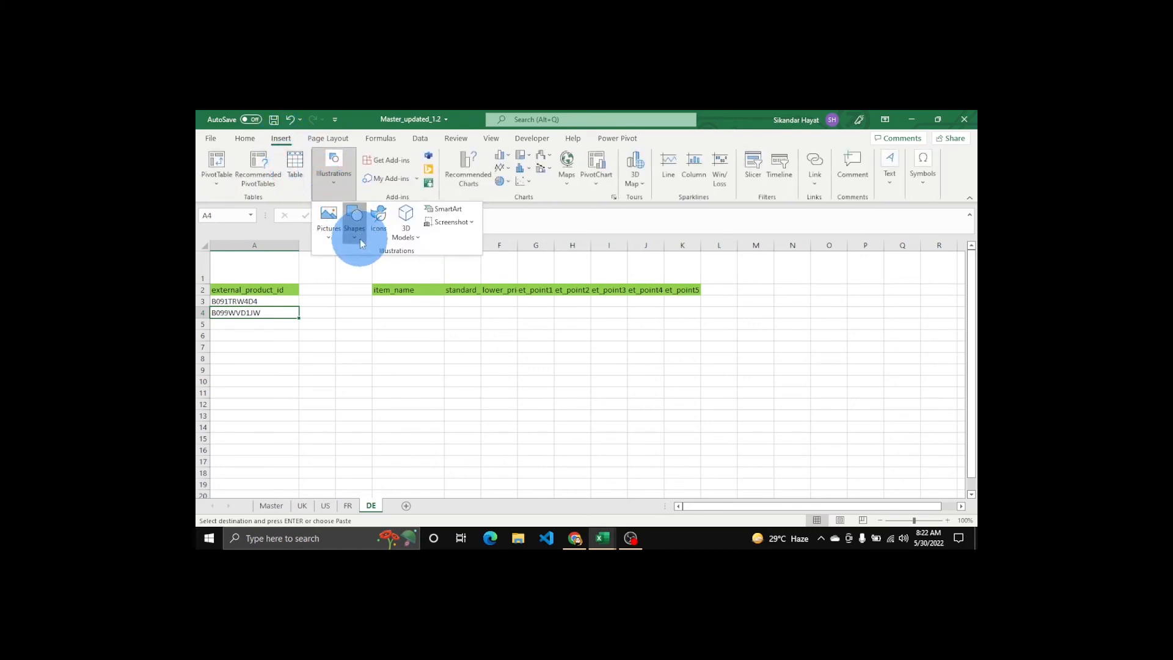
left_click(353, 218)
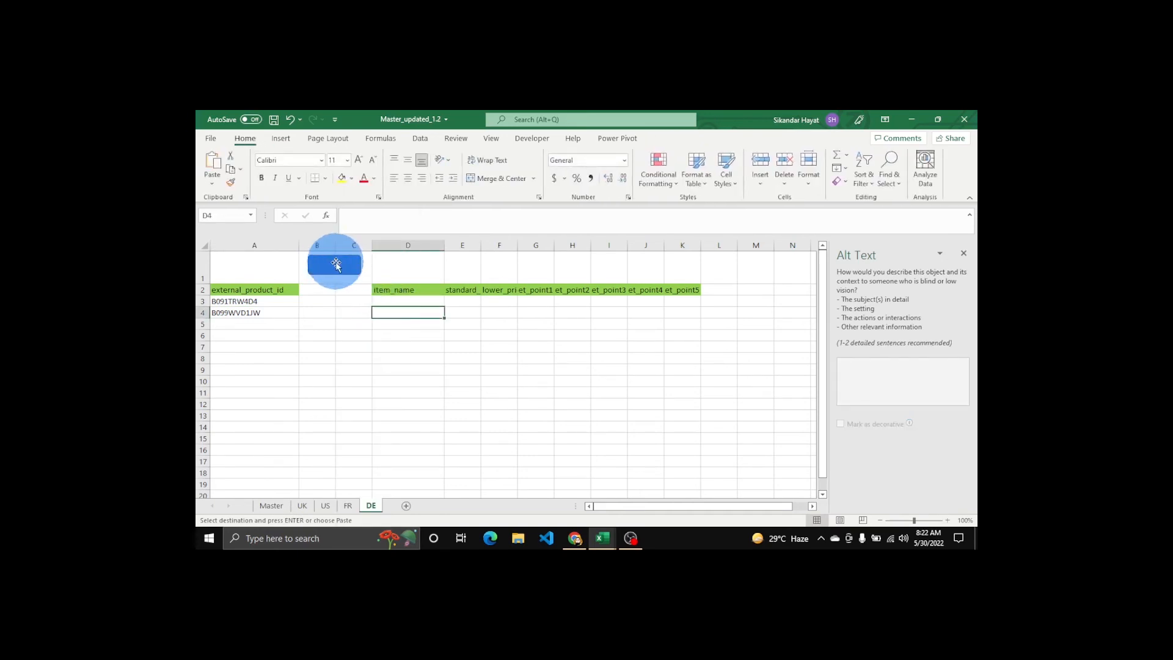
left_click(335, 266)
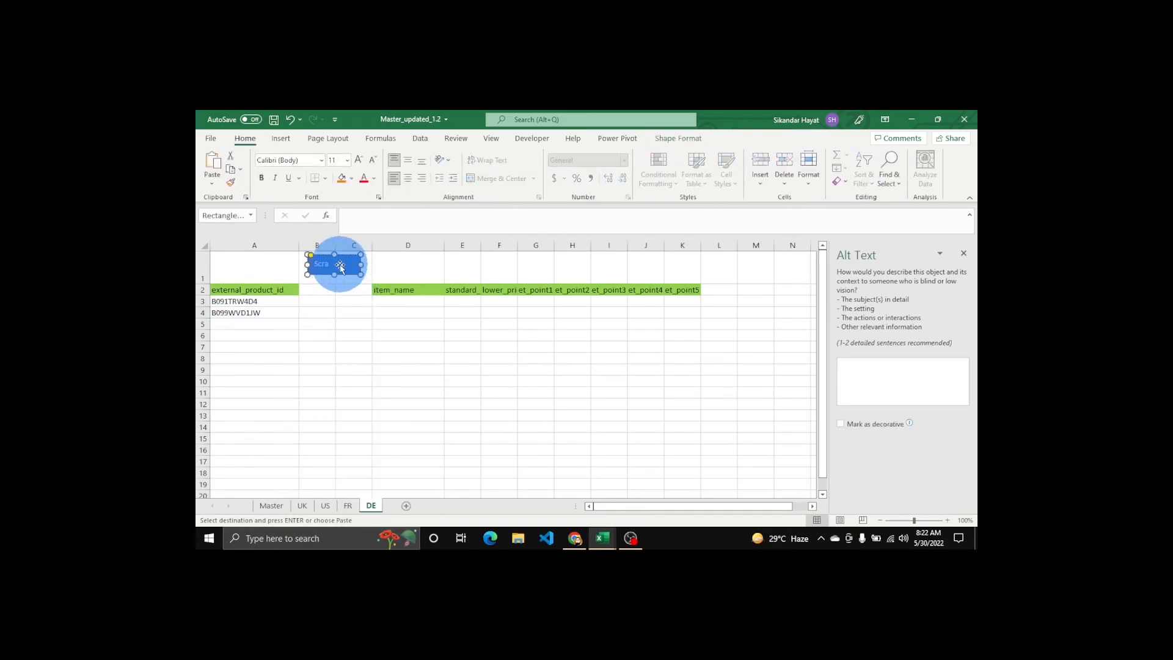
Assign the get_amazon_data macro to the Scrape button.
right_click(322, 264)
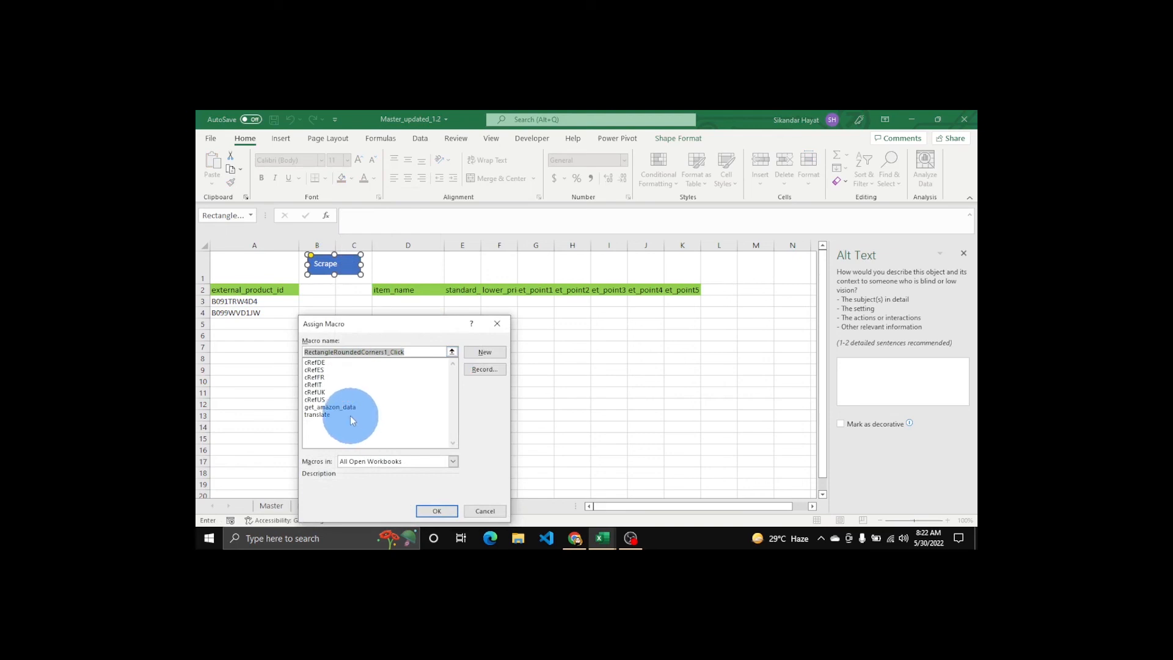
left_click(330, 406)
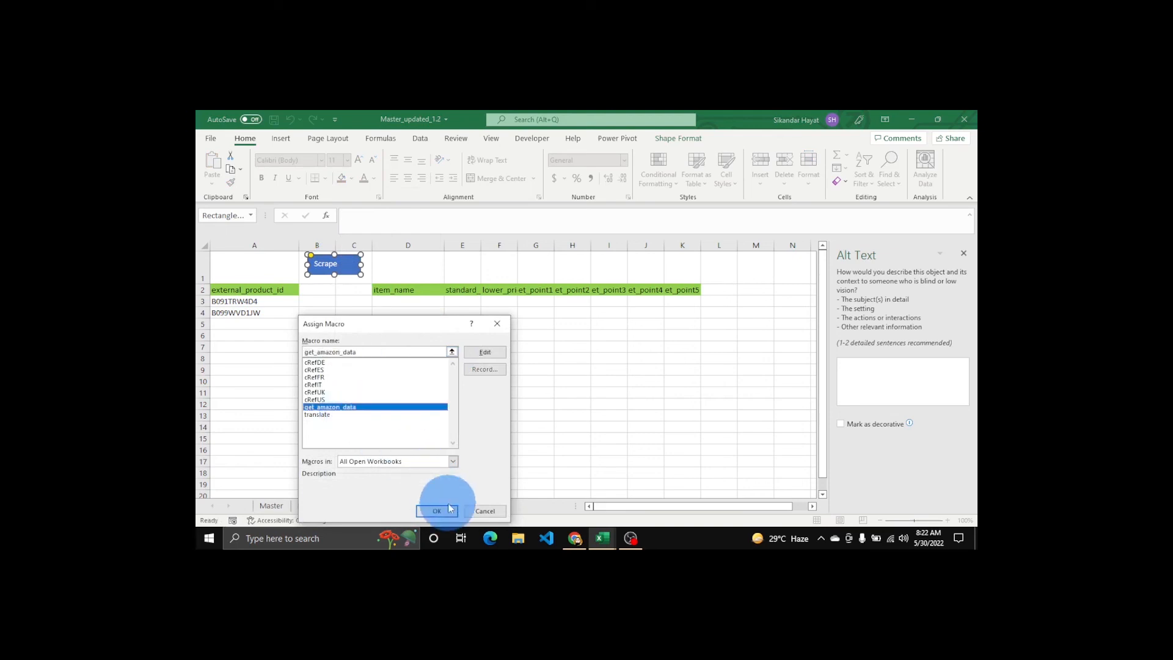
left_click(437, 510)
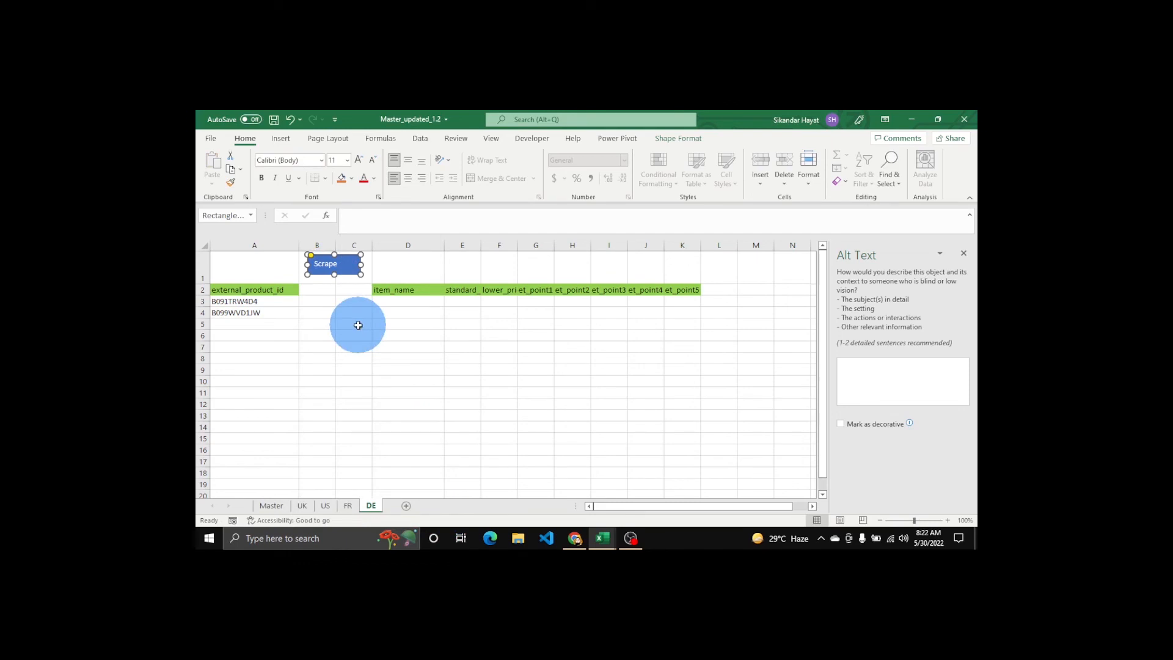
Run the Scrape macro to fill rows 3-4 with item names, the 23.57 price and bullet points.
left_click(354, 322)
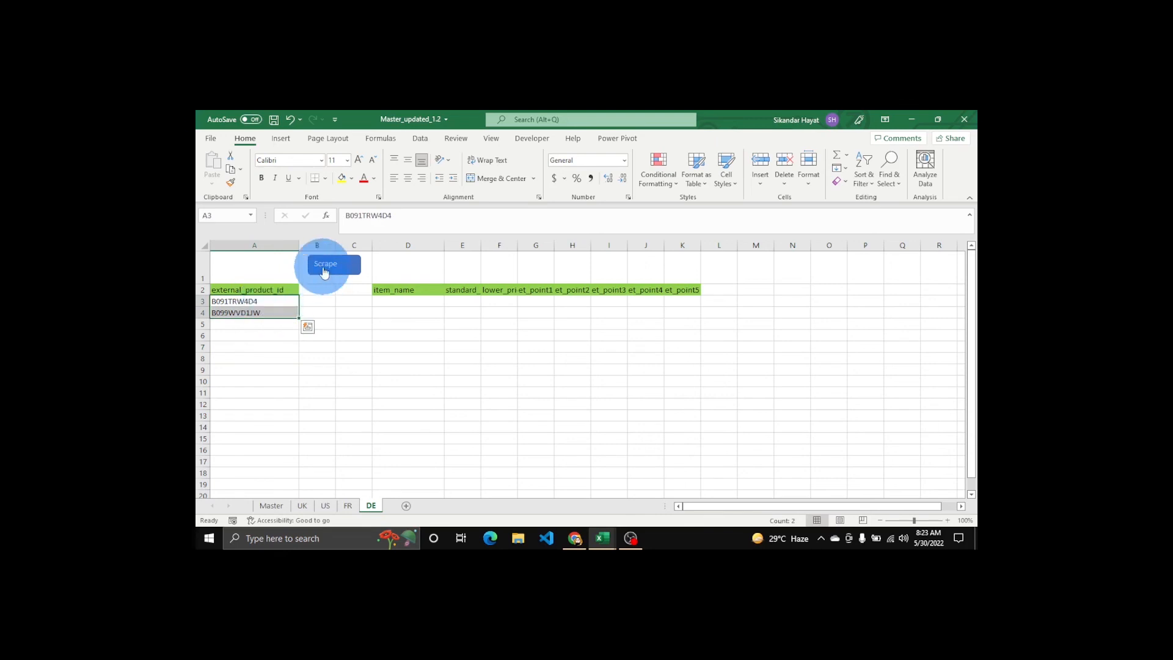
left_click(327, 264)
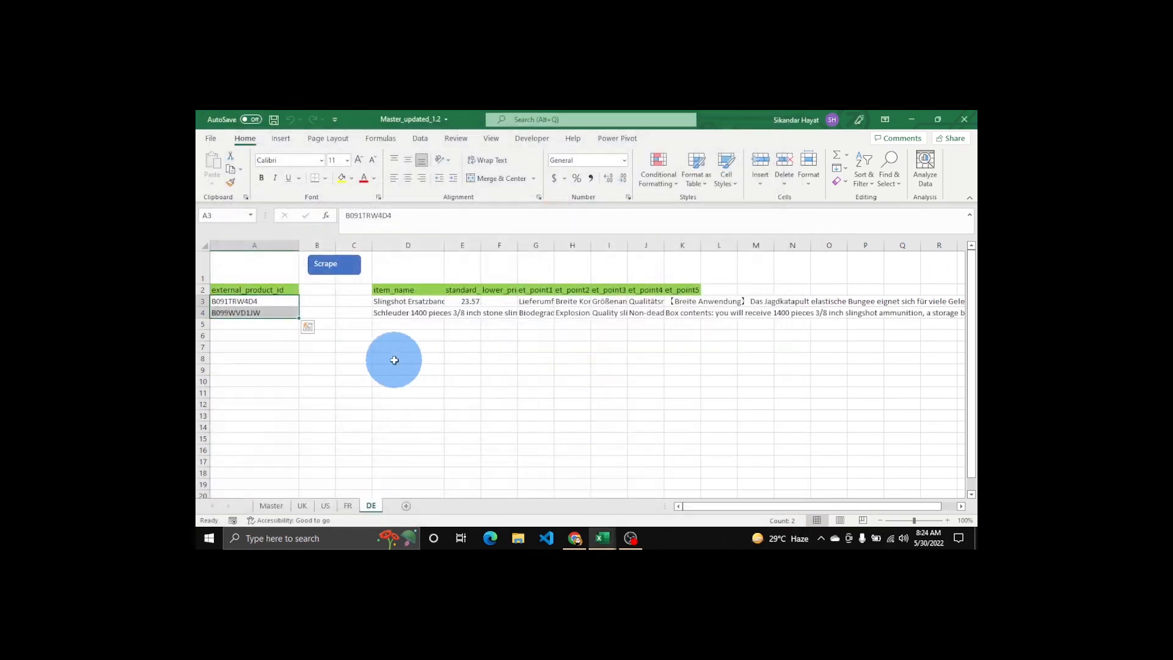
left_click(462, 301)
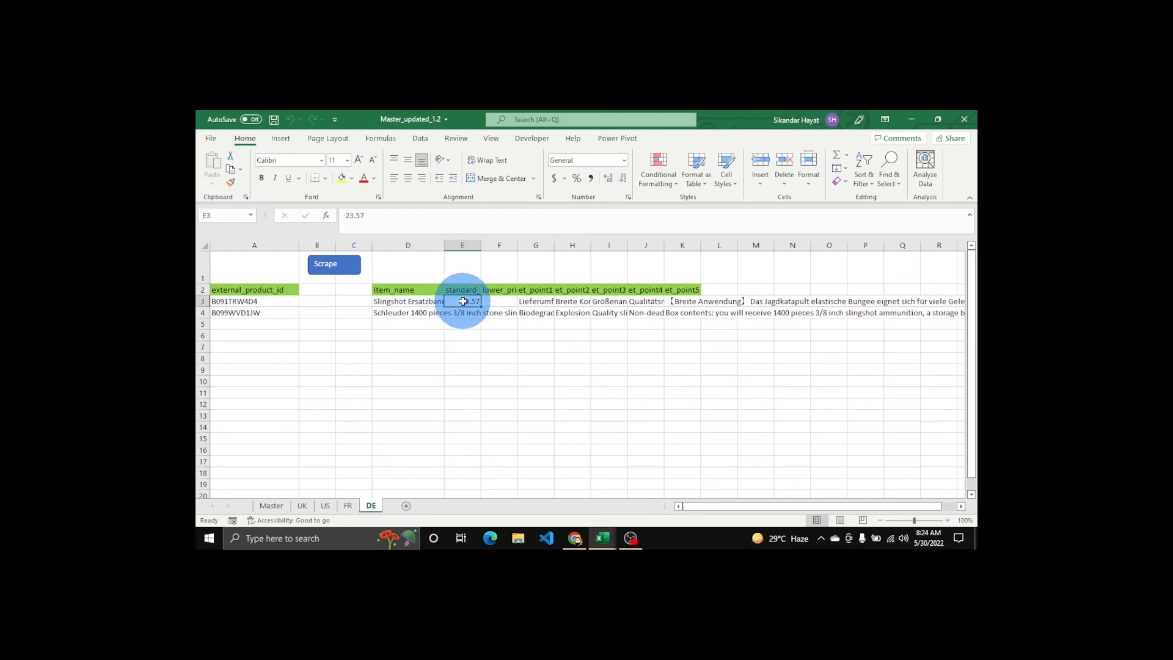
left_click(498, 300)
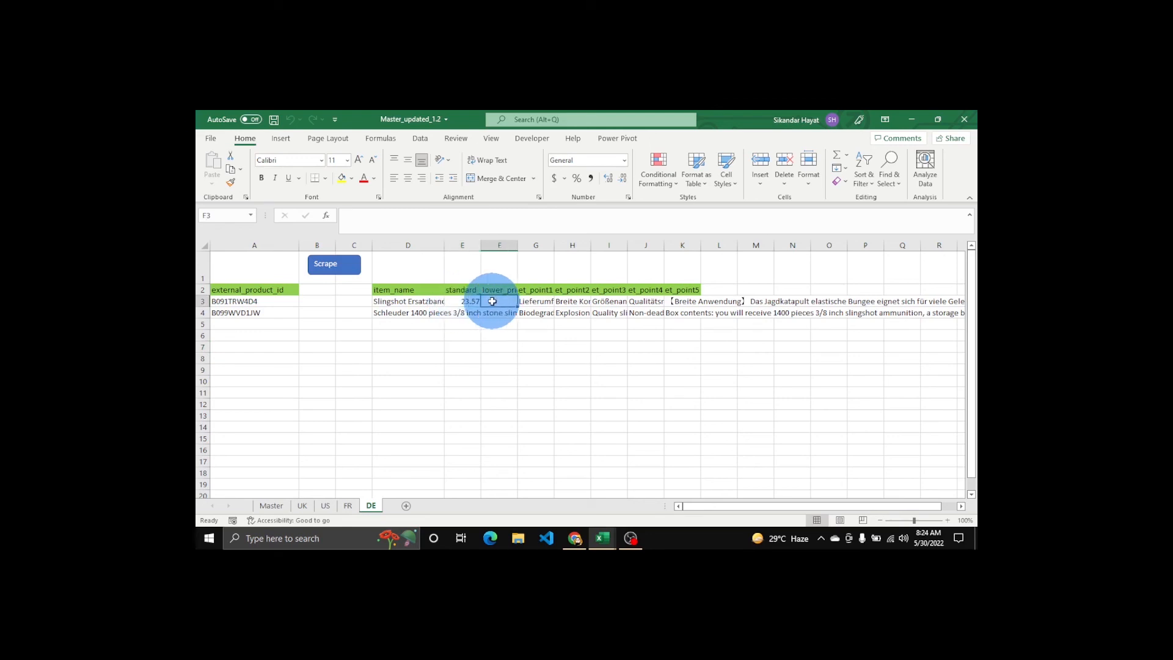
left_click(462, 311)
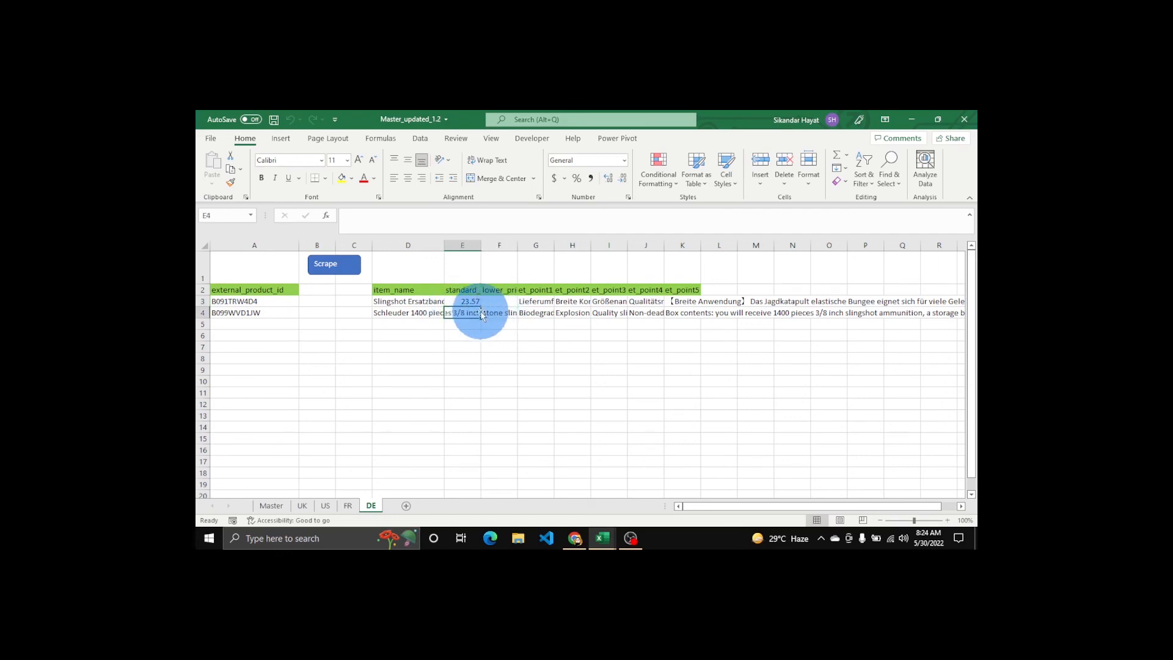
left_click(499, 312)
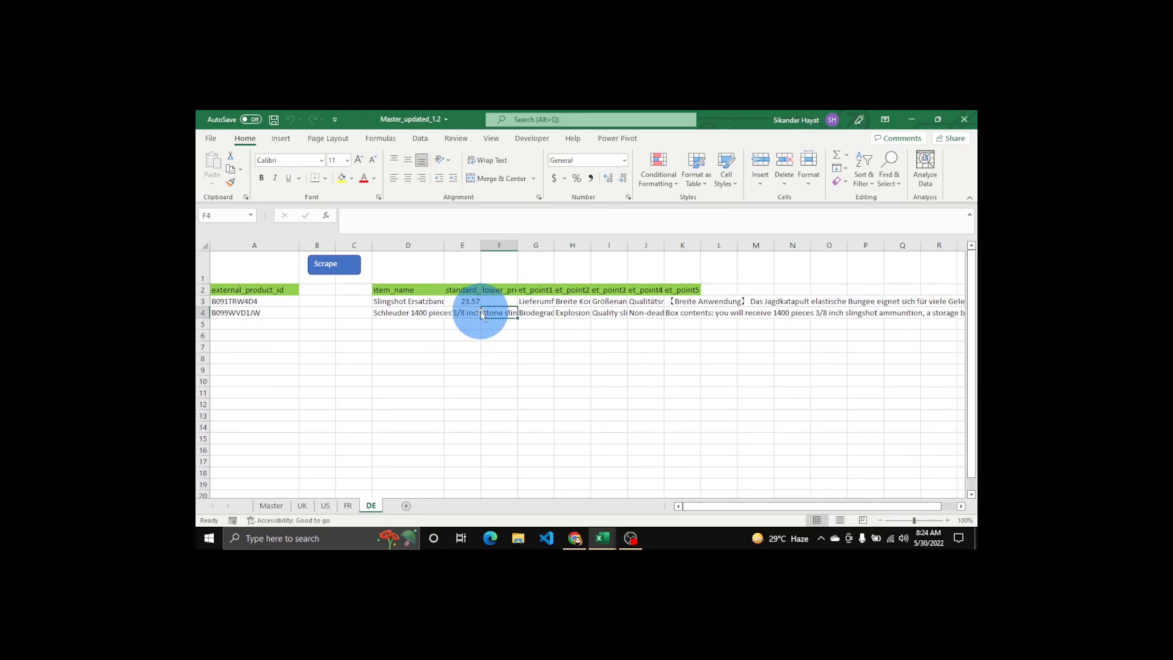
left_click(536, 301)
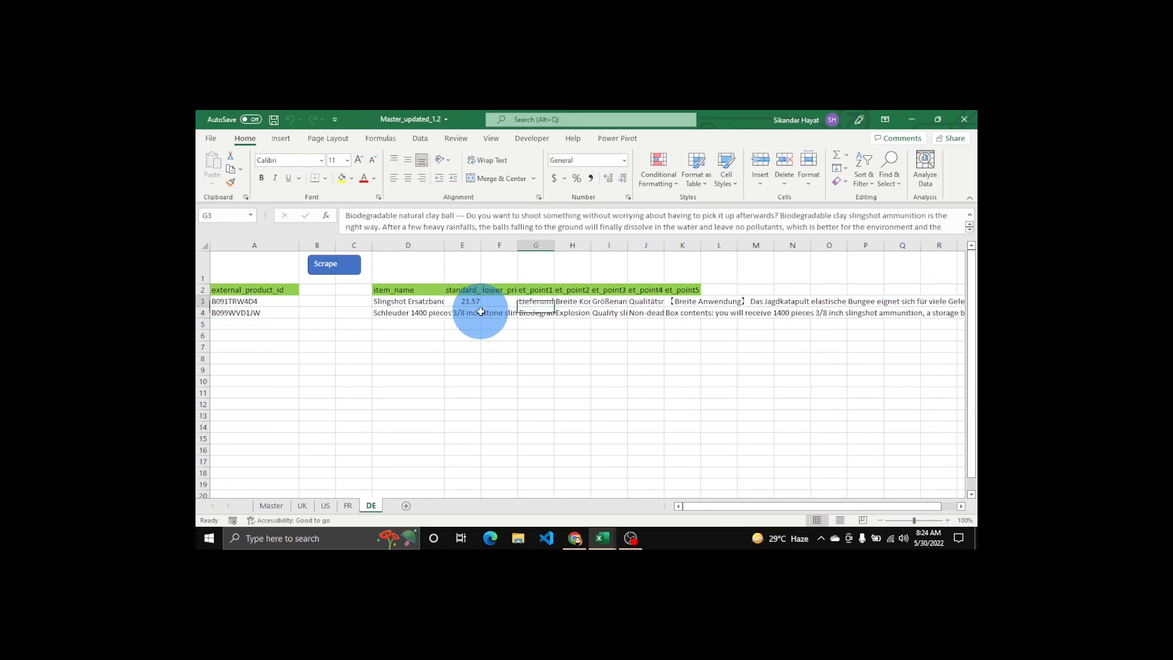
left_click(609, 300)
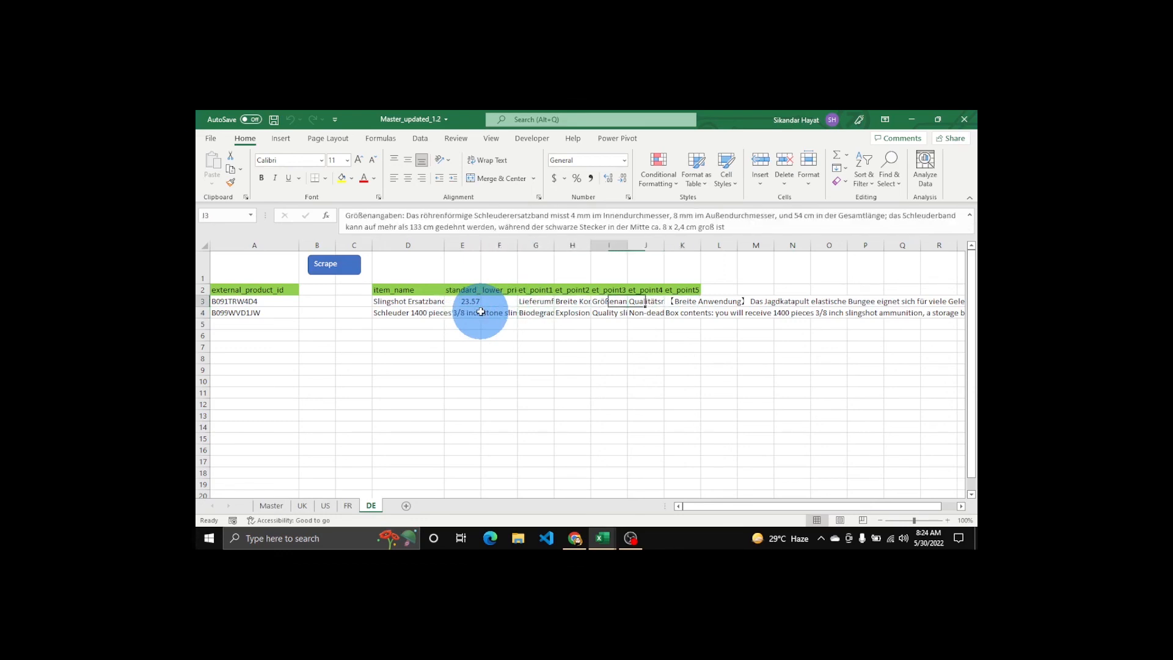
left_click(354, 334)
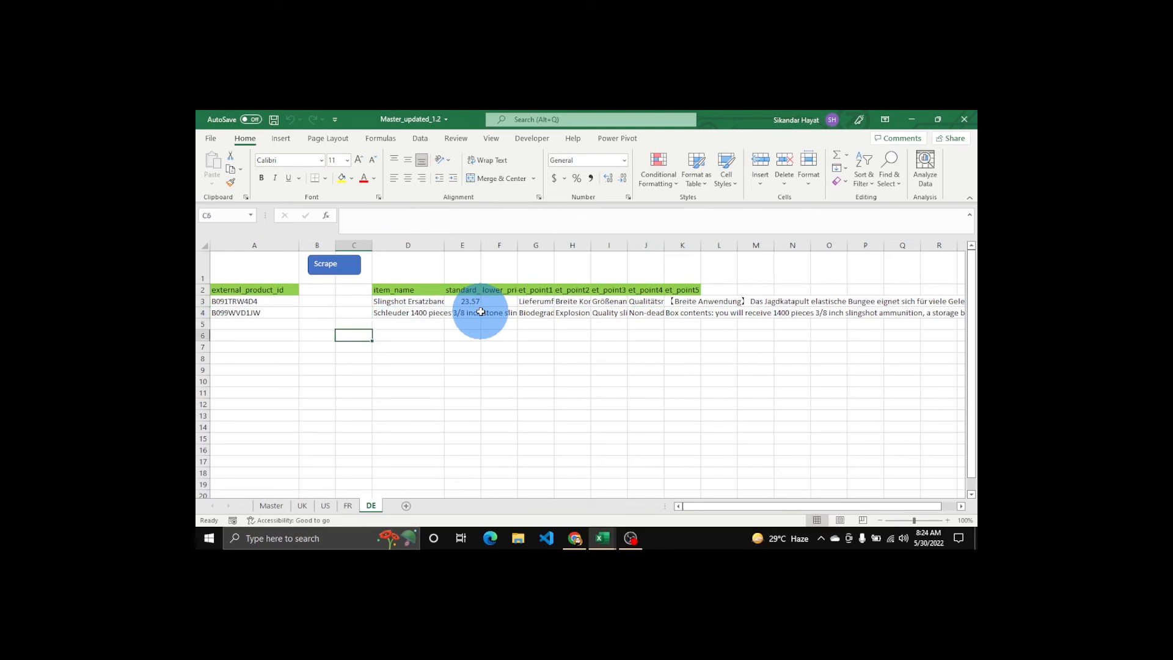
left_click(462, 335)
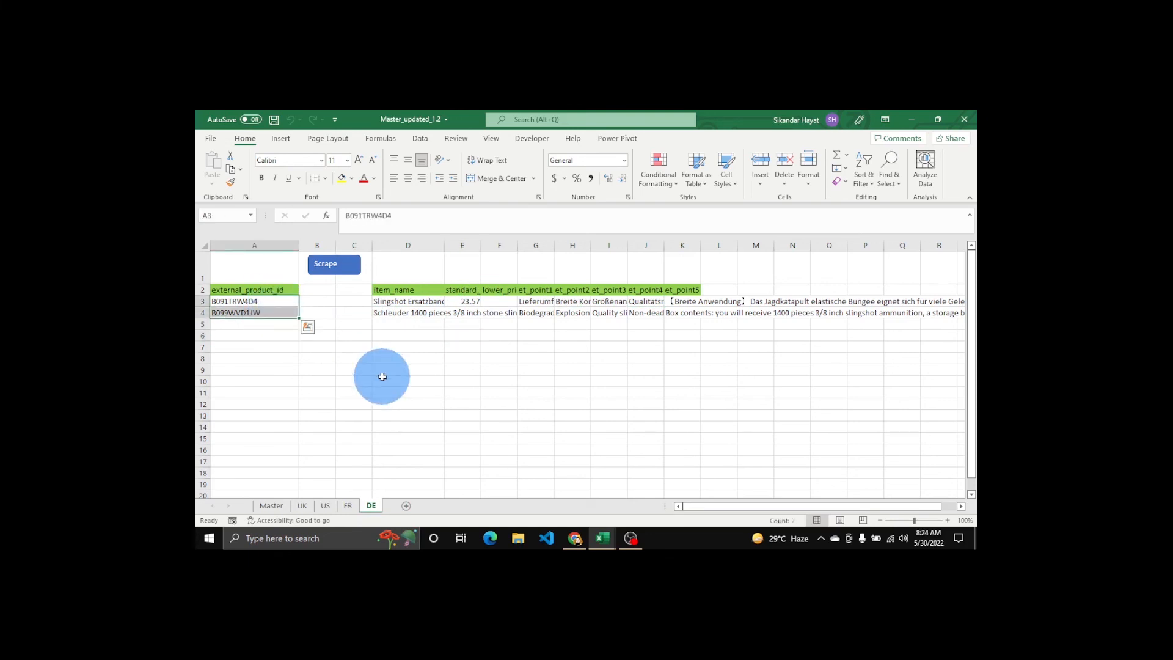
left_click(408, 381)
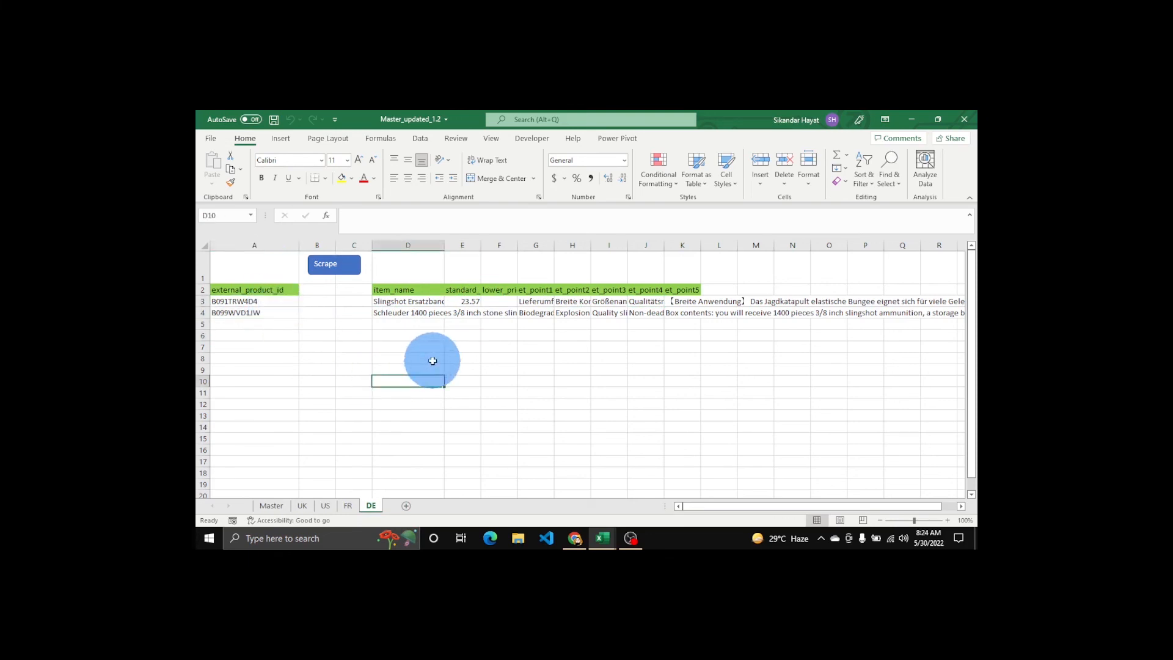